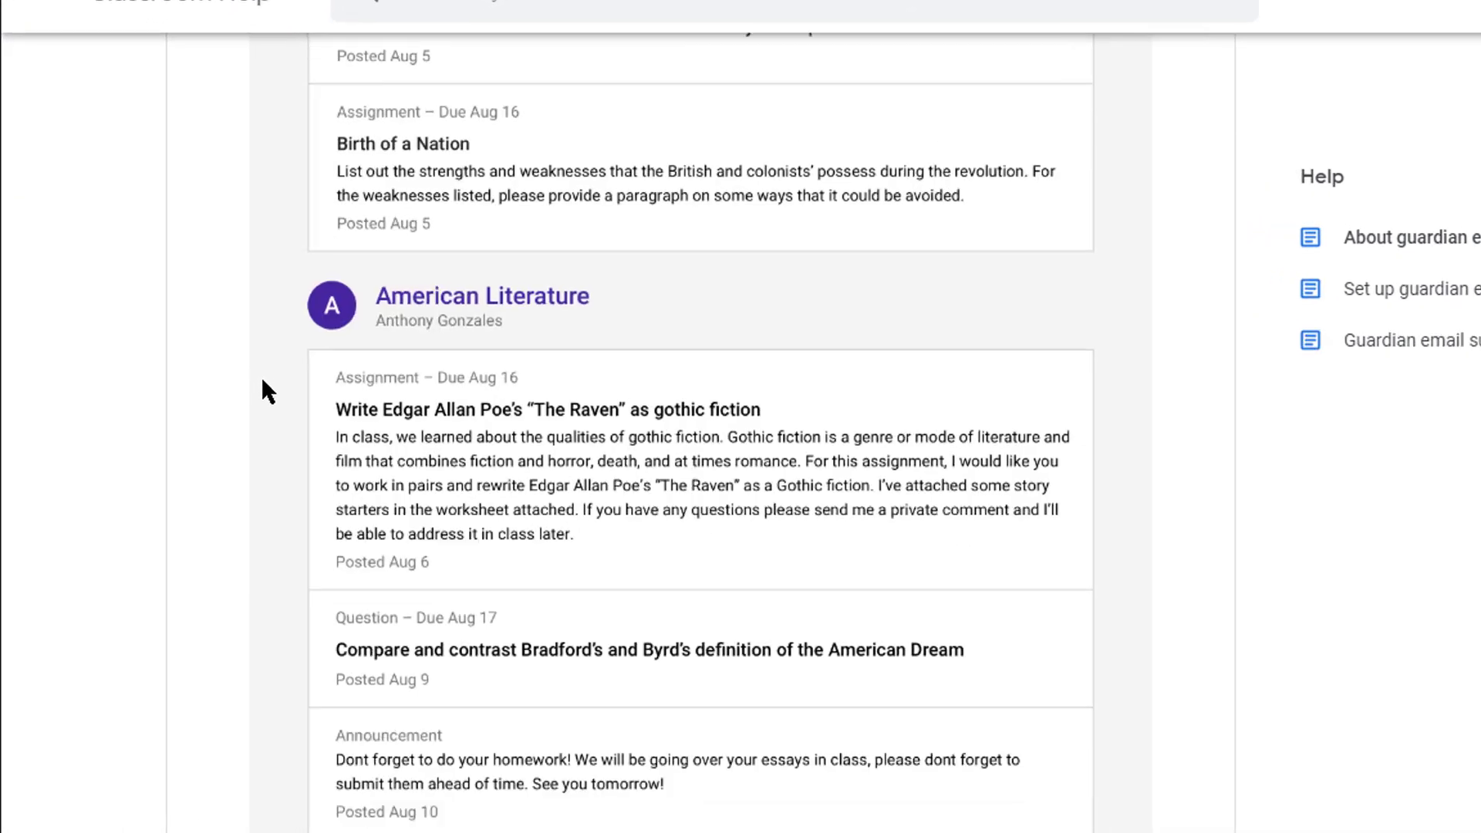
Scroll through the sample guardian email summary of assignments
scroll(down, 3)
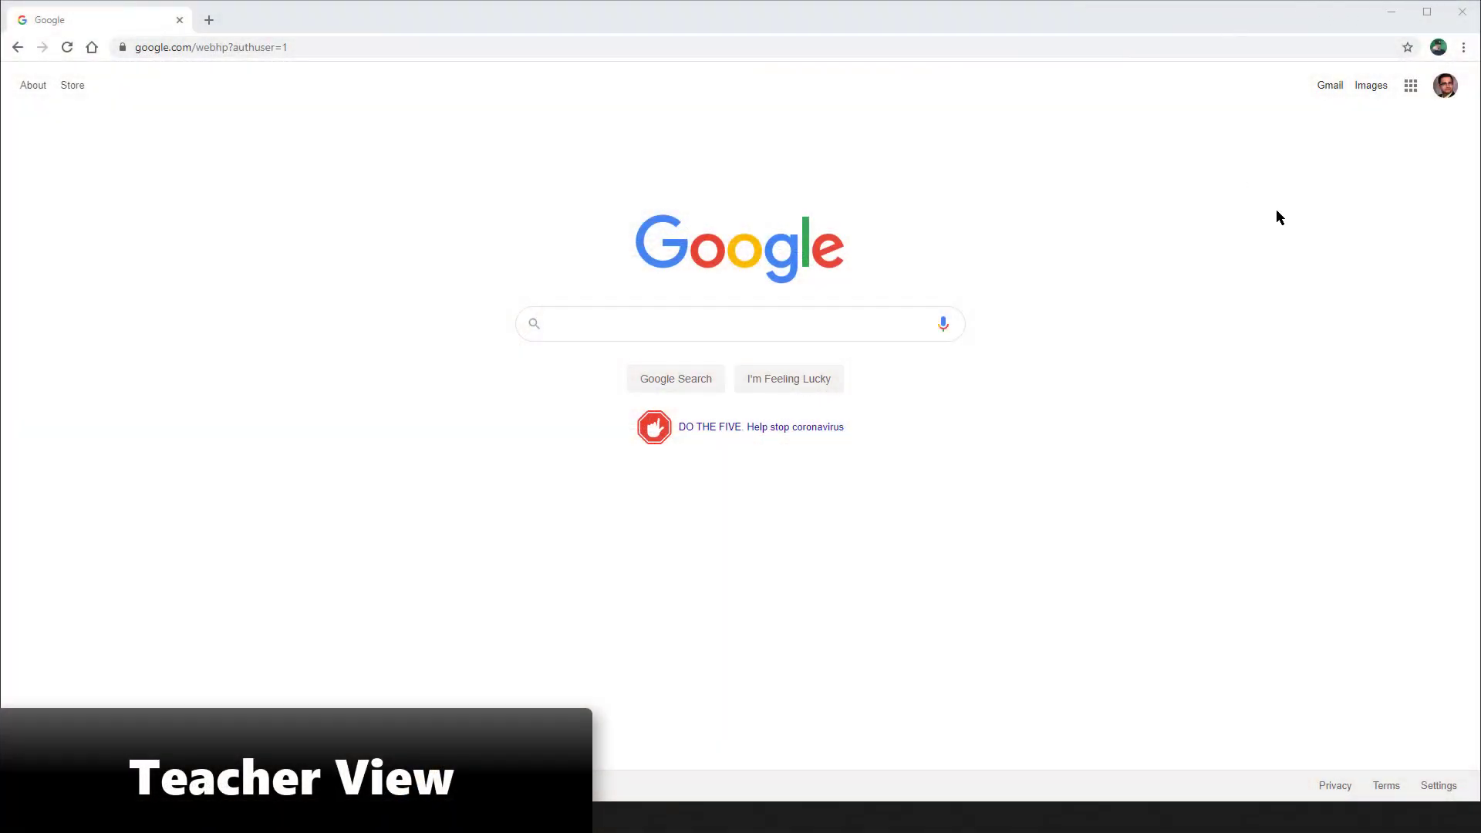
Launch Google Classroom from the Google apps grid
click(1409, 84)
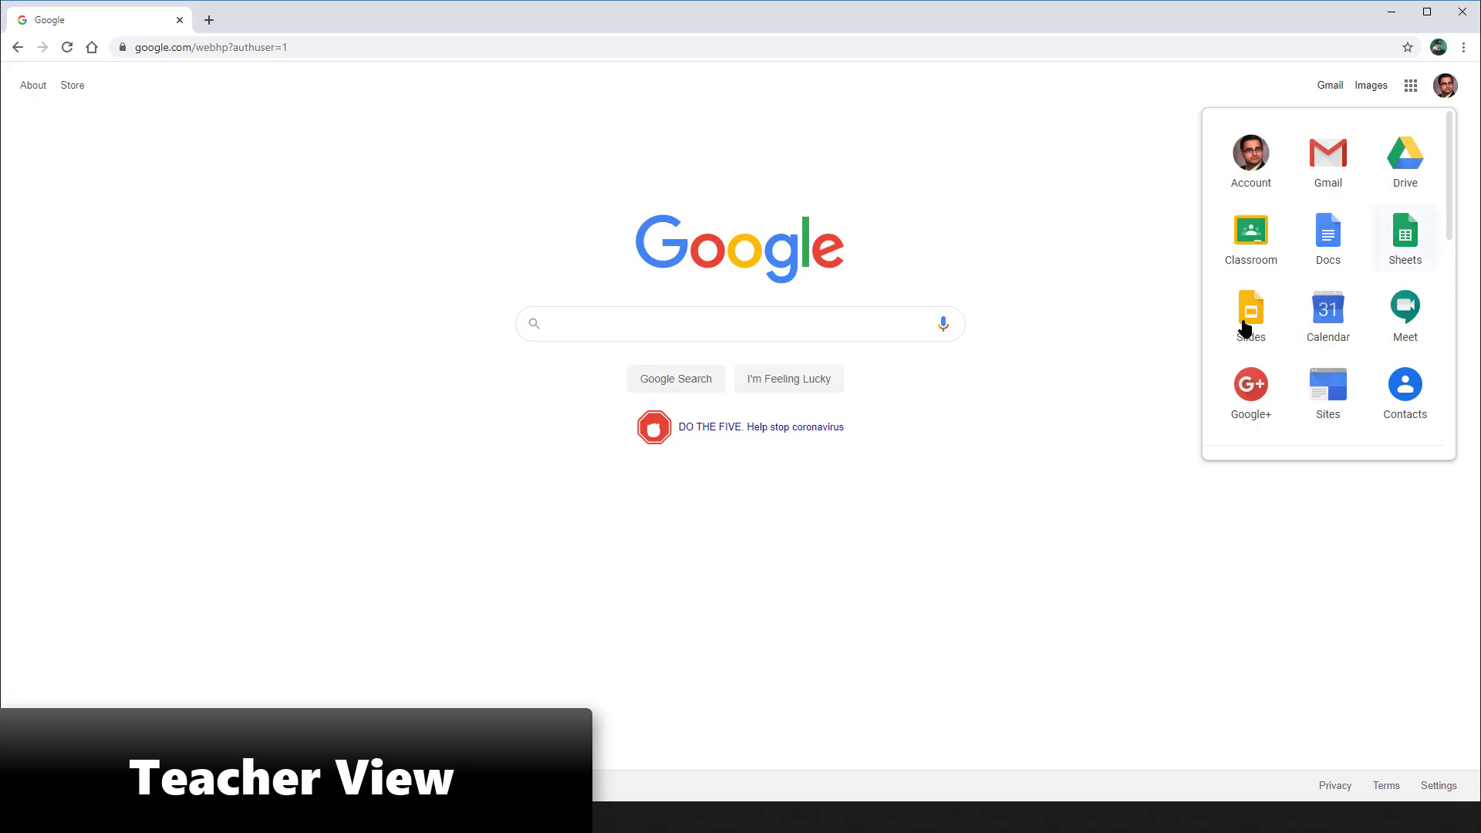
scroll(down, 3)
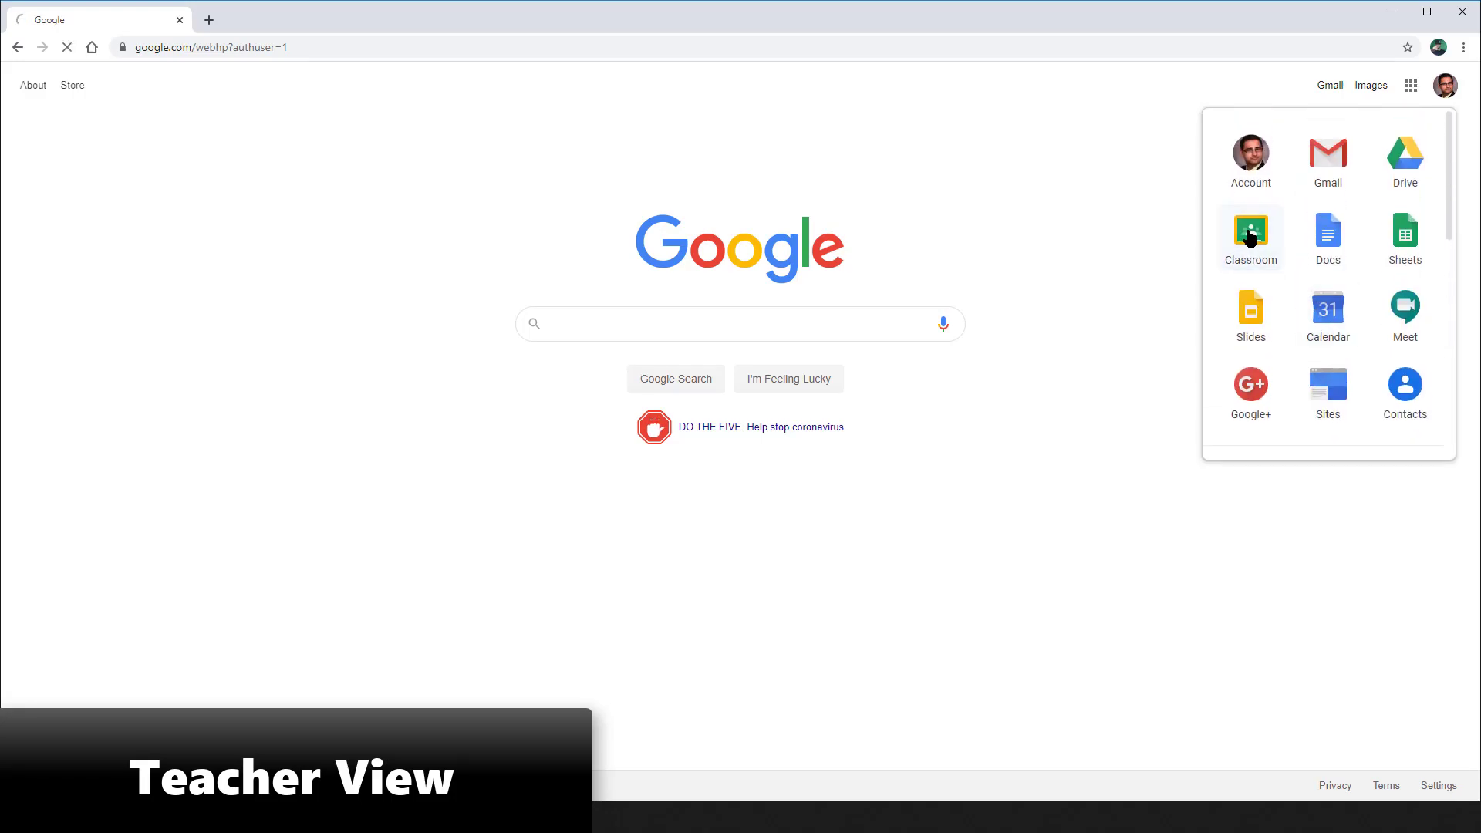
click(1249, 233)
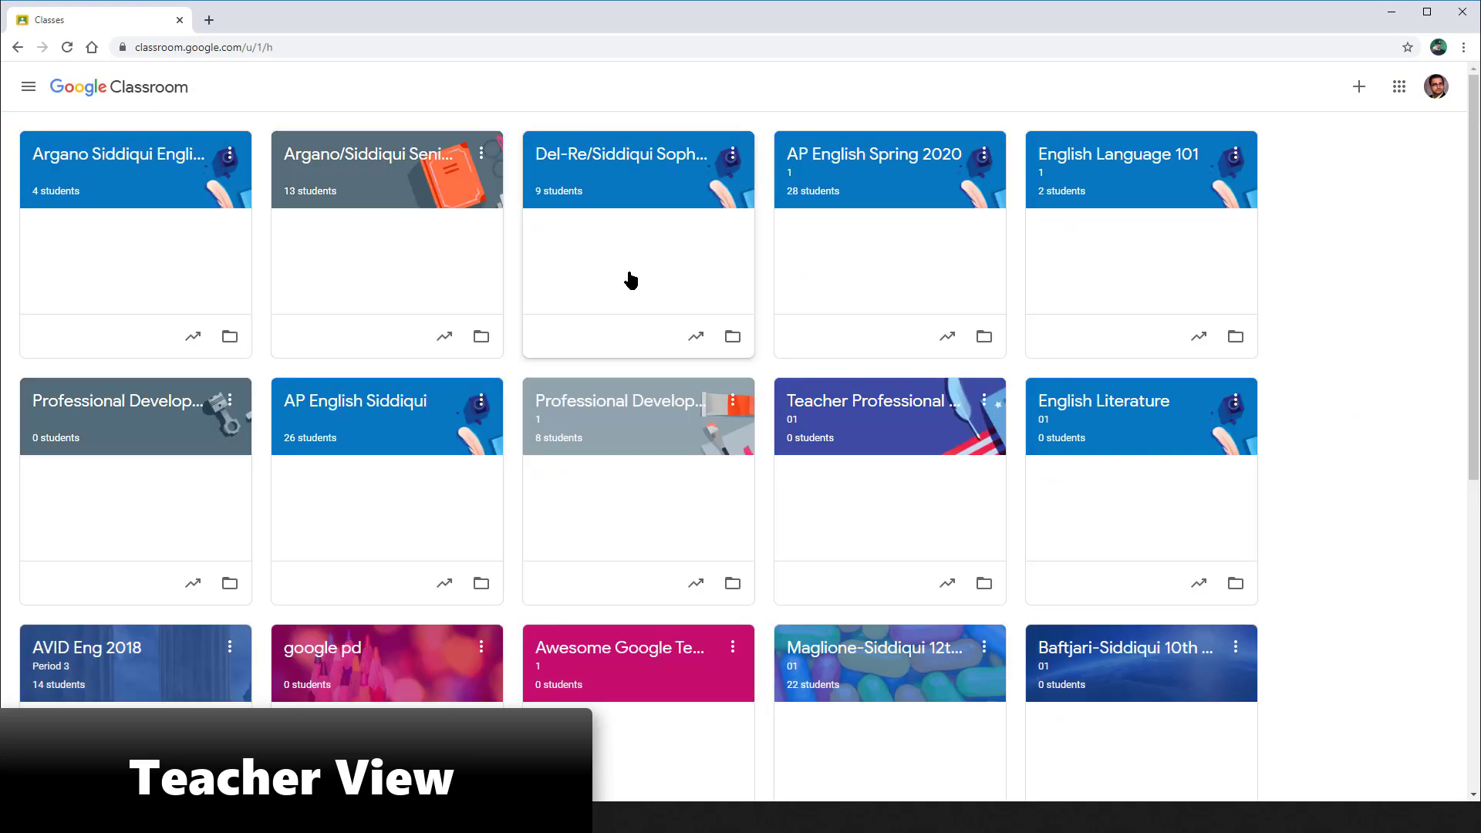
Open the English Language 101 class from the class cards
scroll(down, 3)
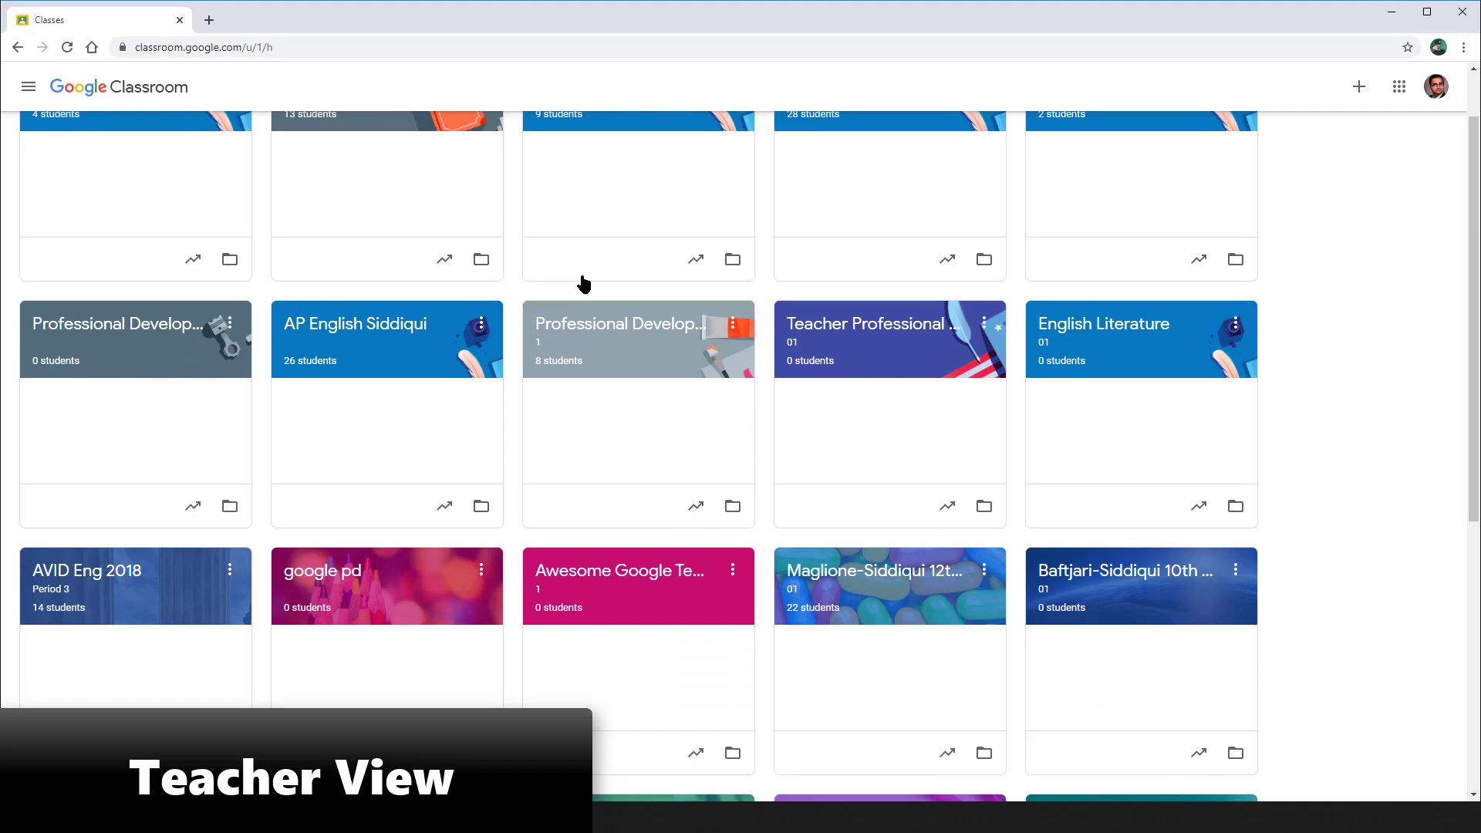
scroll(down, 3)
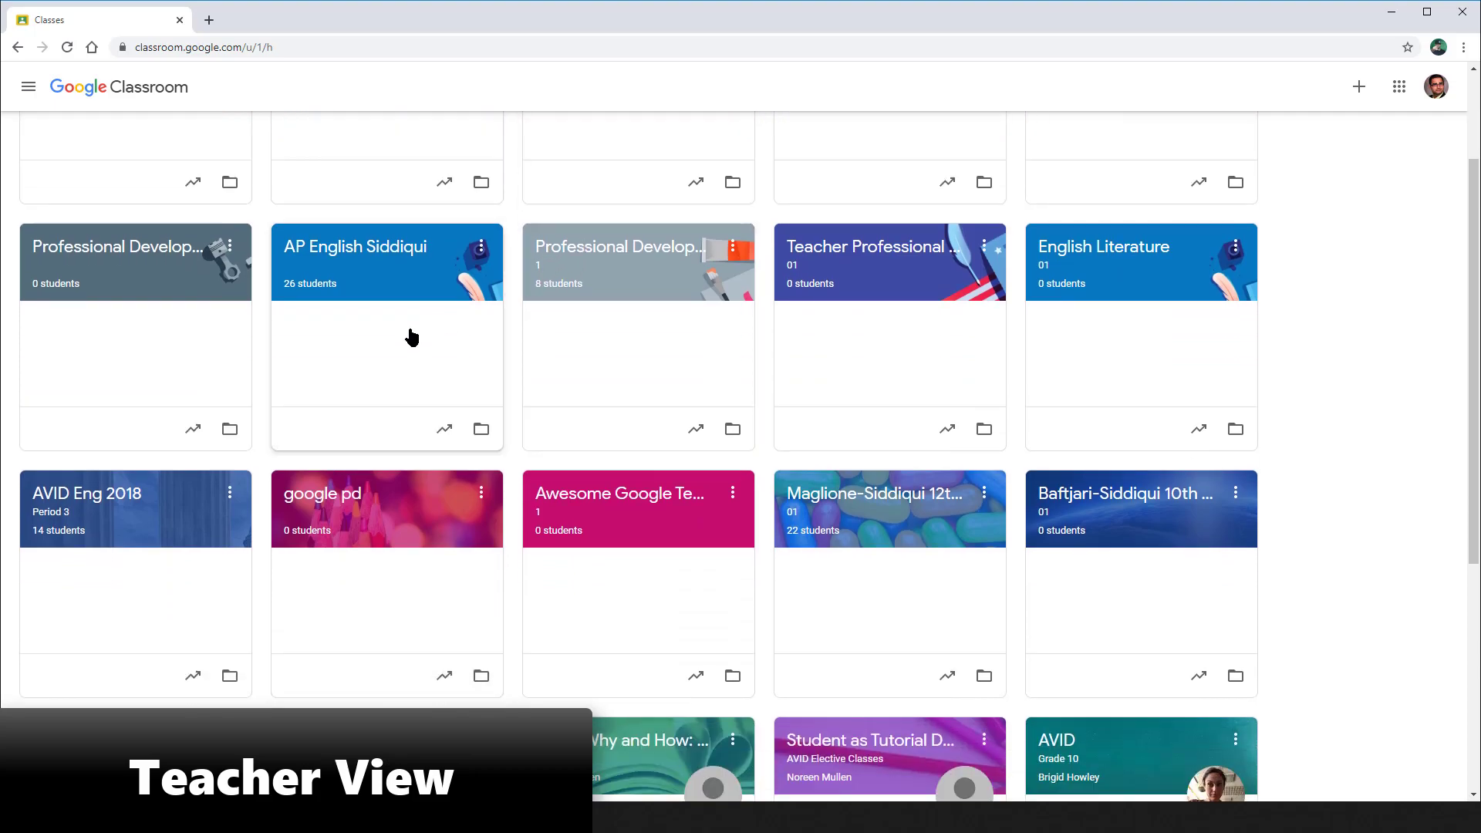
scroll(up, 3)
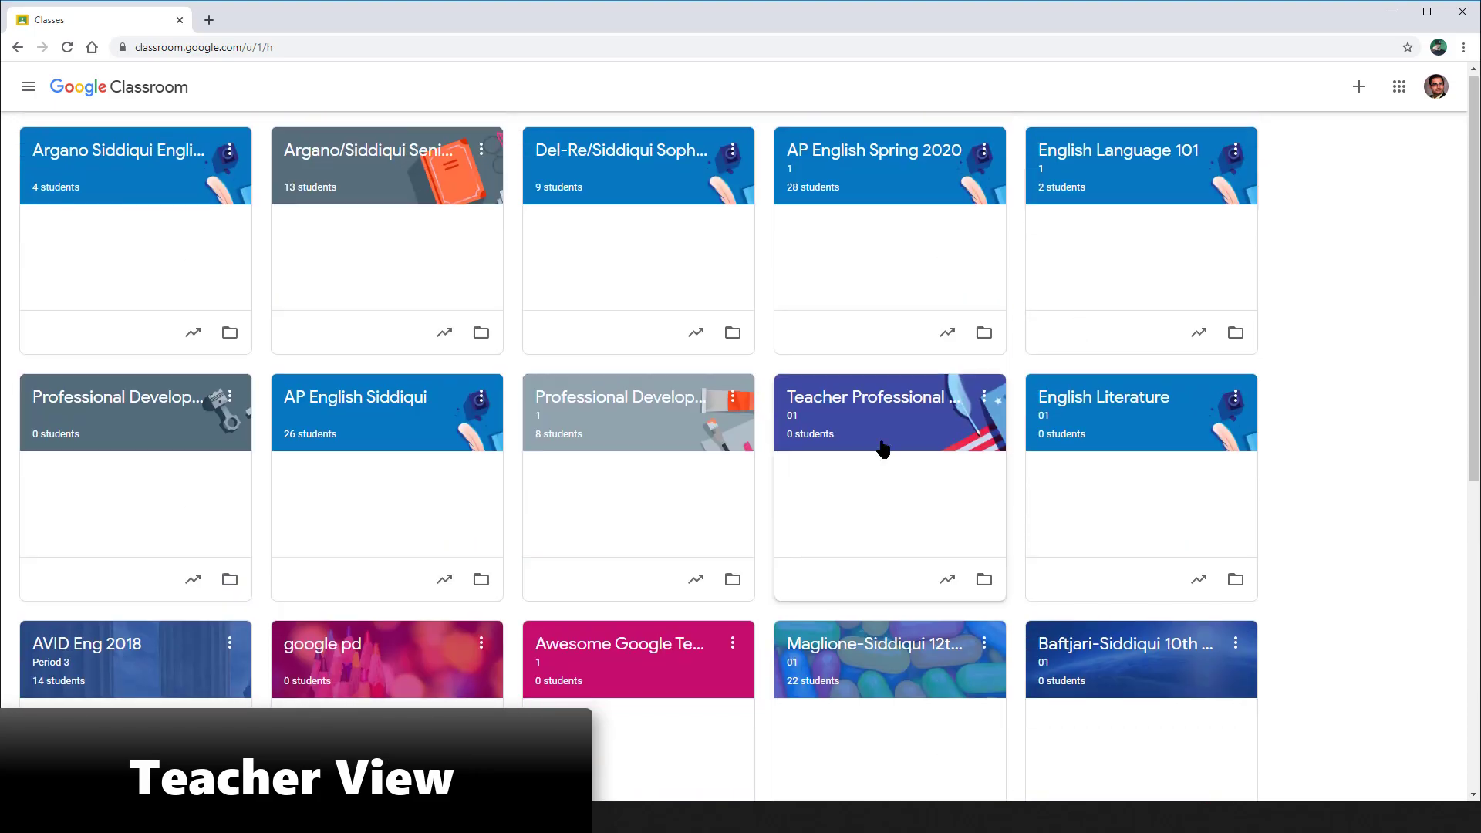
click(1116, 149)
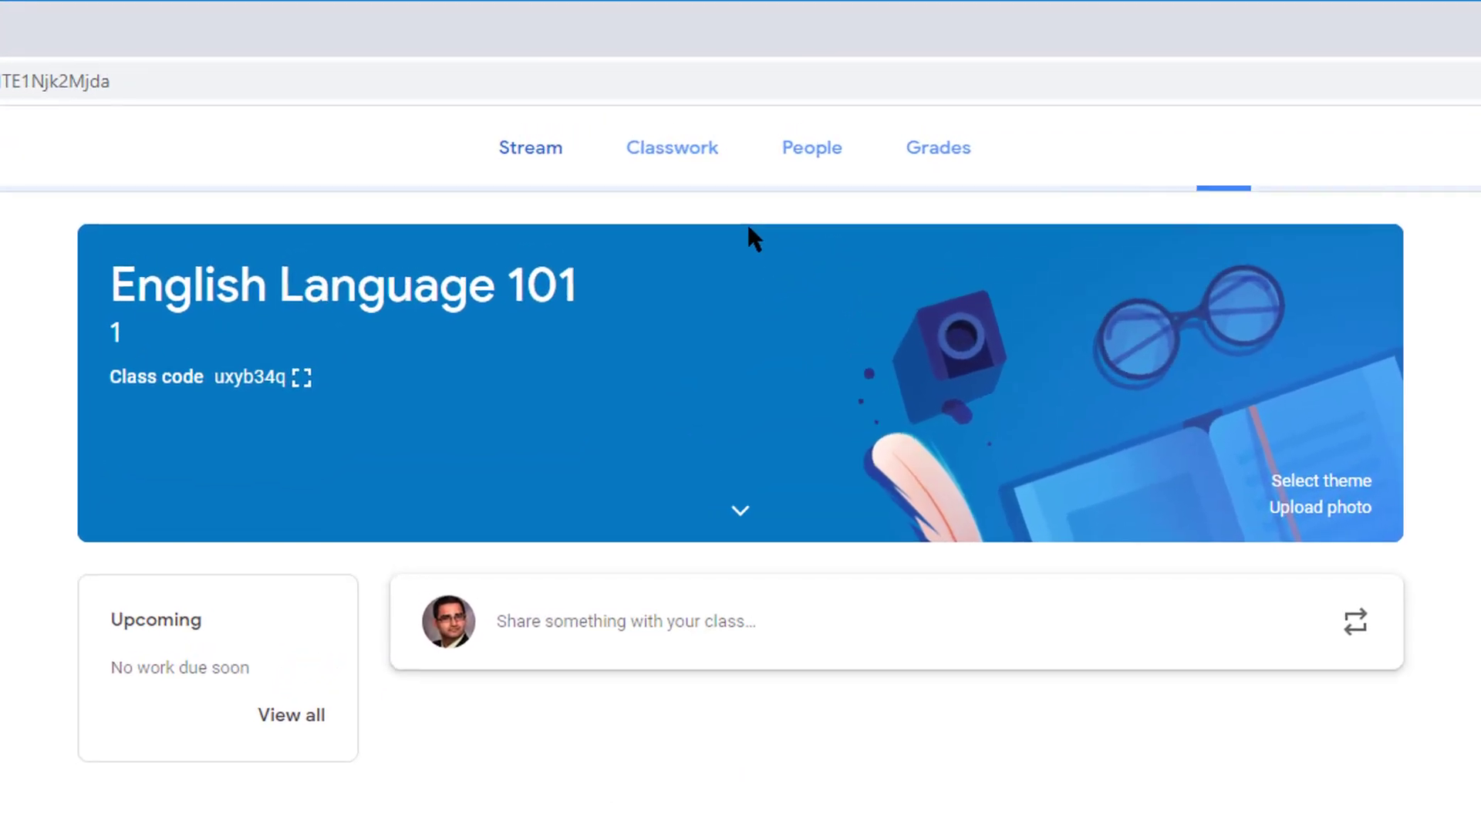
Invite the guardian matching 'abdul' for the first student on the People page
click(810, 149)
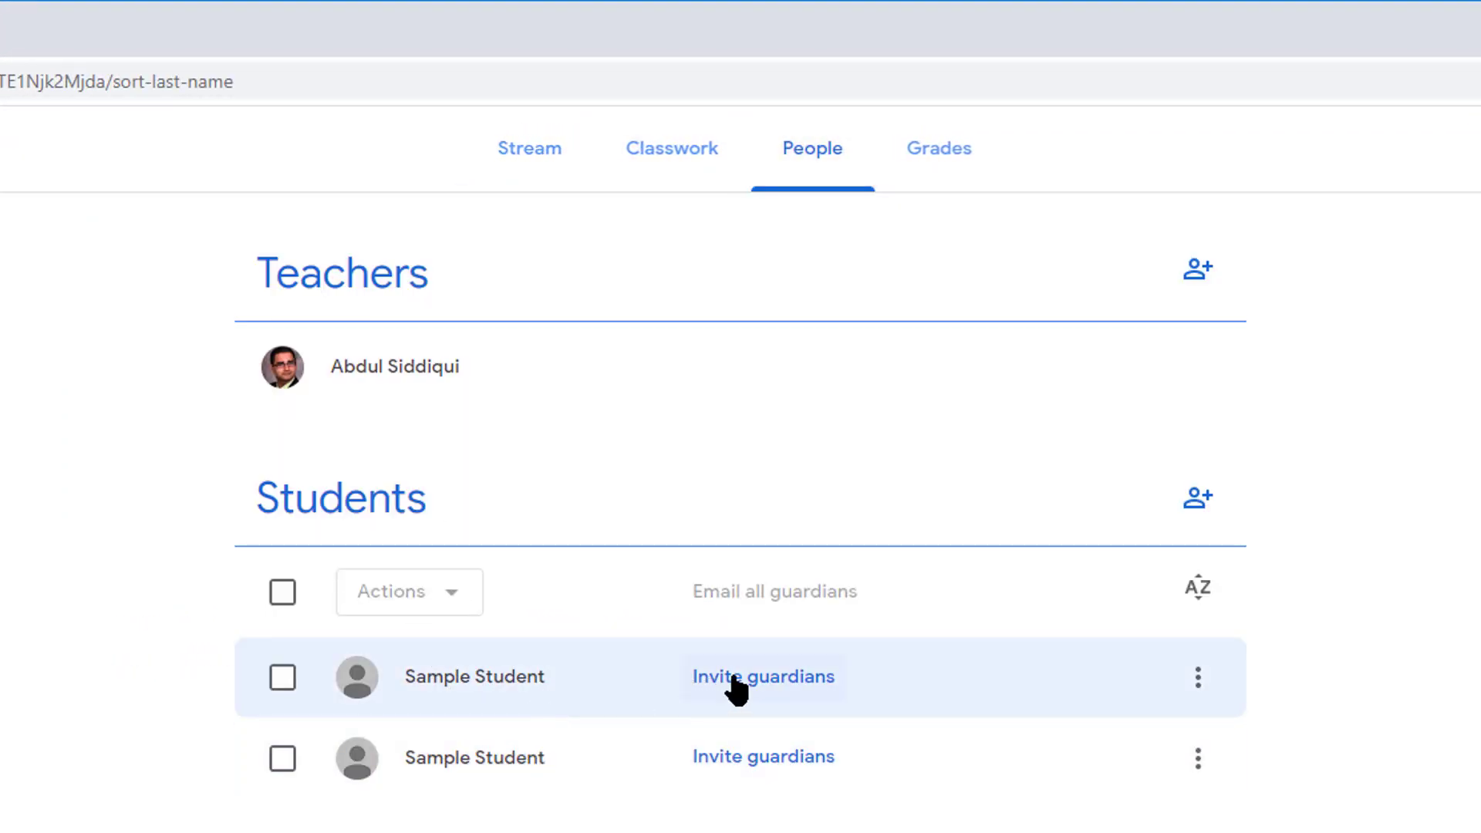
mouse_move(774, 689)
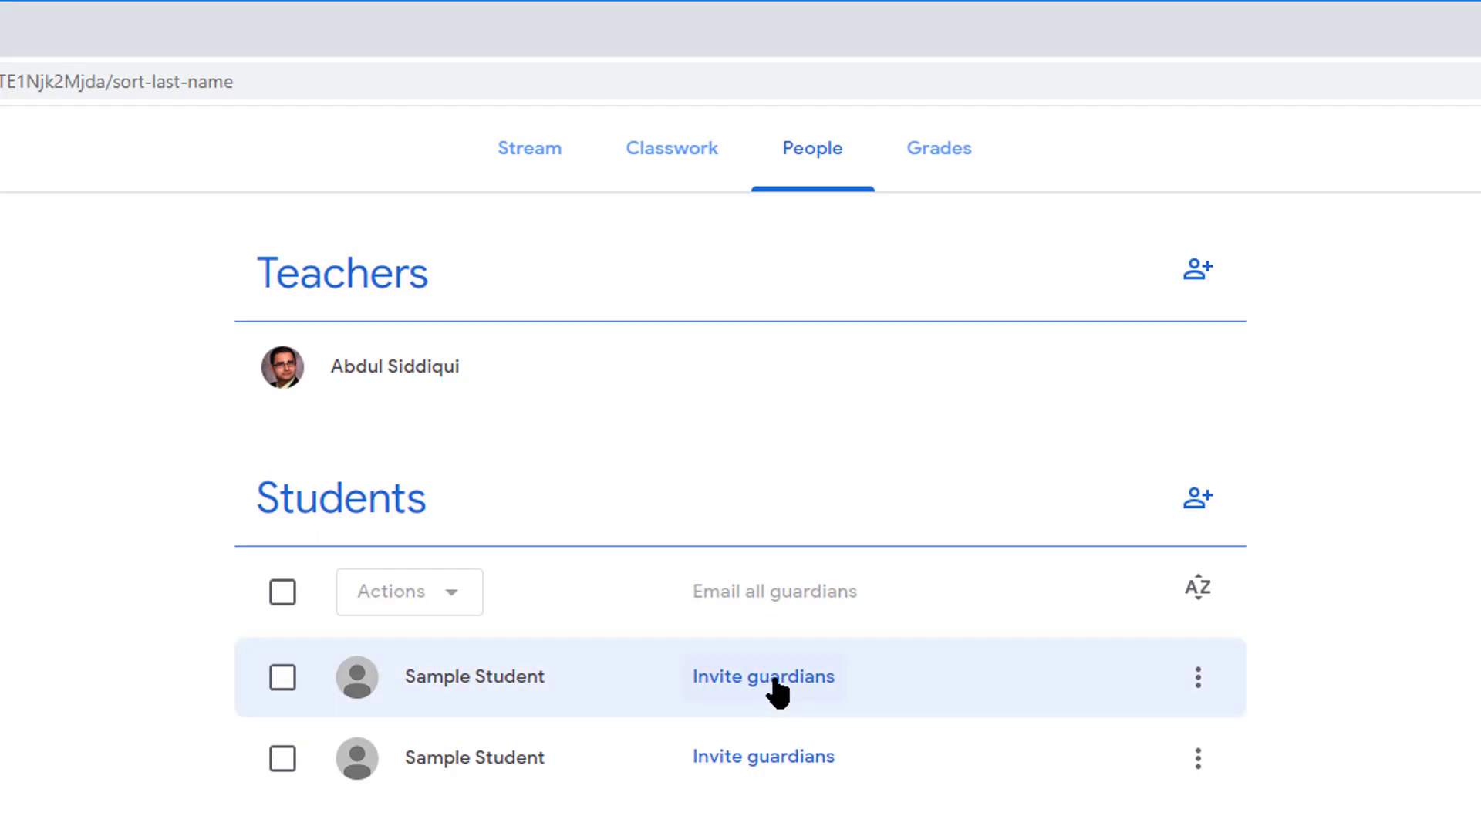
click(763, 675)
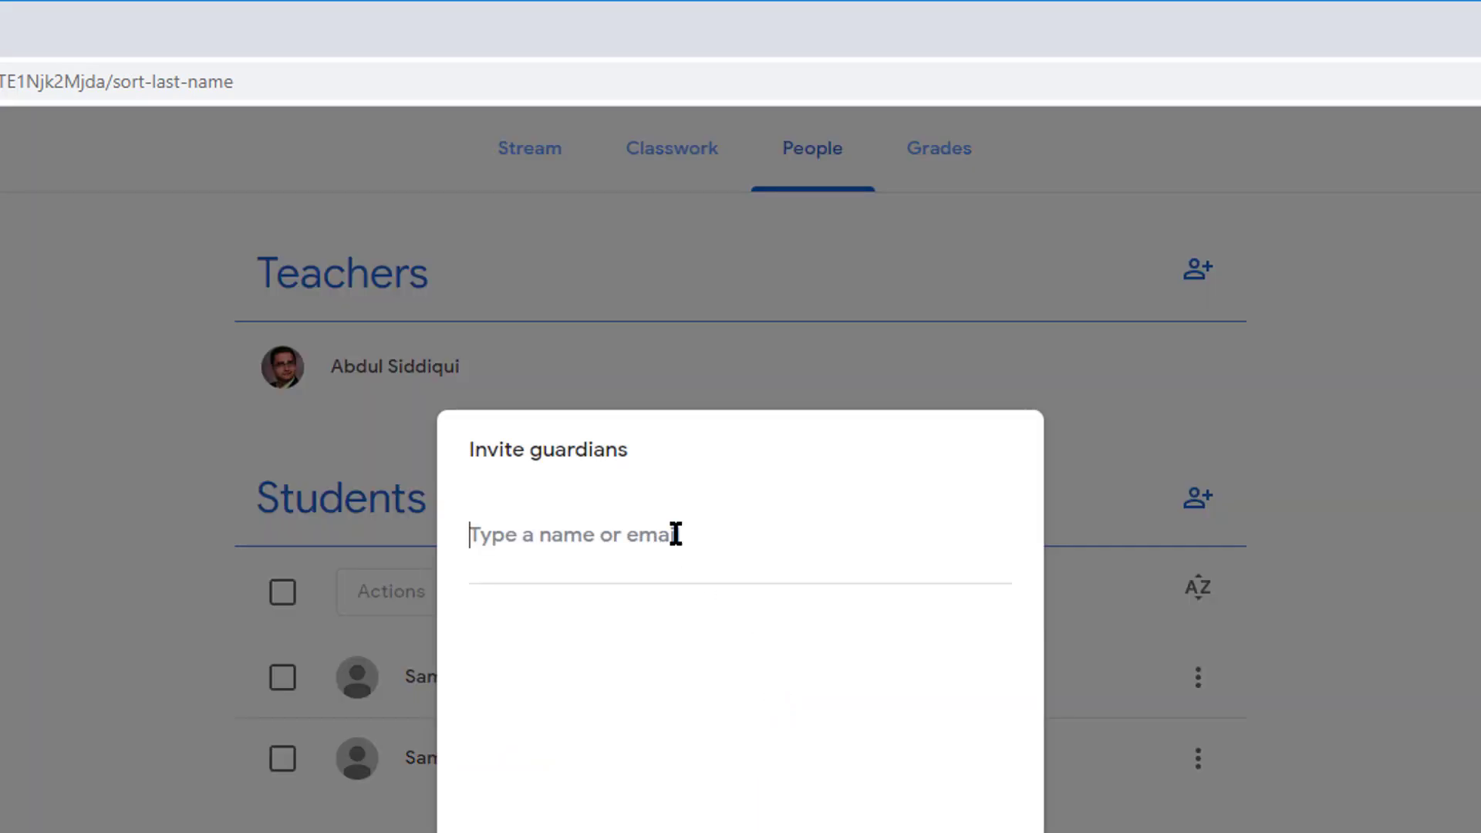
text(abdul)
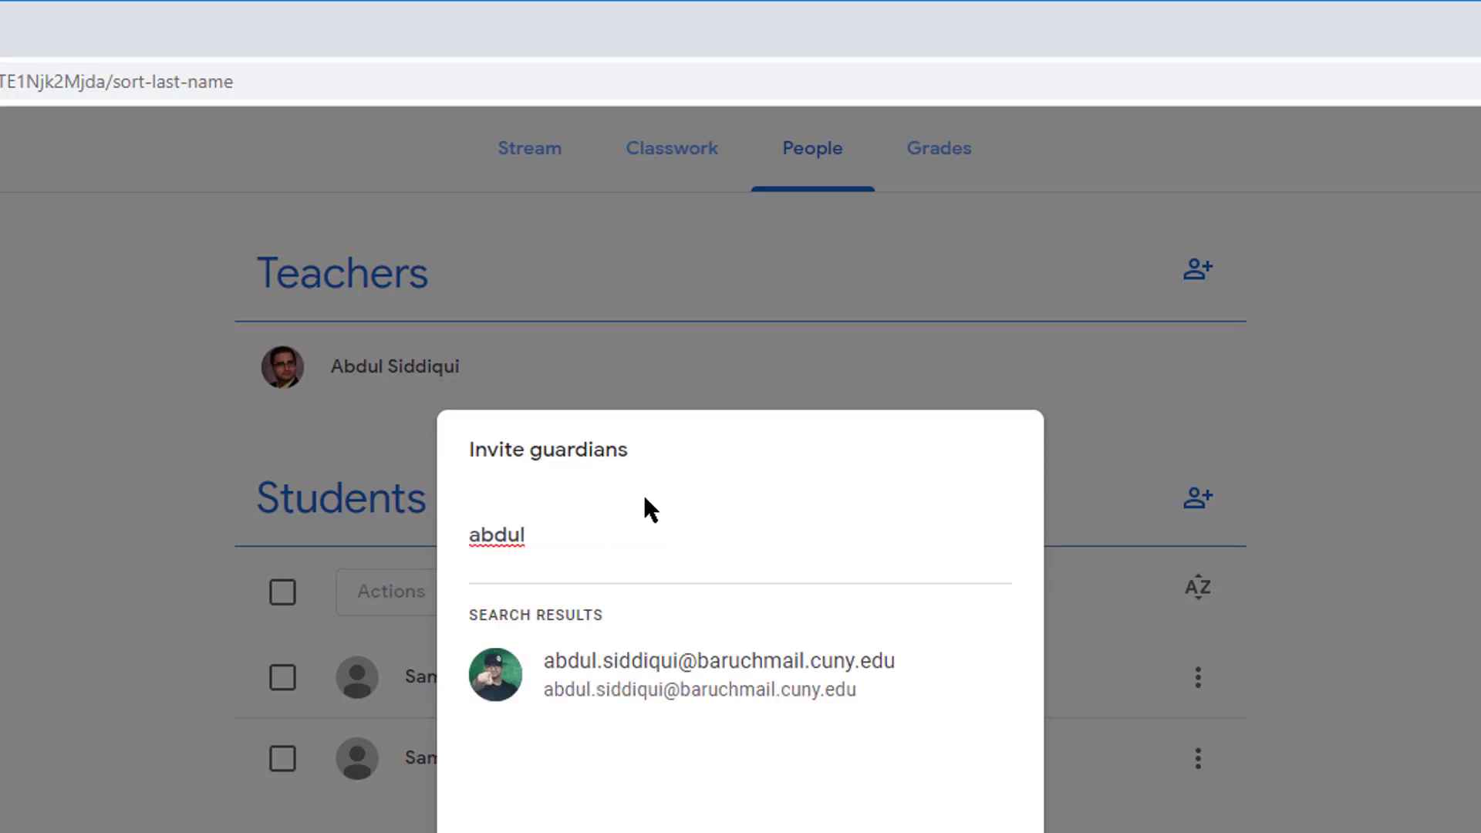
click(701, 660)
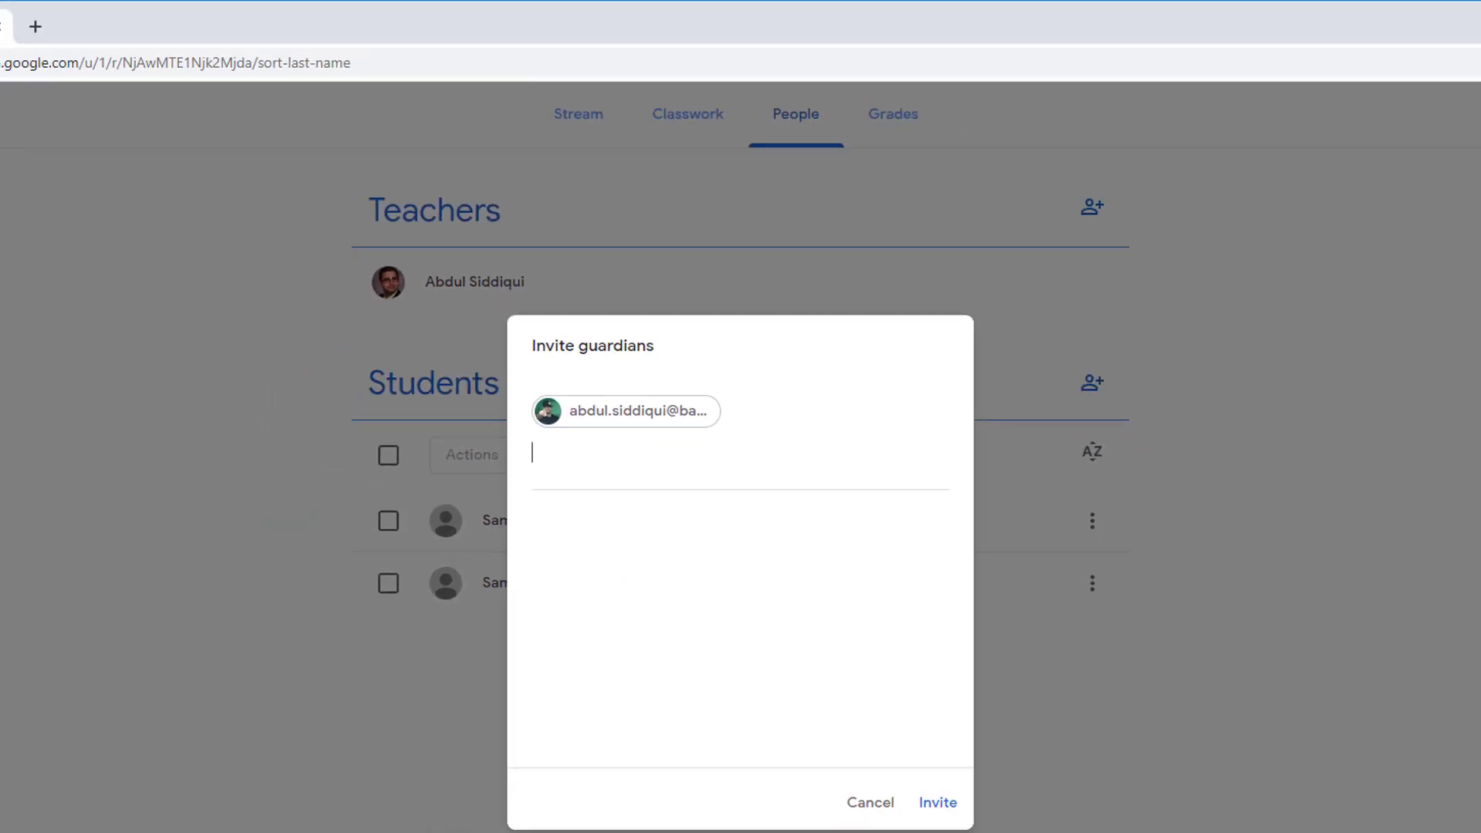
click(936, 802)
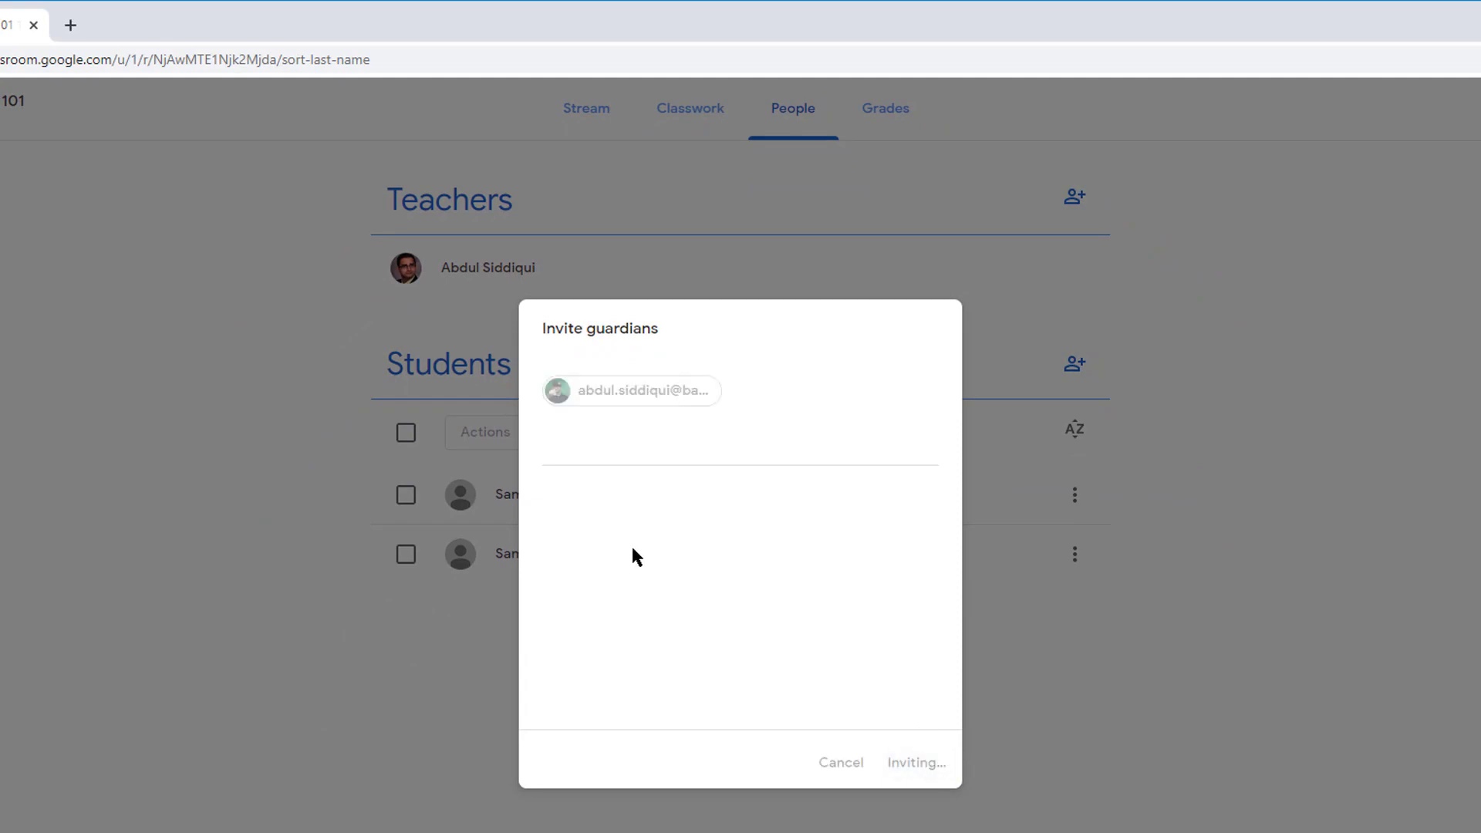
Confirm the invitation and dismiss the guardian email summaries prompt
click(912, 762)
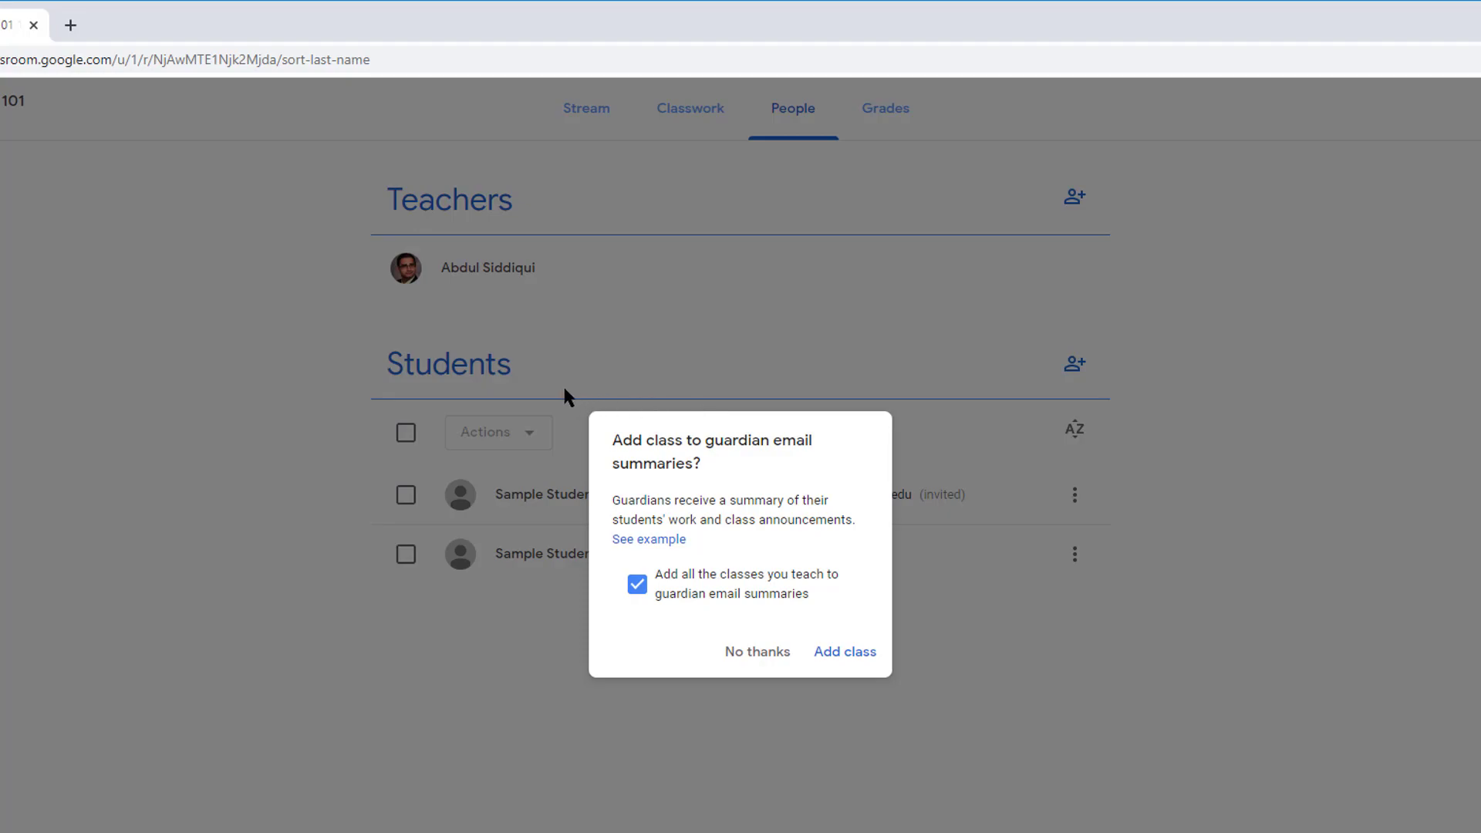
mouse_move(734, 427)
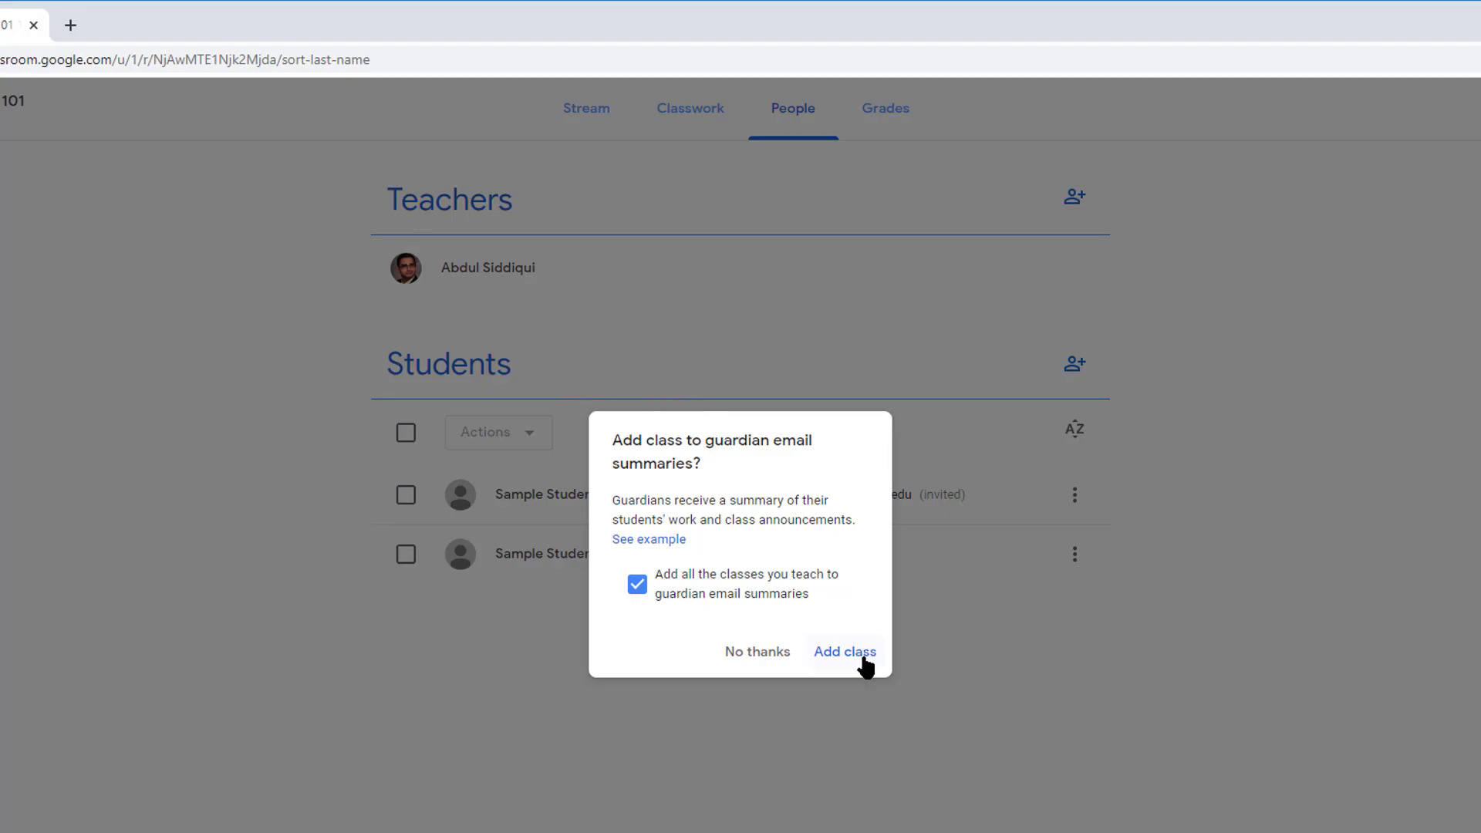
mouse_move(756, 651)
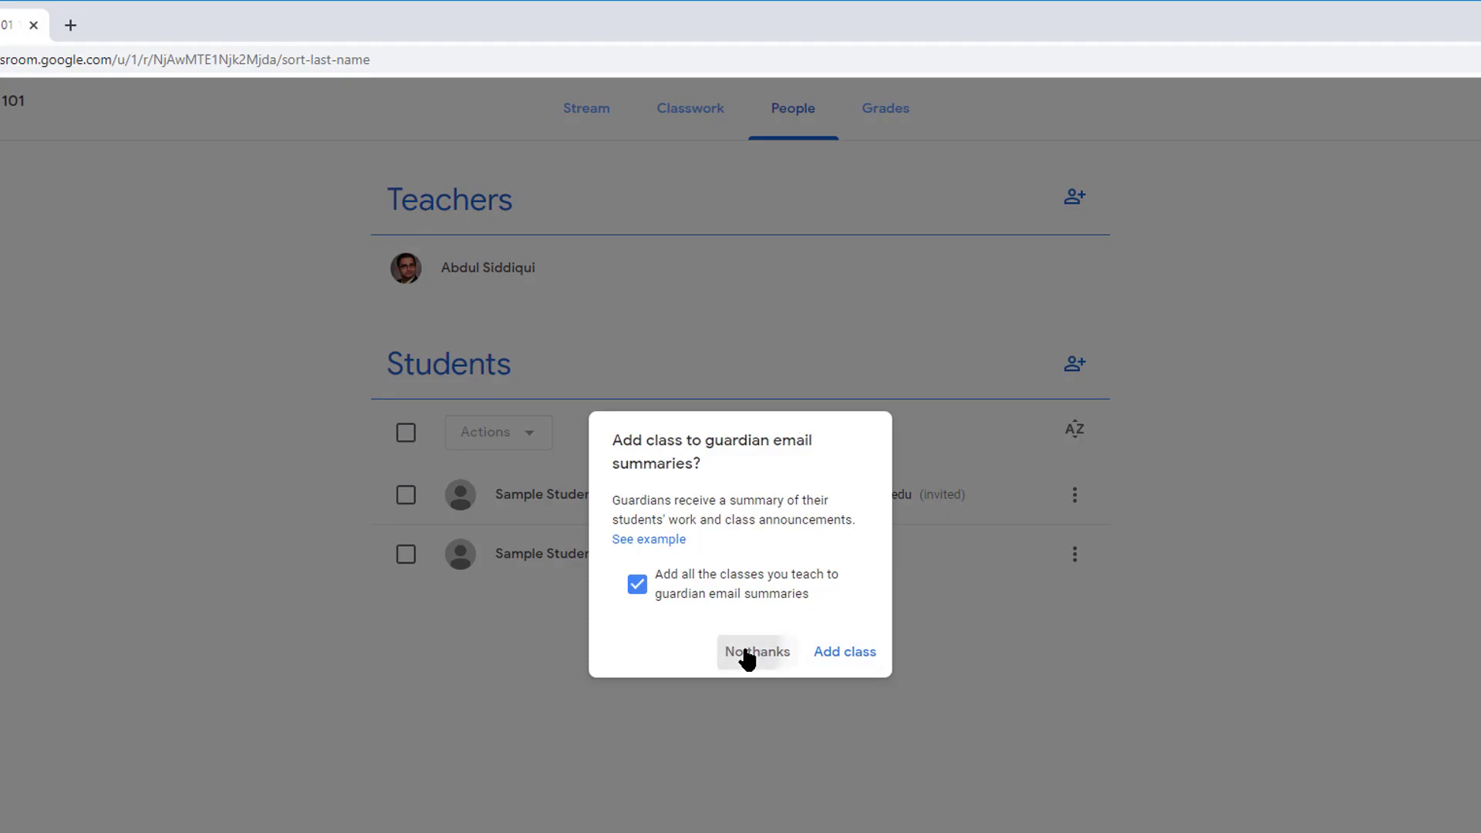
click(754, 651)
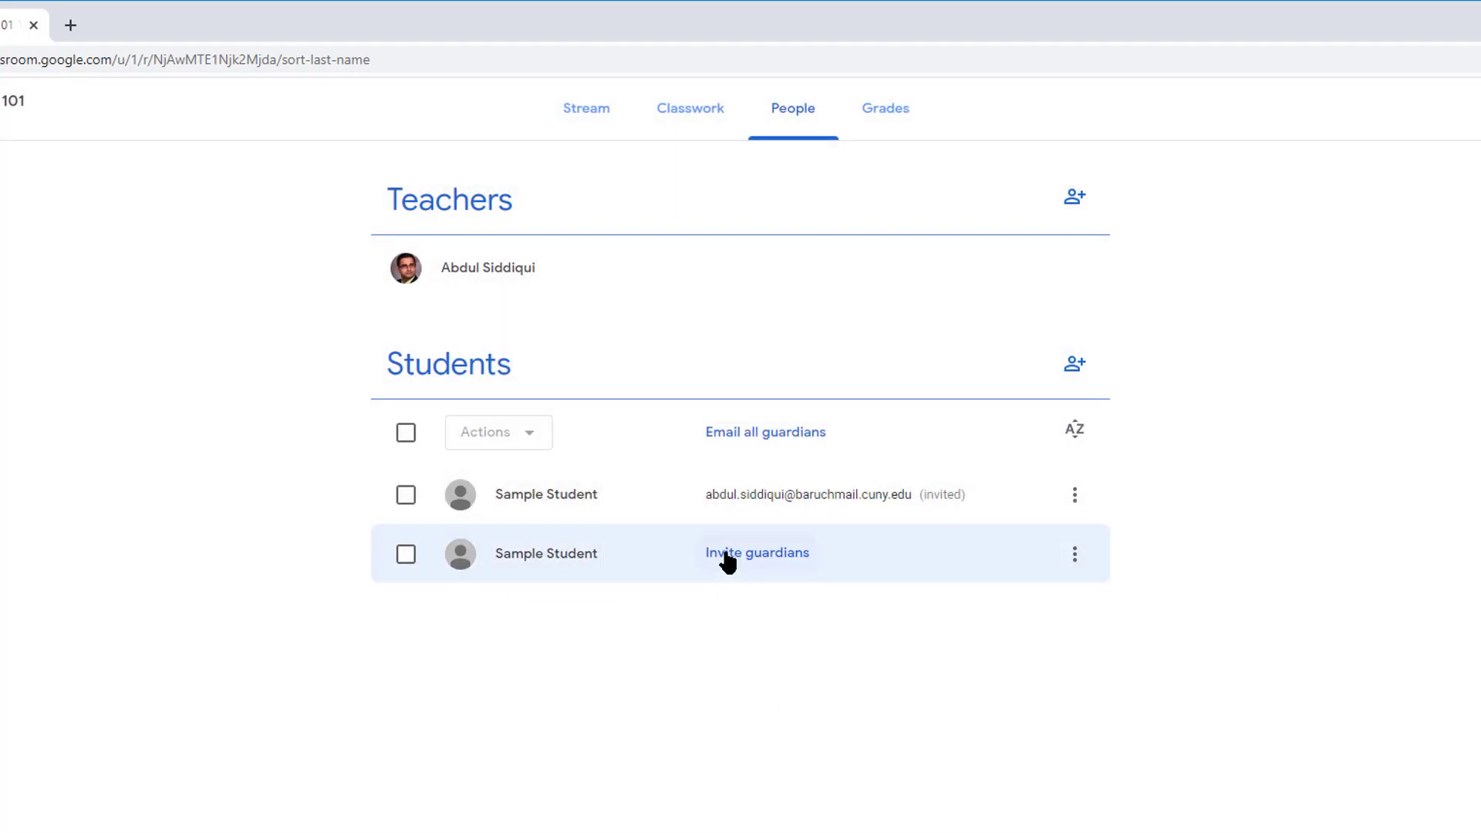
click(756, 553)
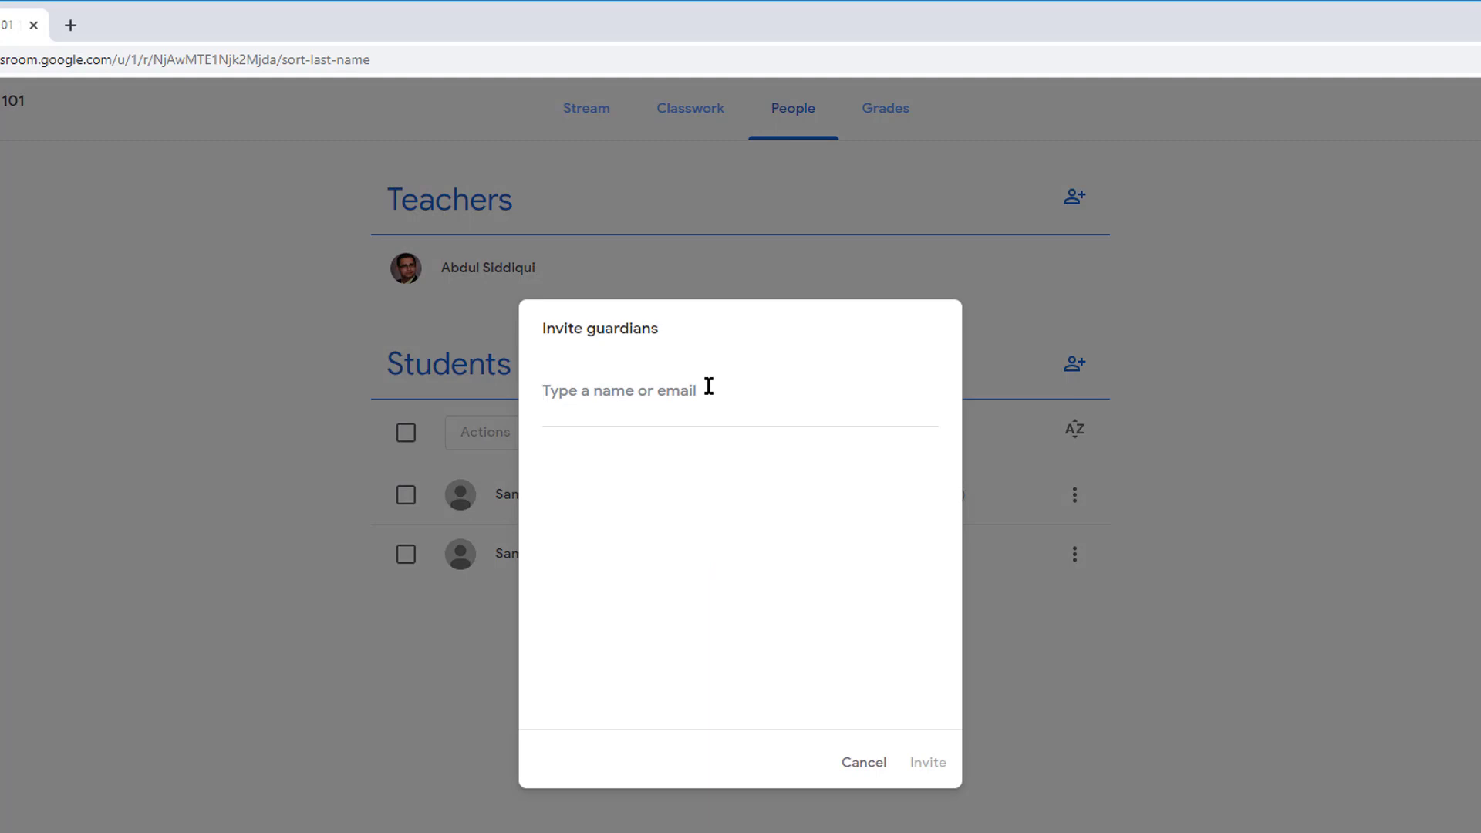
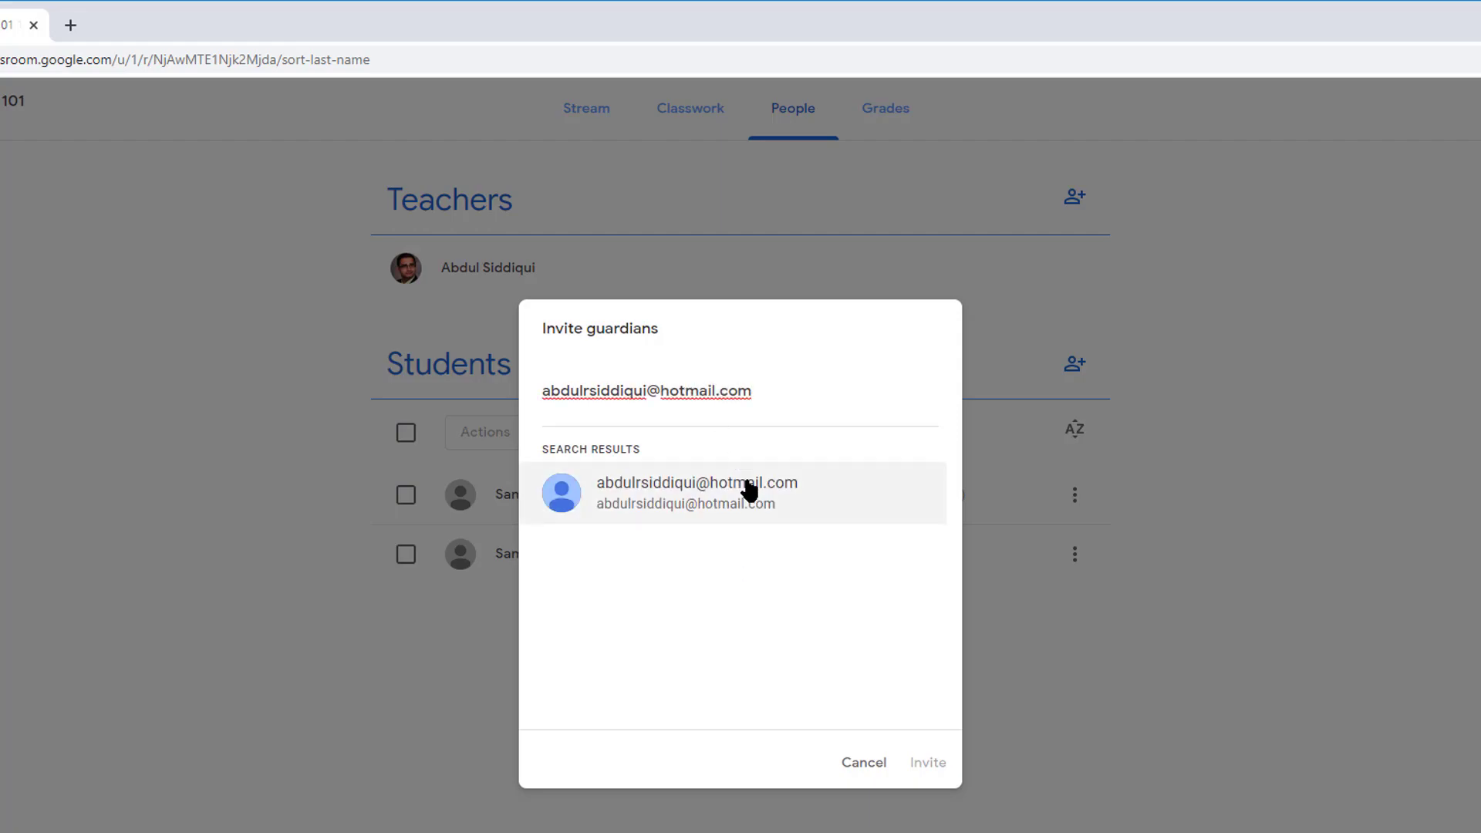
click(697, 492)
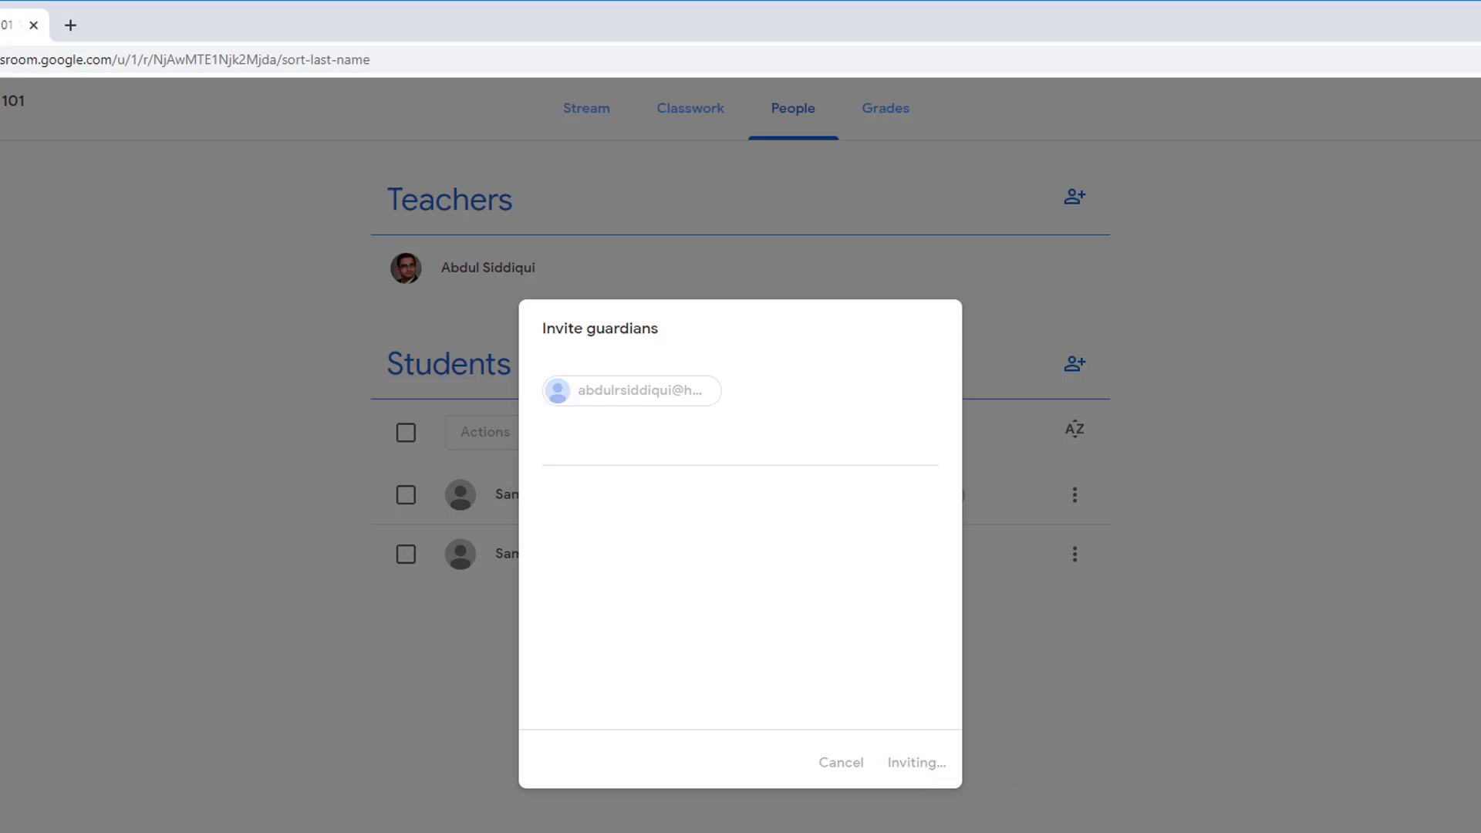
click(912, 762)
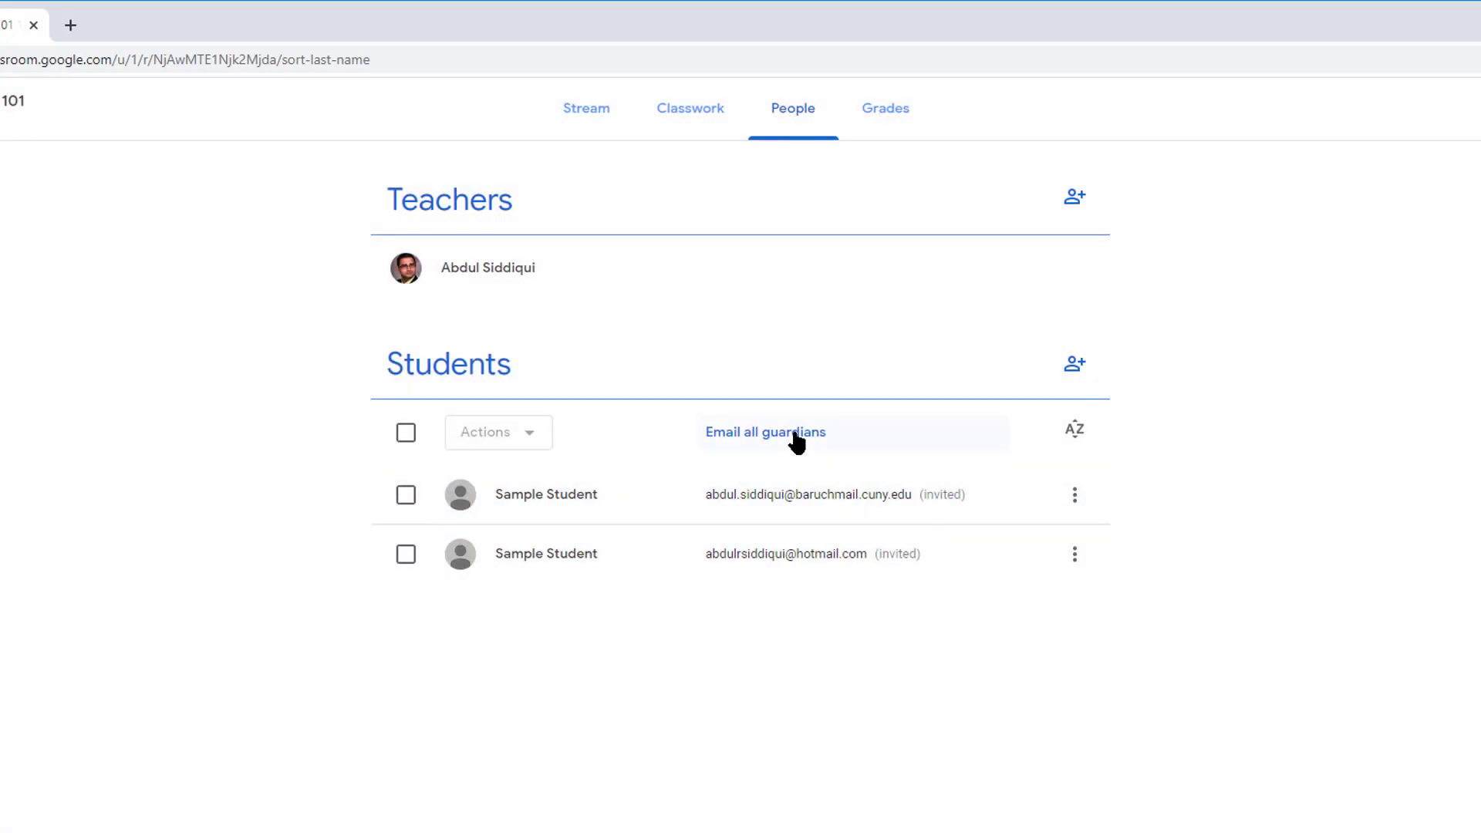
Start a Gmail message addressed to all guardians
click(765, 432)
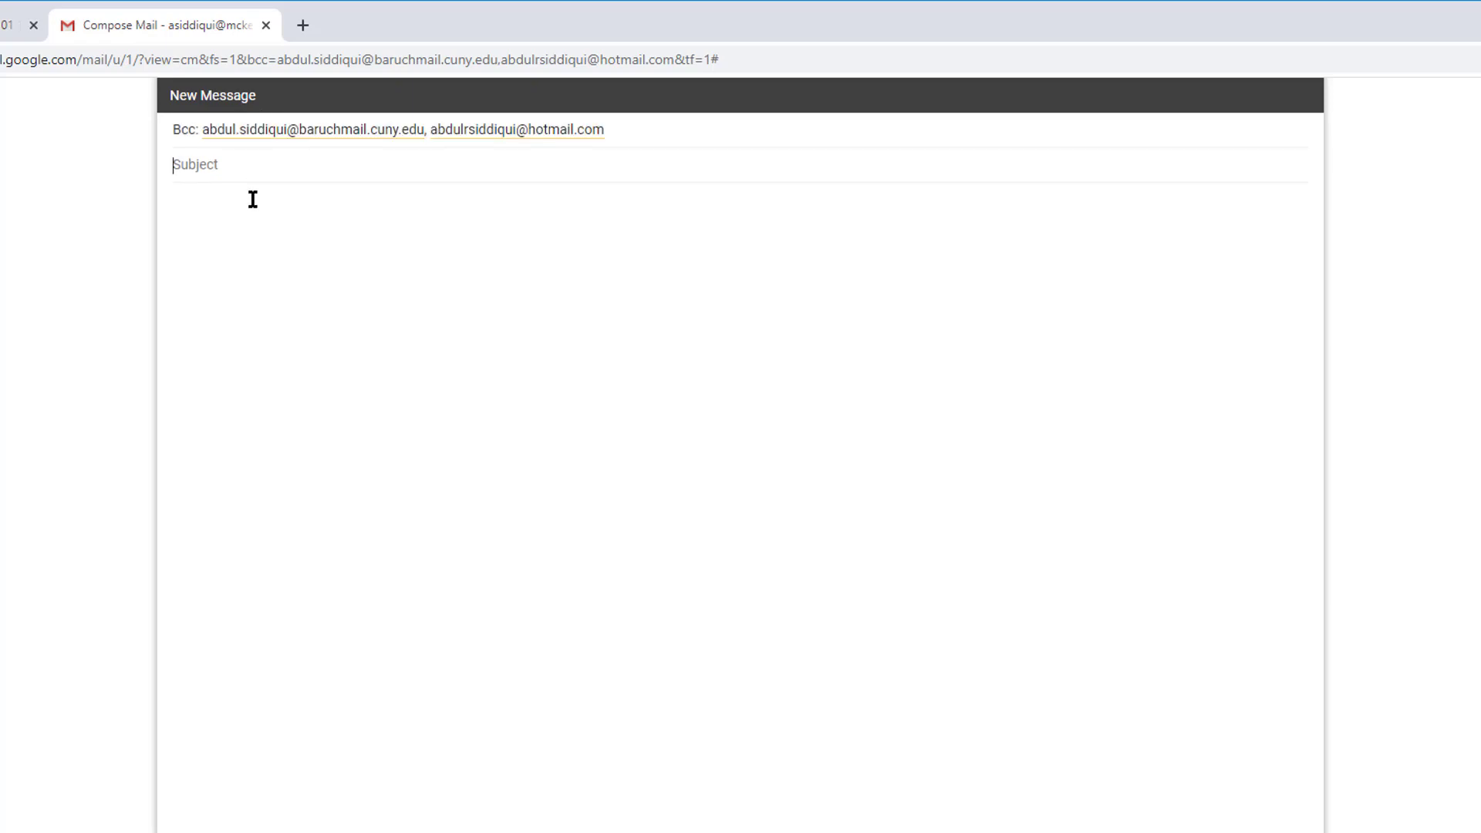
Write 'Accept the Google Classroom invitation' with a 'Dear parents' body asking them to accept
text(Dear p)
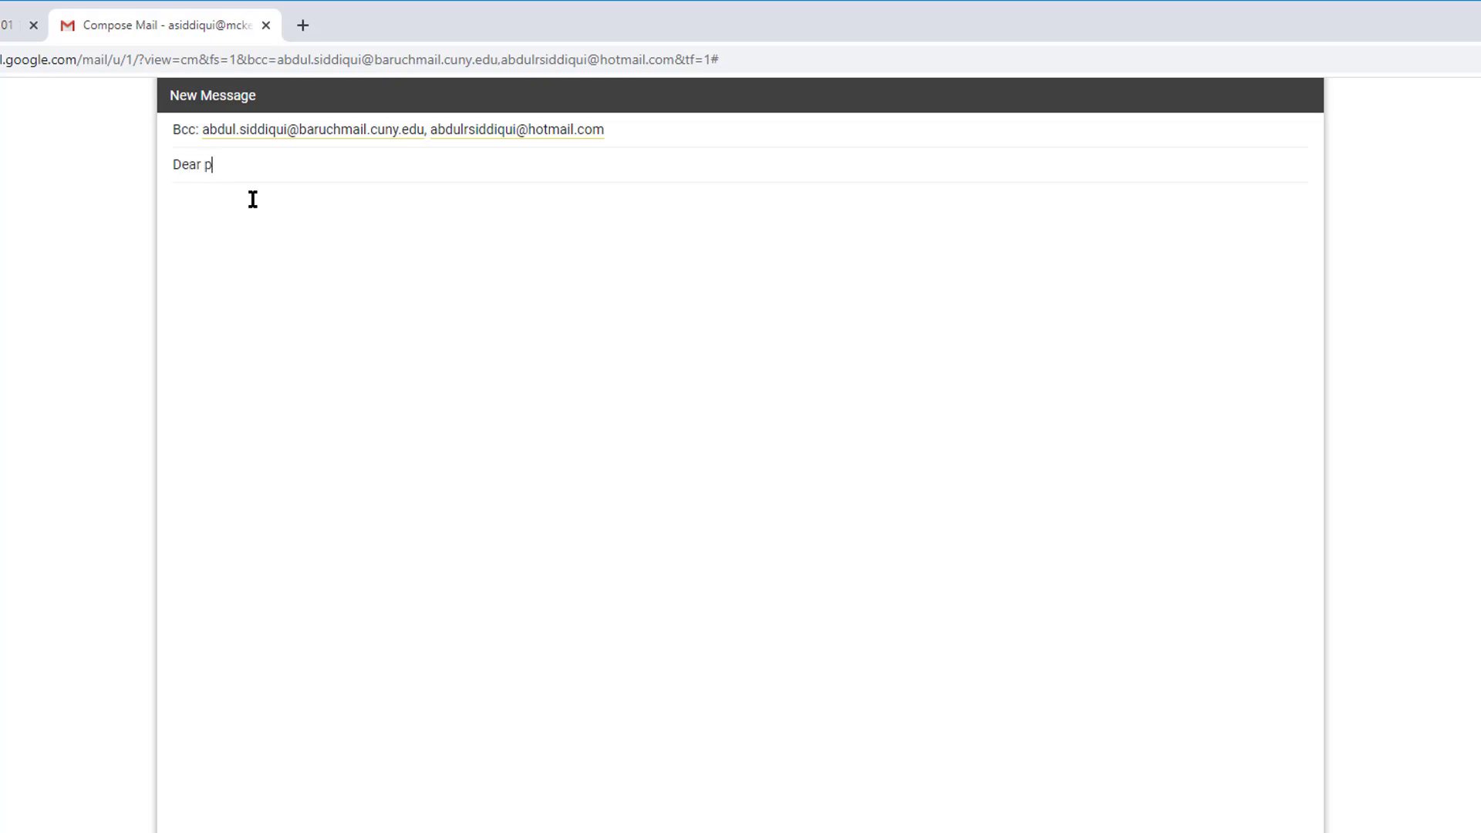
text(arents,)
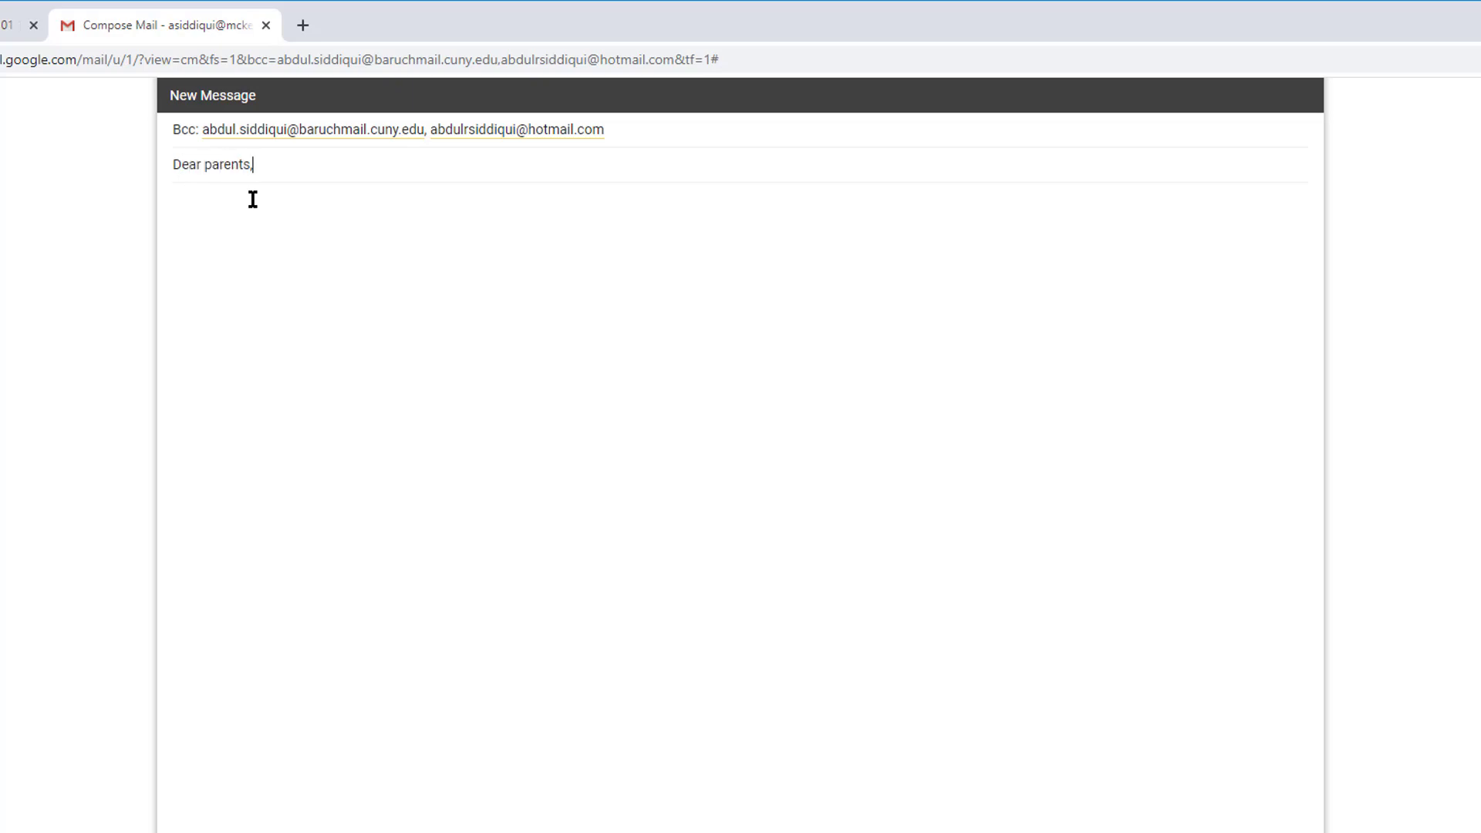
text(Accept the Google Classroom invitat)
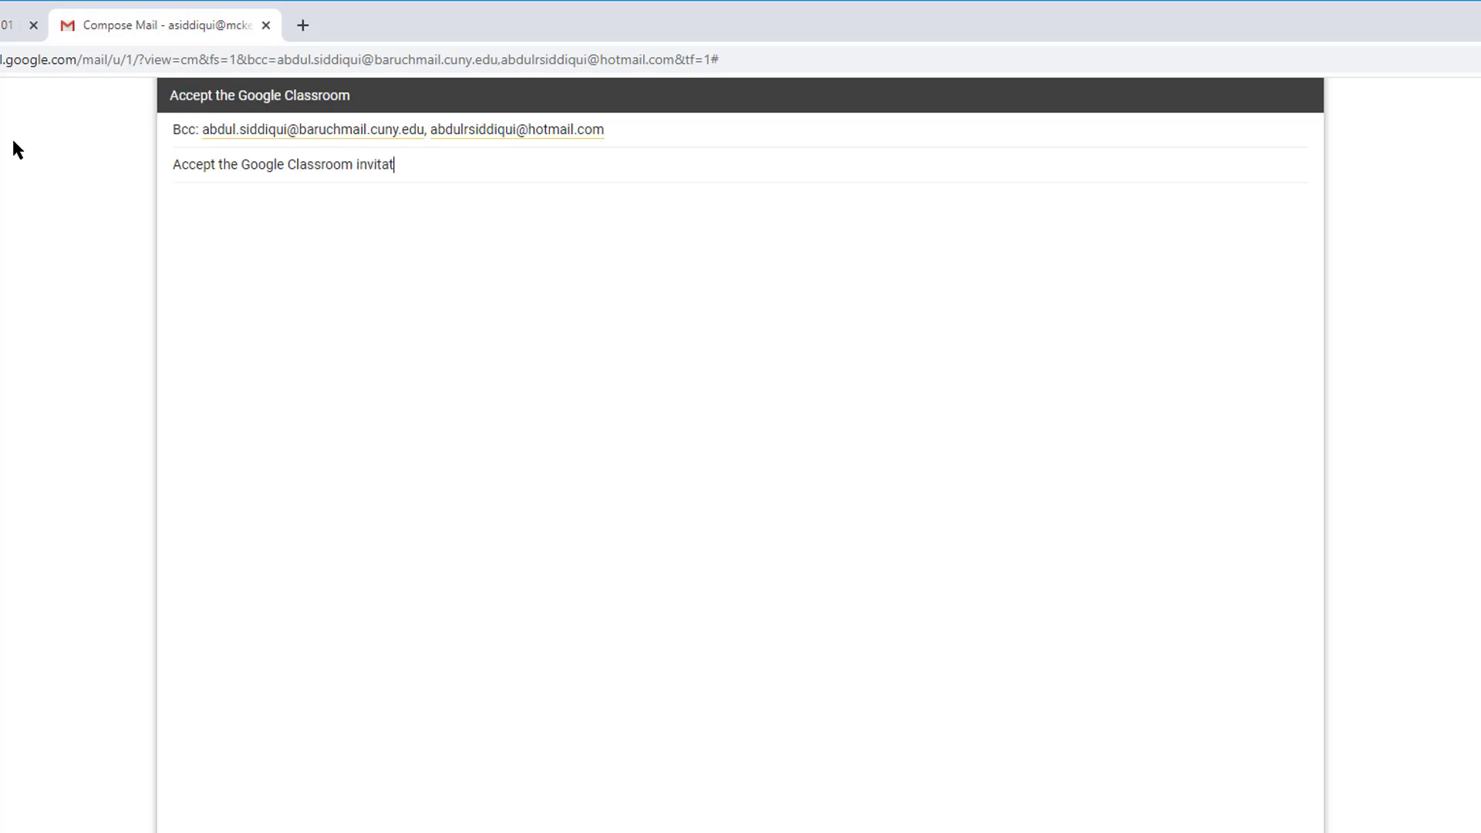
text(ion.)
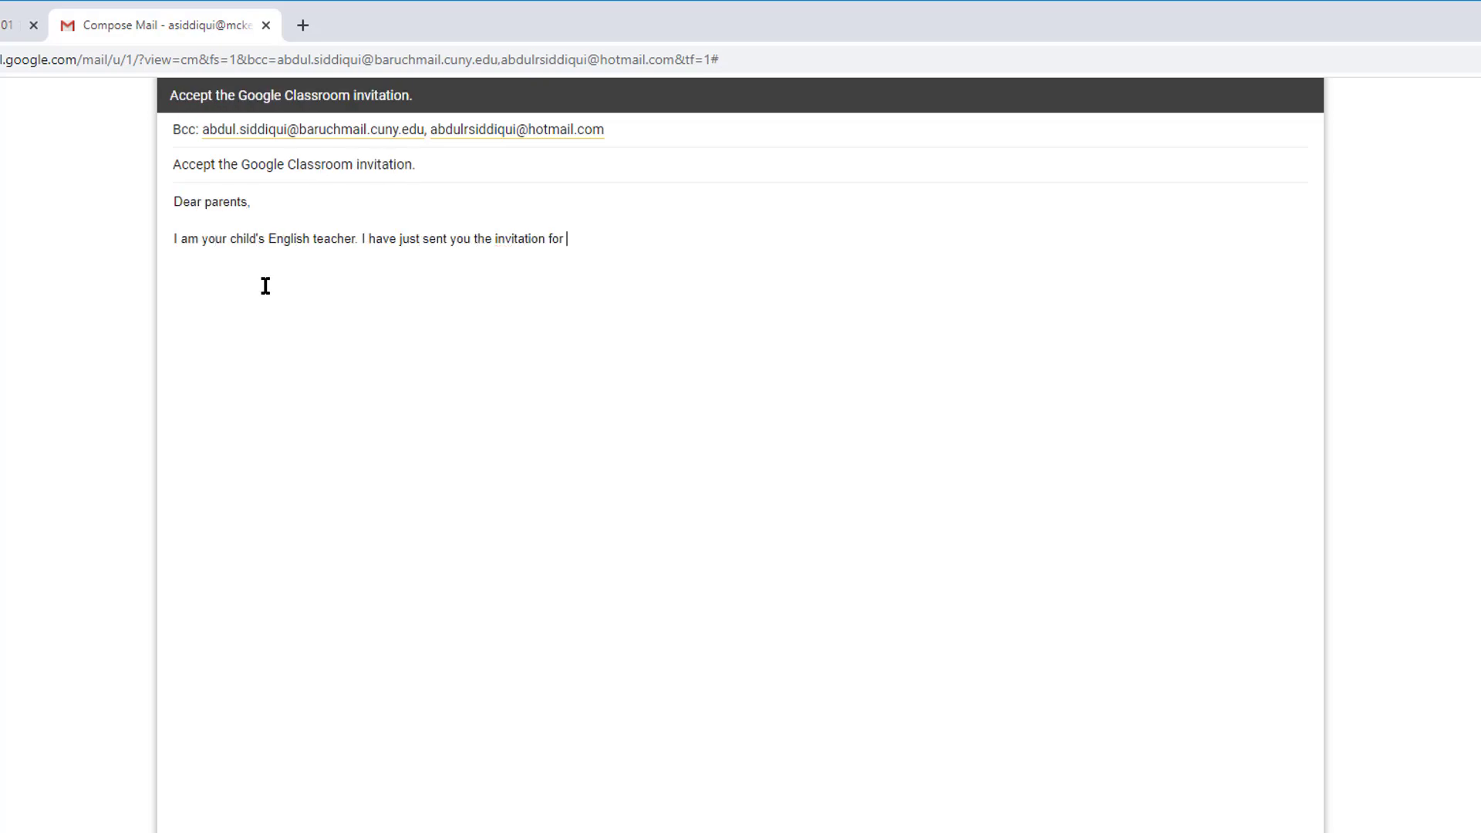
text(our classroom. Please accept that invitation so you can keep up-to-date about your child's work in our Google Classroom.)
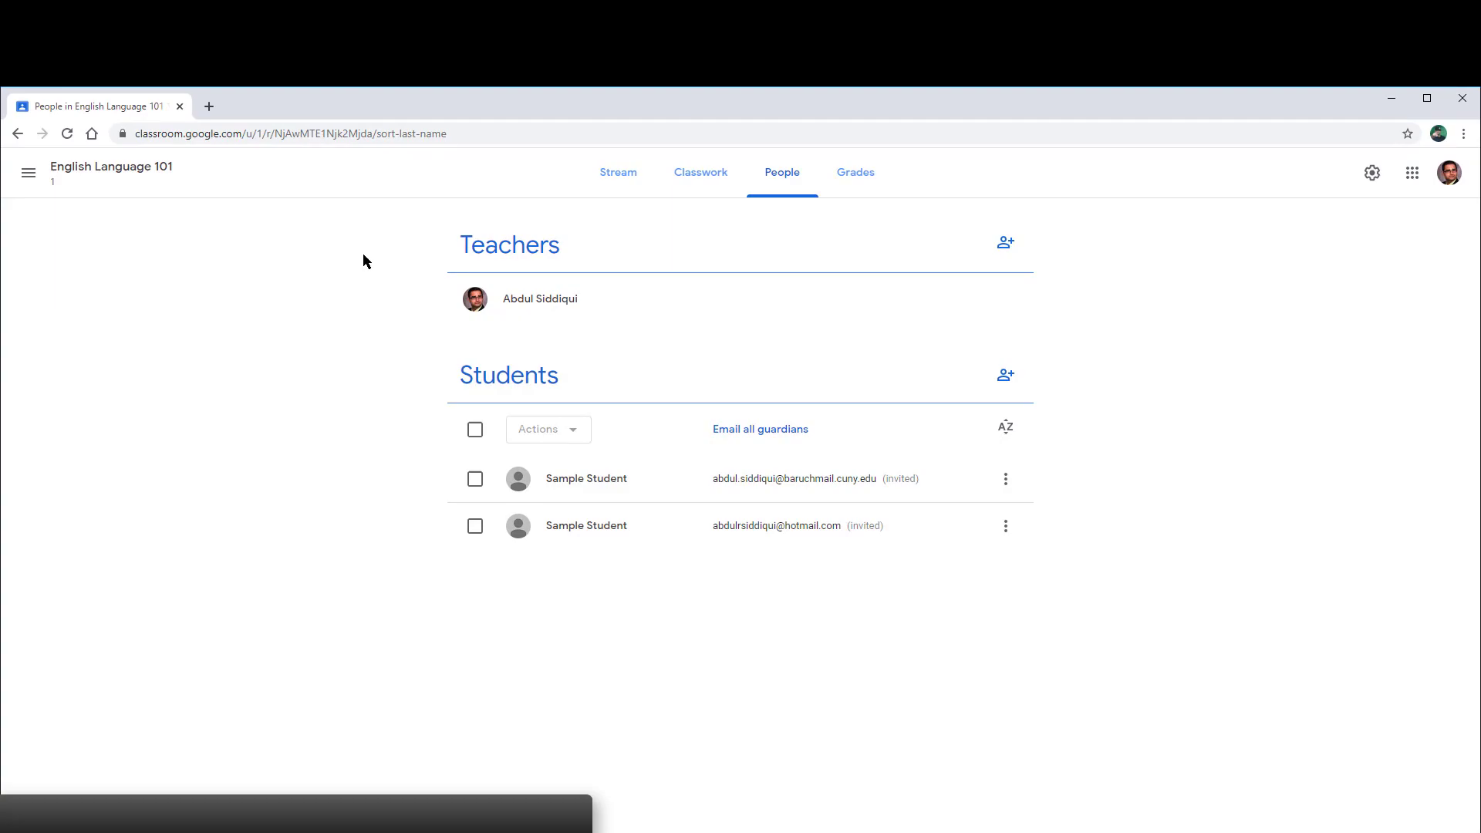
mouse_move(816, 526)
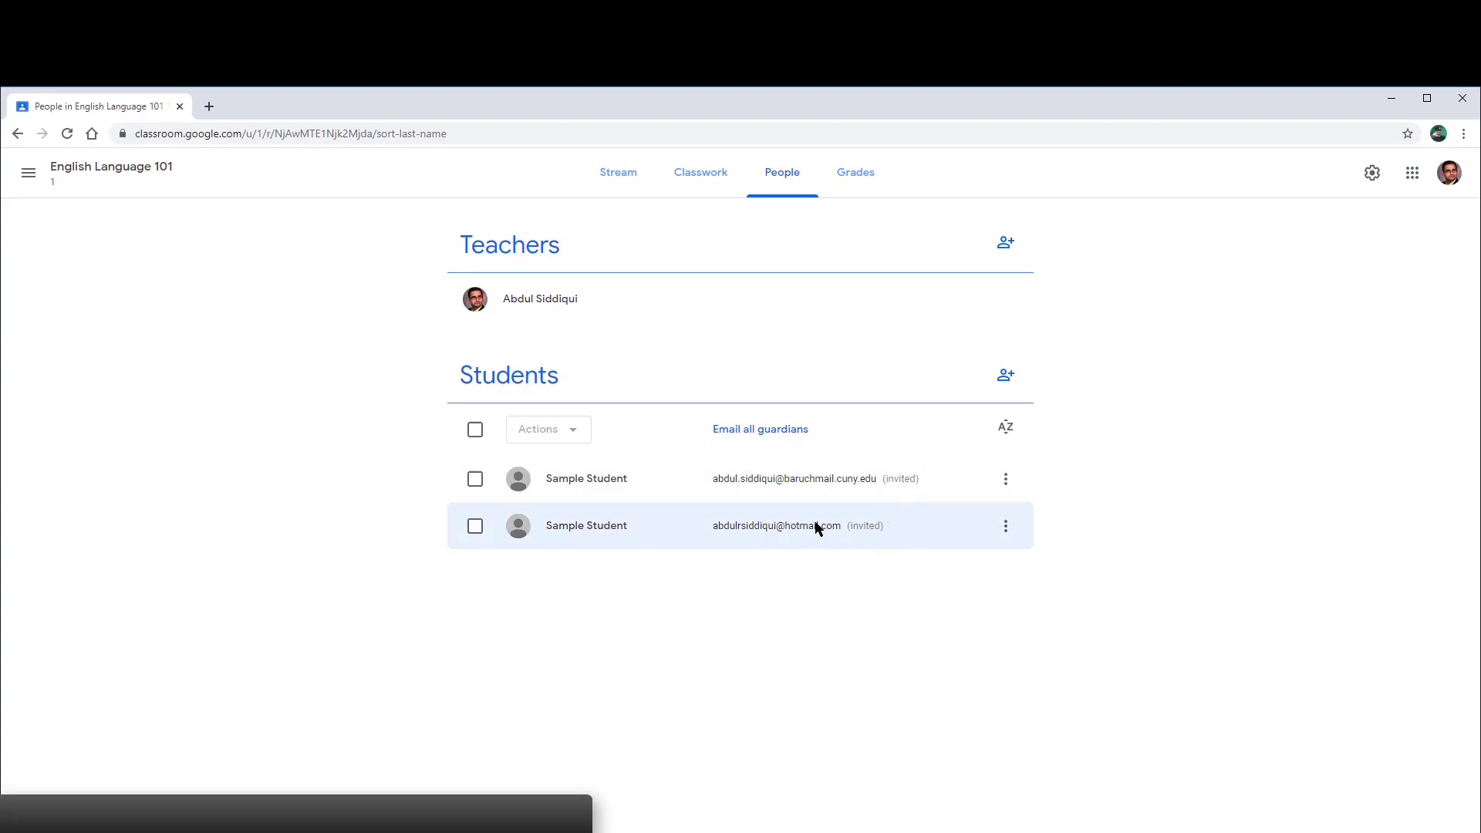
mouse_move(1462, 135)
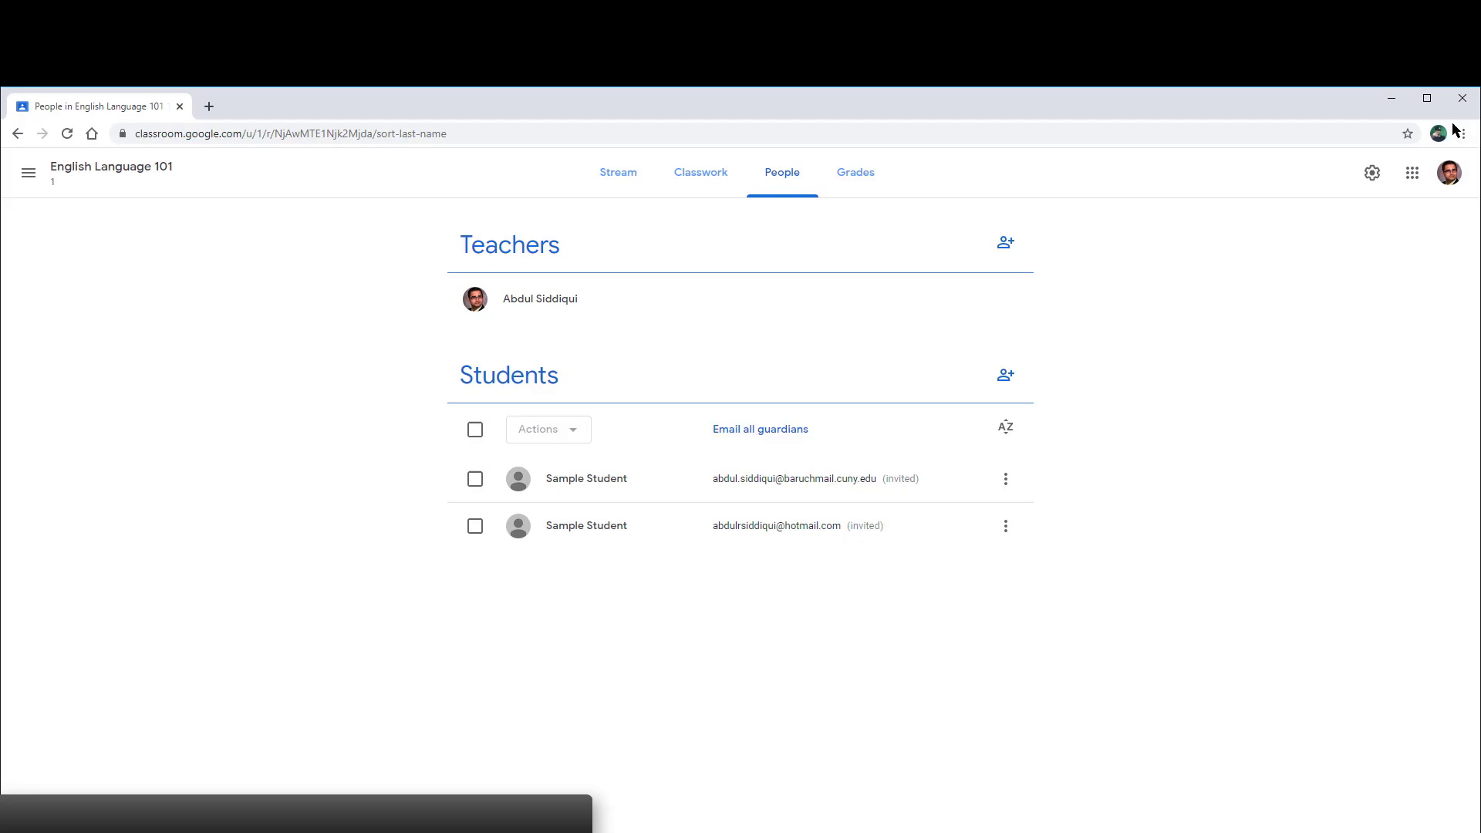
Minimize the teacher's browser window to reveal the parent's Outlook sign-in page
click(1462, 133)
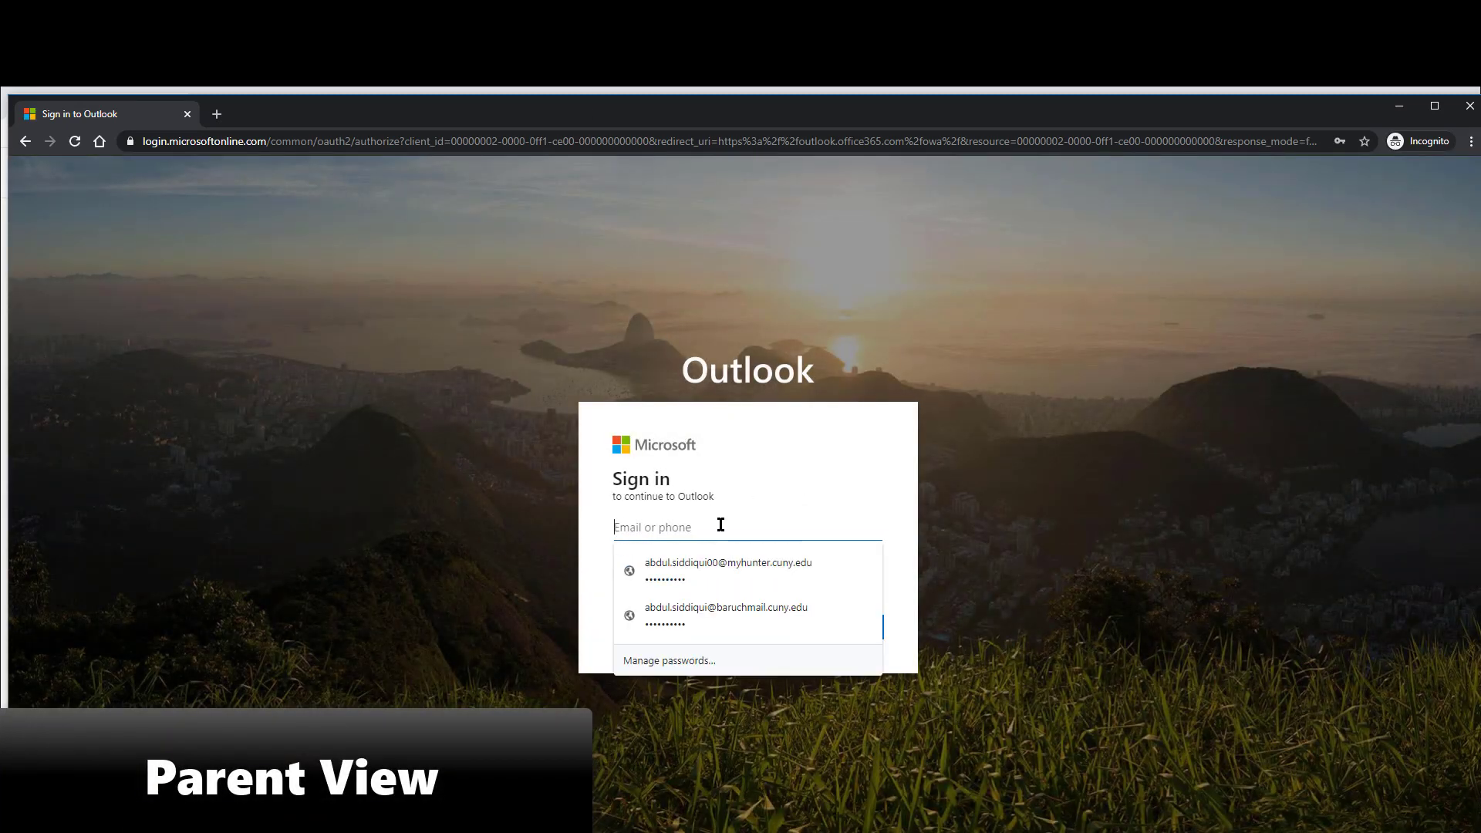
Sign in with the parent's saved account, declining to stay signed in, and open the invitation email
click(725, 614)
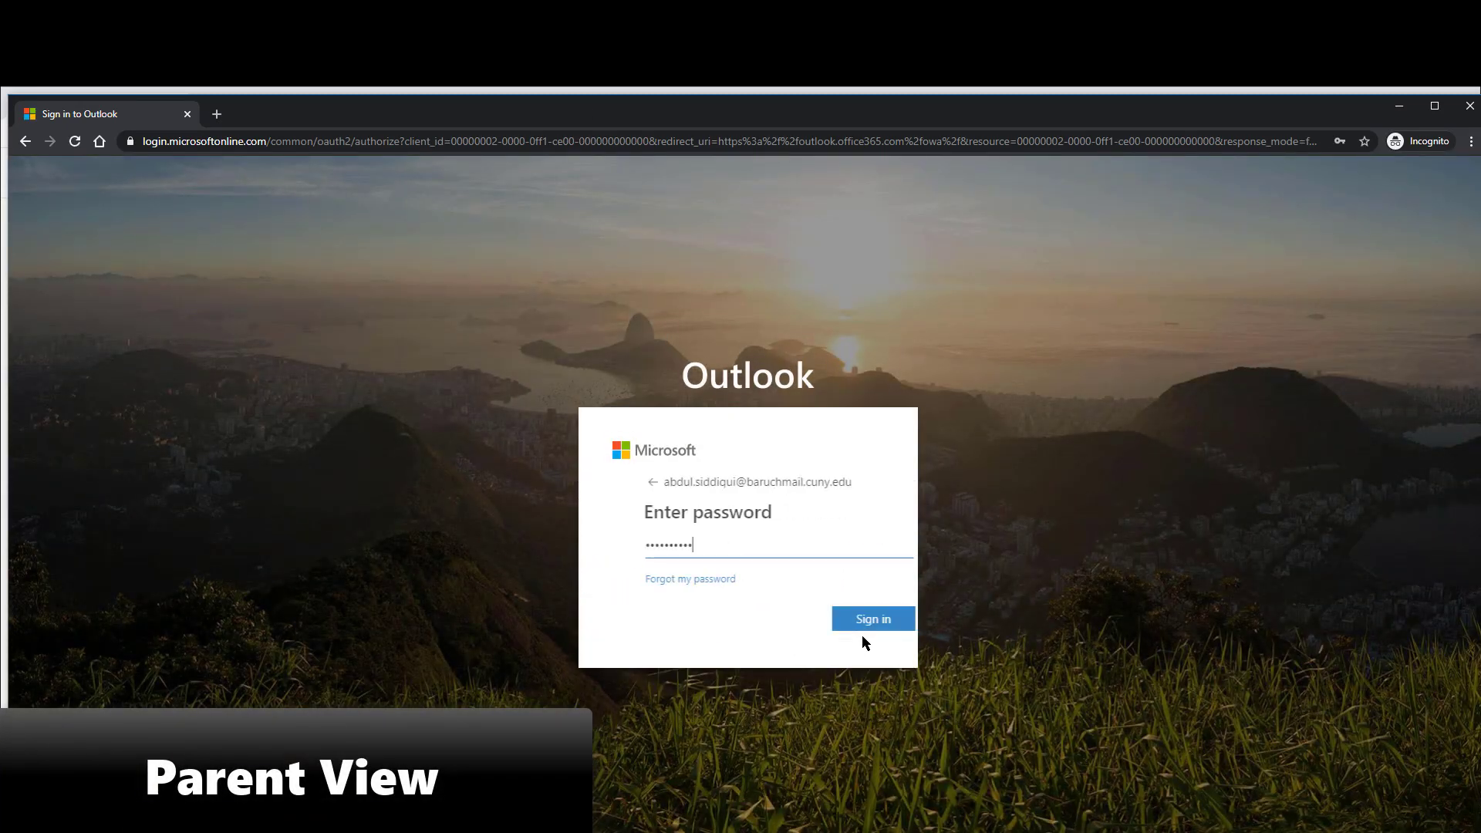
click(869, 619)
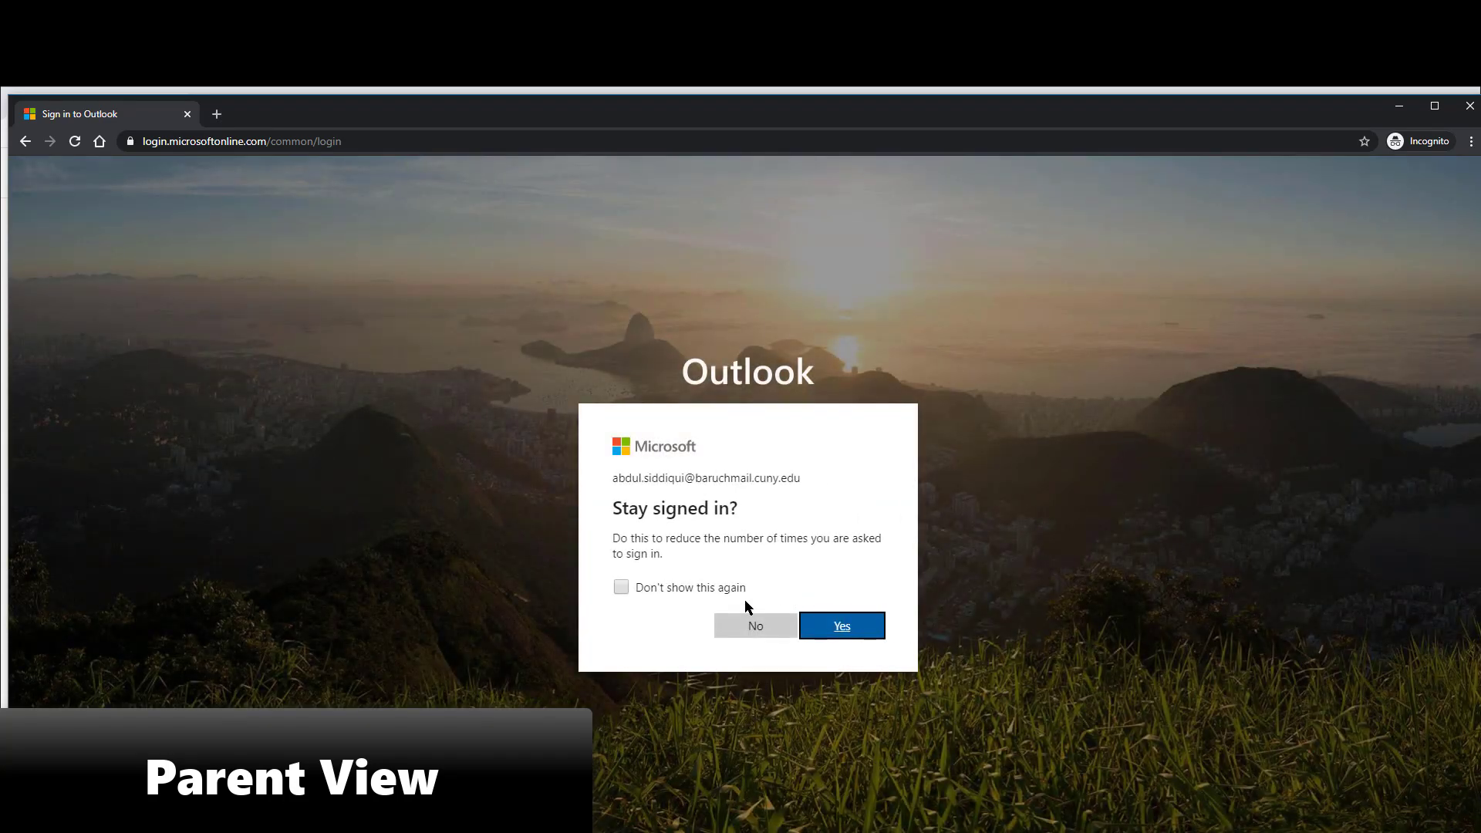
click(839, 625)
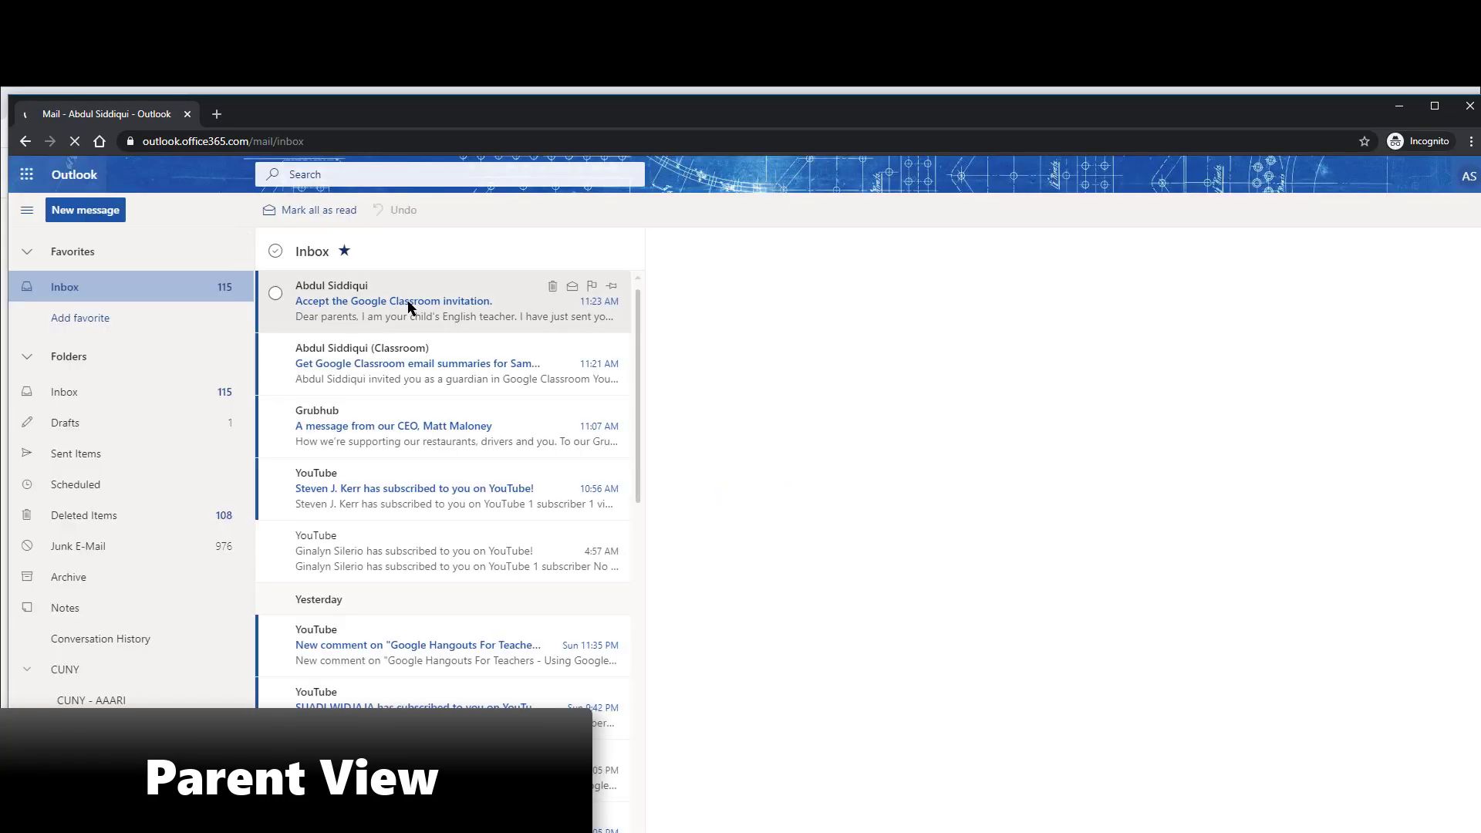
click(394, 300)
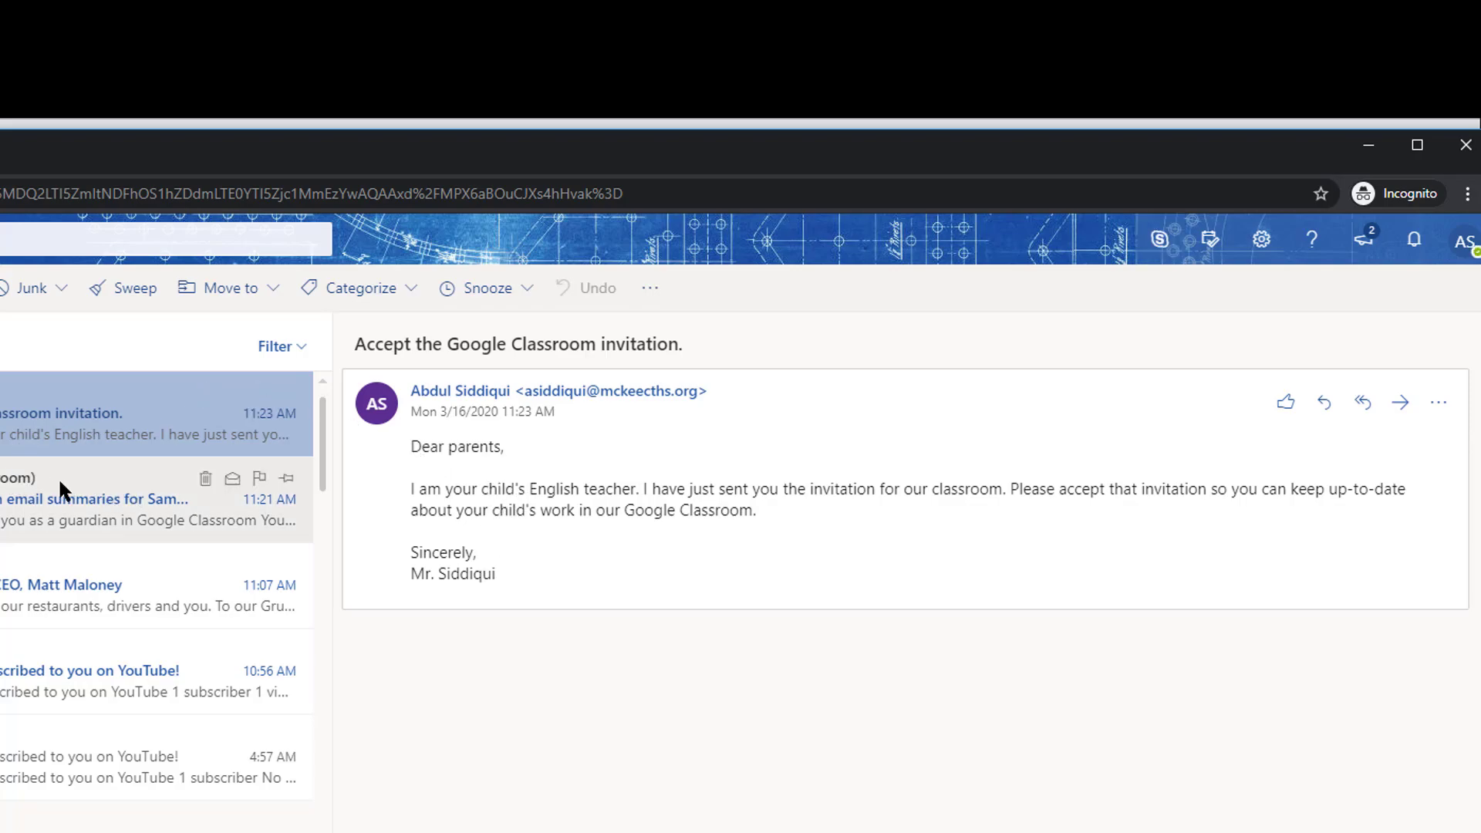
Open the 'Get Google Classroom email summaries for Sample' email and highlight the student name
click(94, 498)
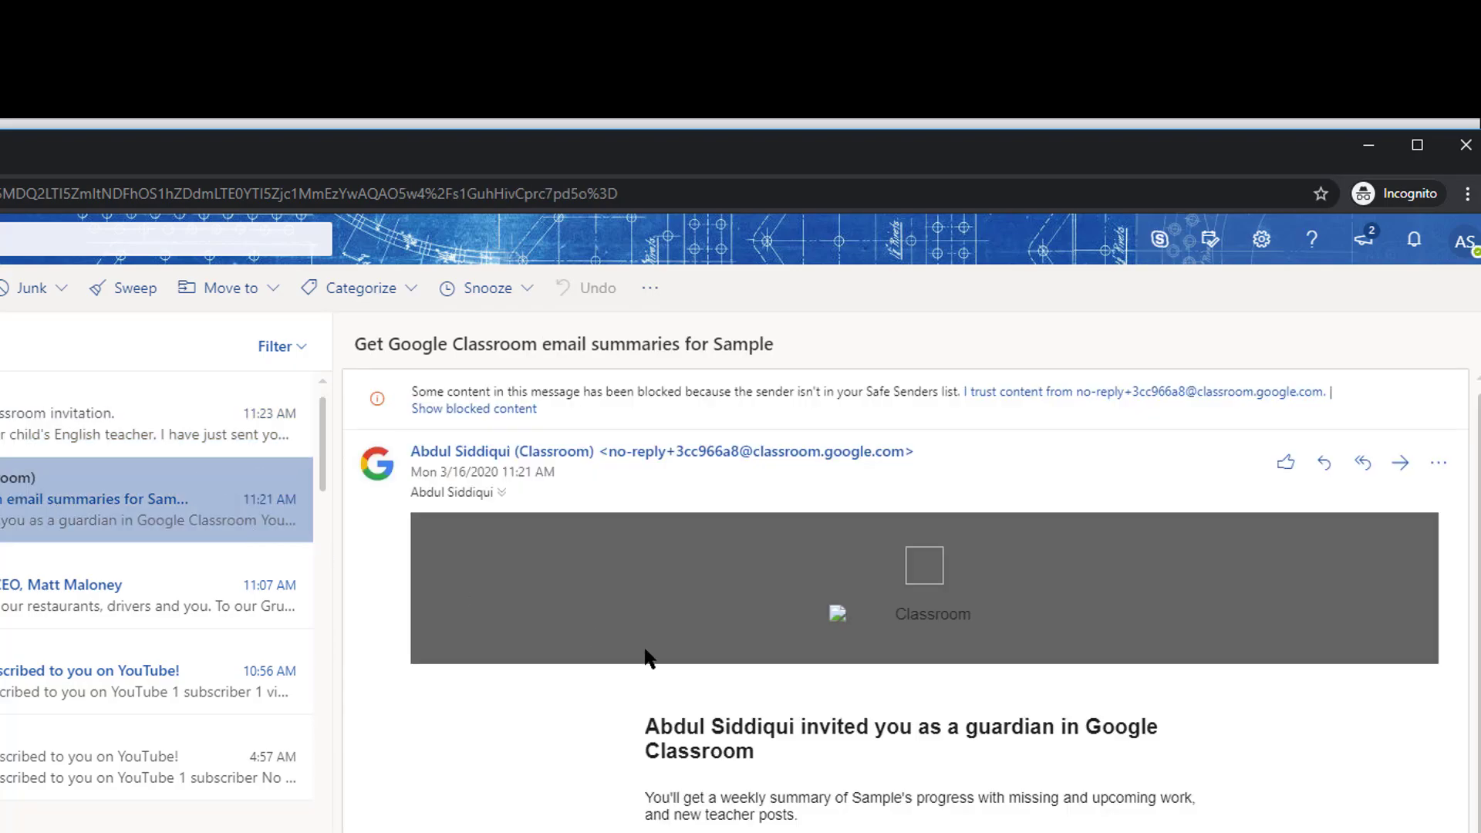
scroll(down, 3)
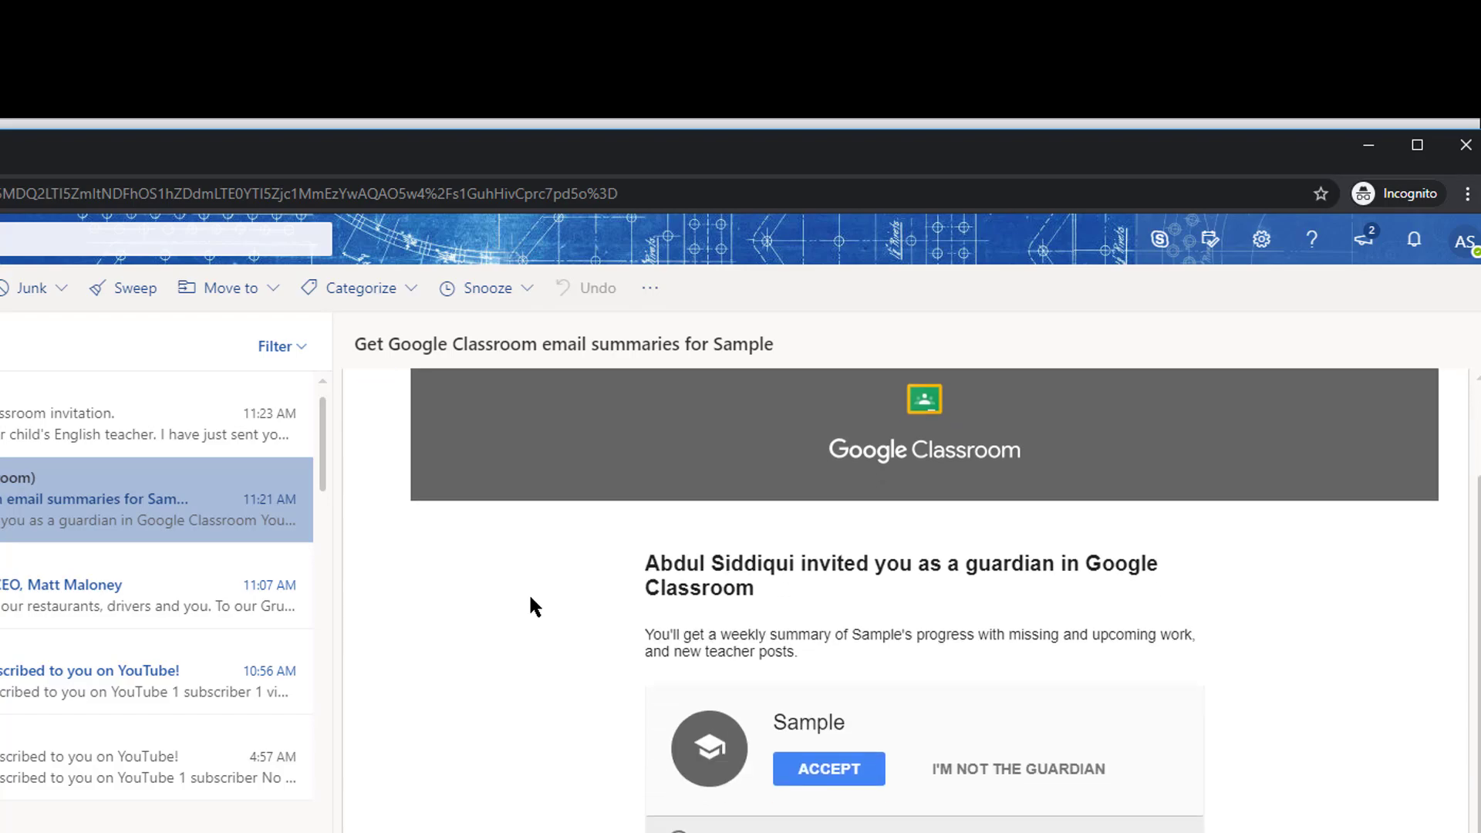
mouse_move(1130, 569)
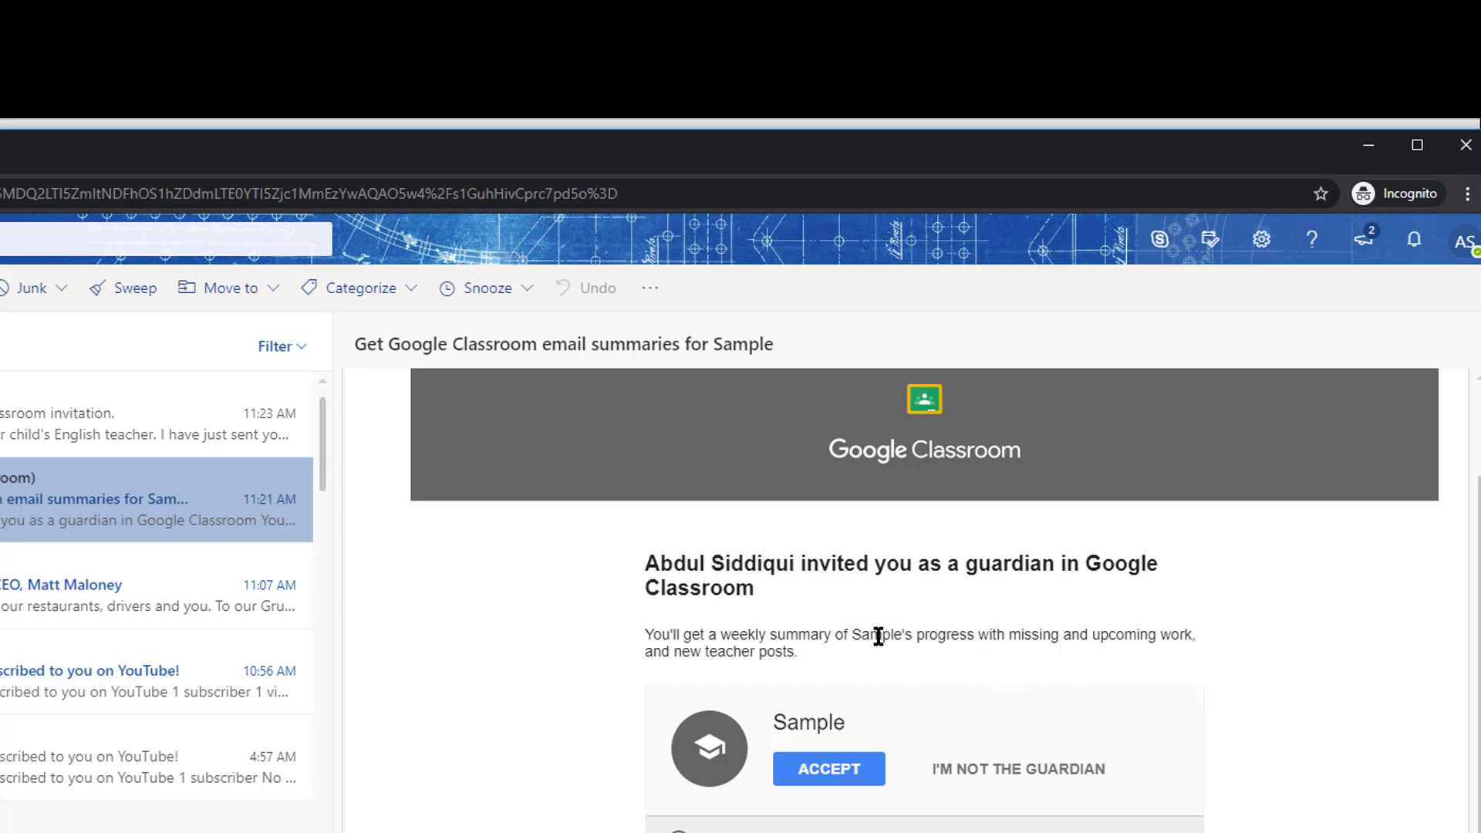
double_click(885, 634)
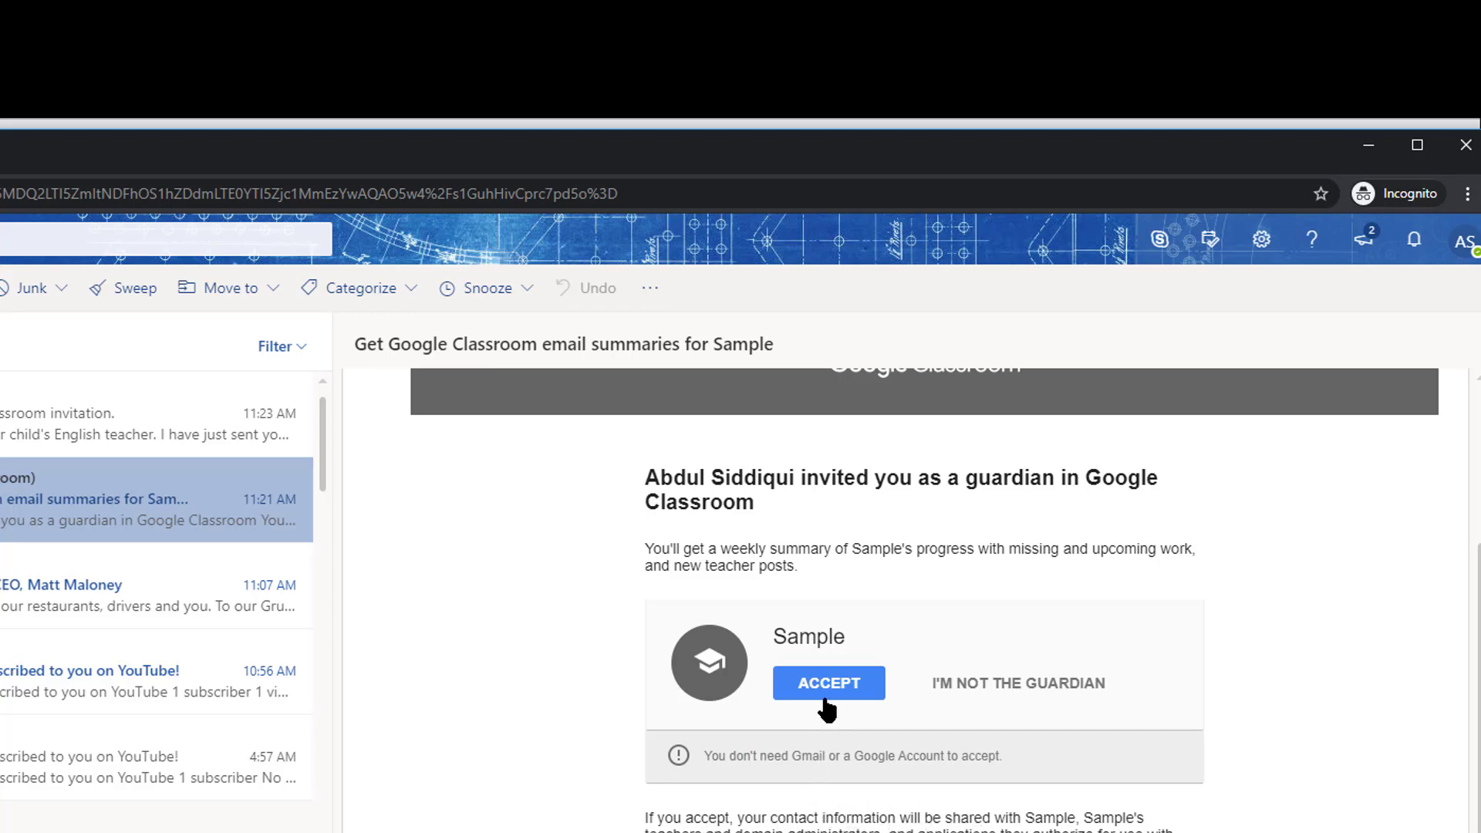
mouse_move(824, 707)
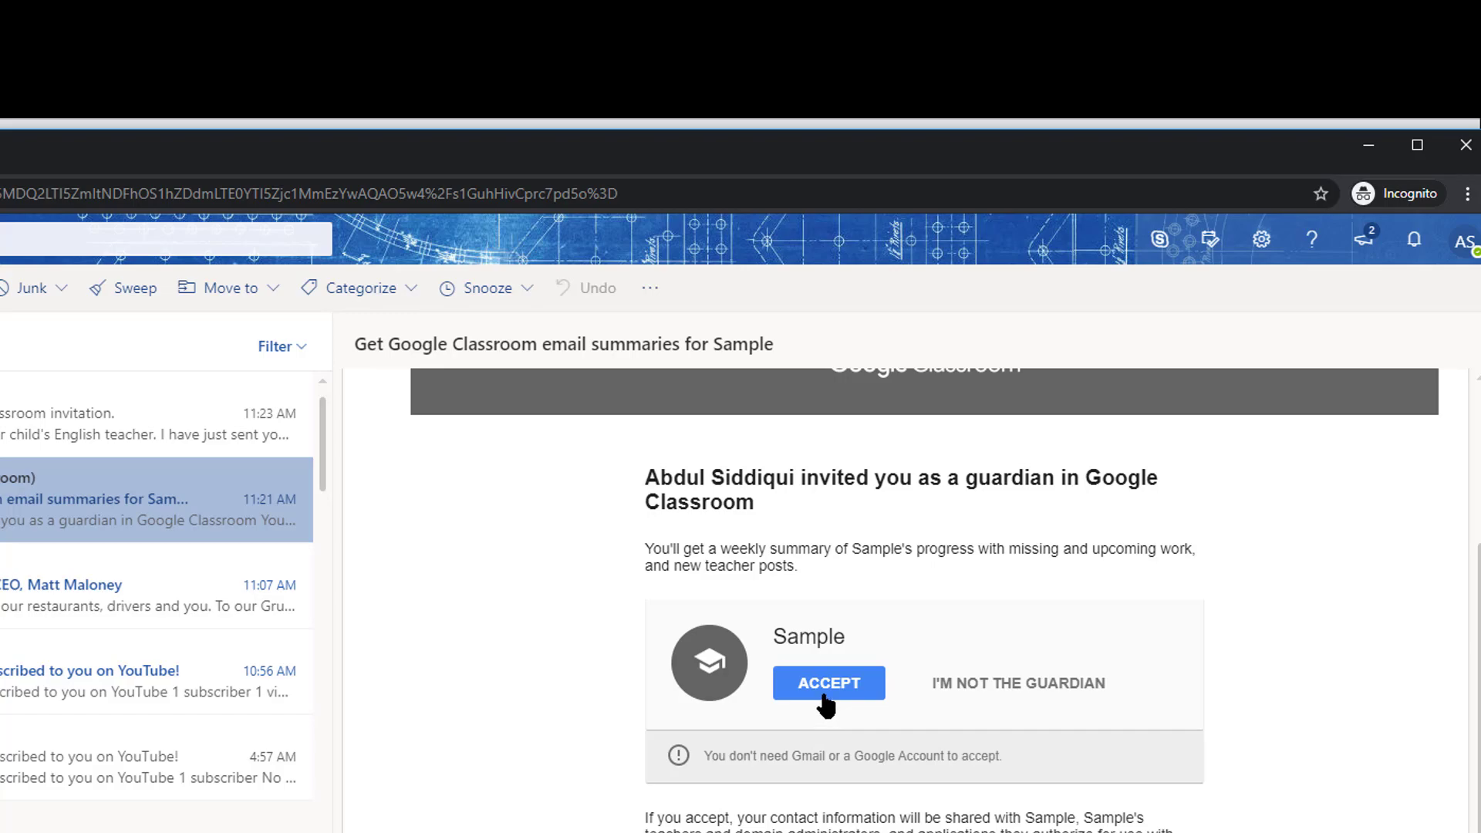
Accept the guardian invitation and sign in to manage email summary settings
click(828, 683)
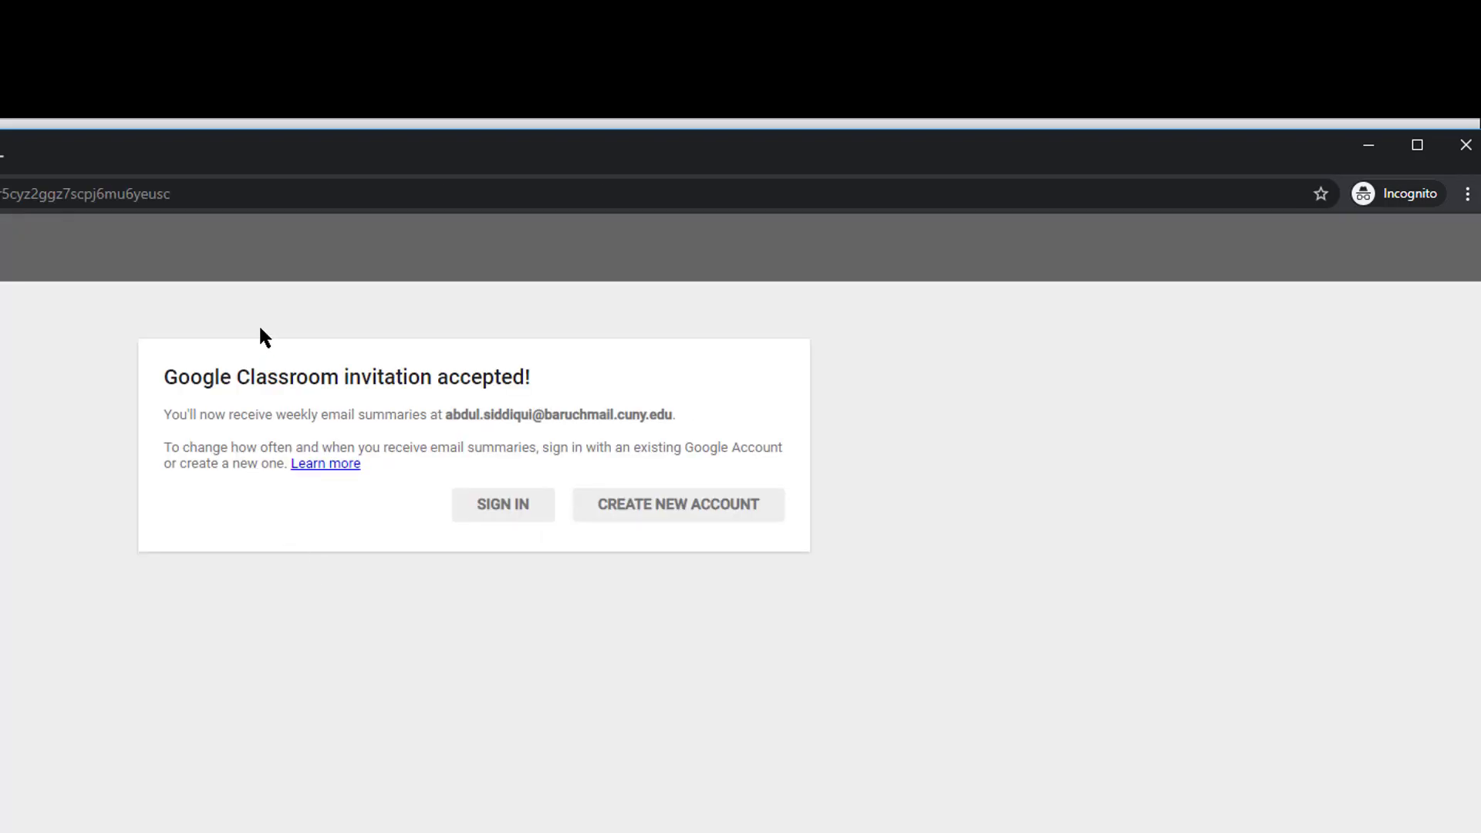
mouse_move(255, 411)
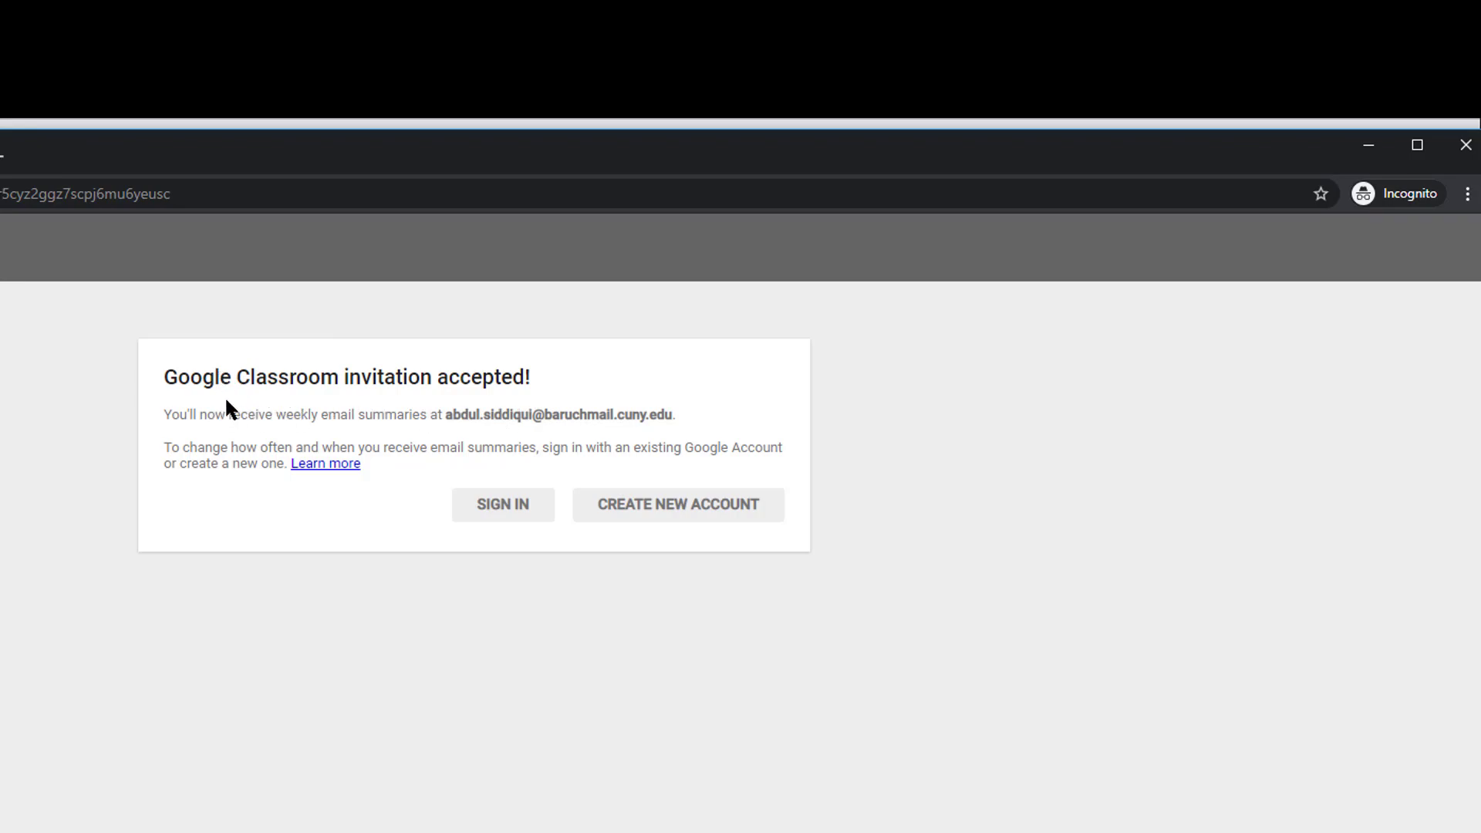
mouse_move(442, 481)
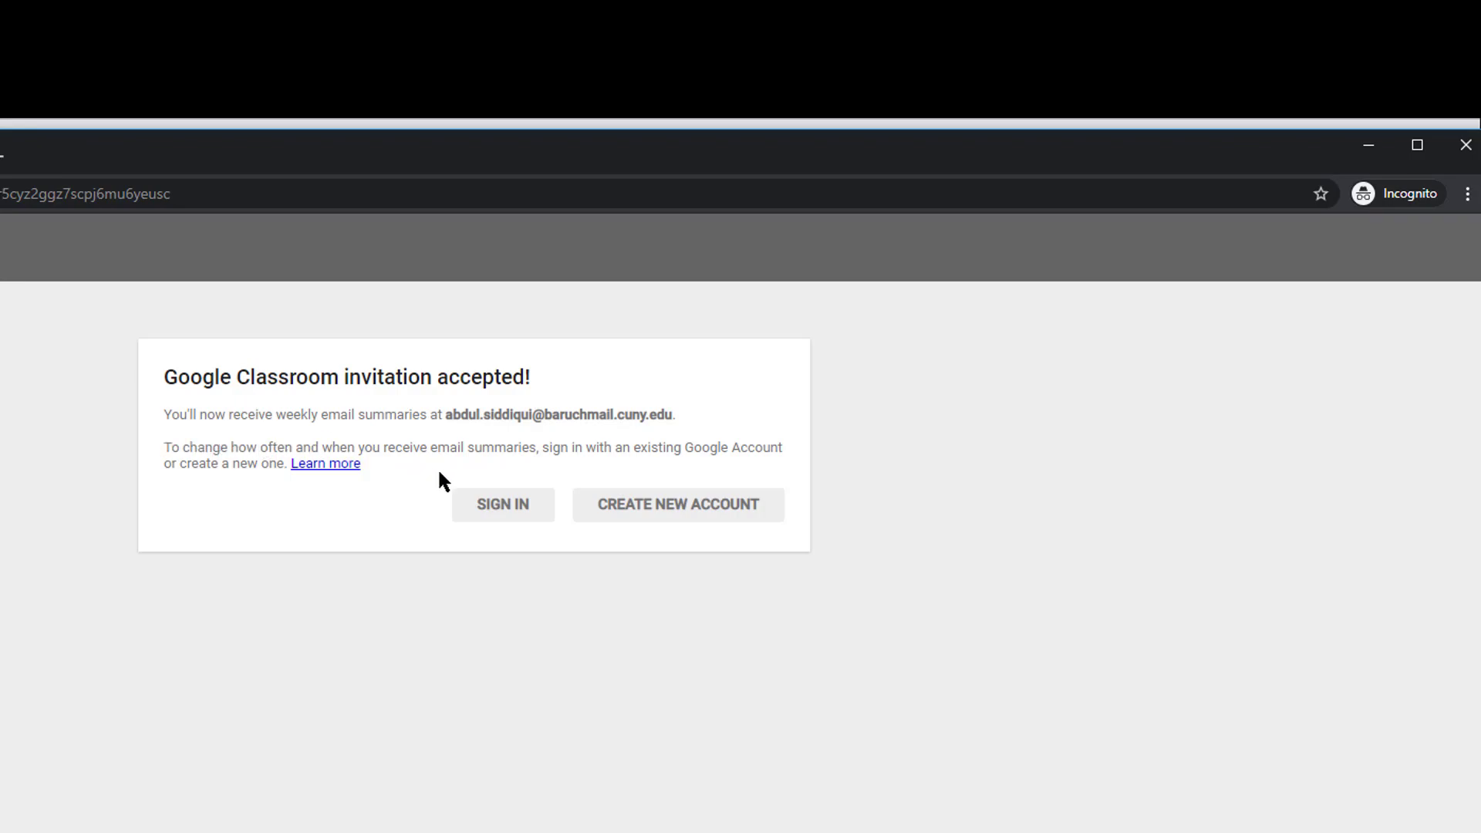
click(501, 502)
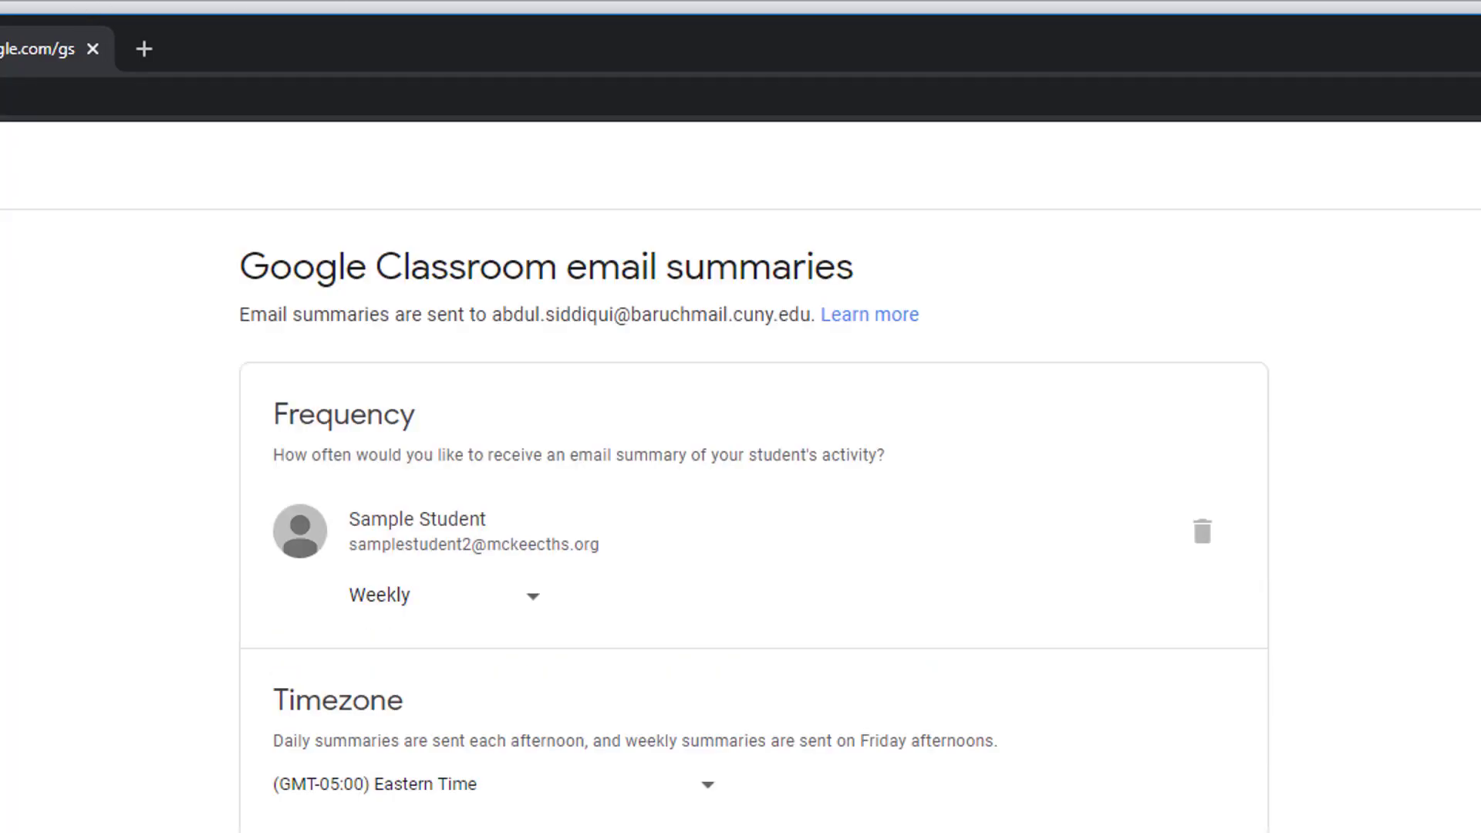
mouse_move(508, 532)
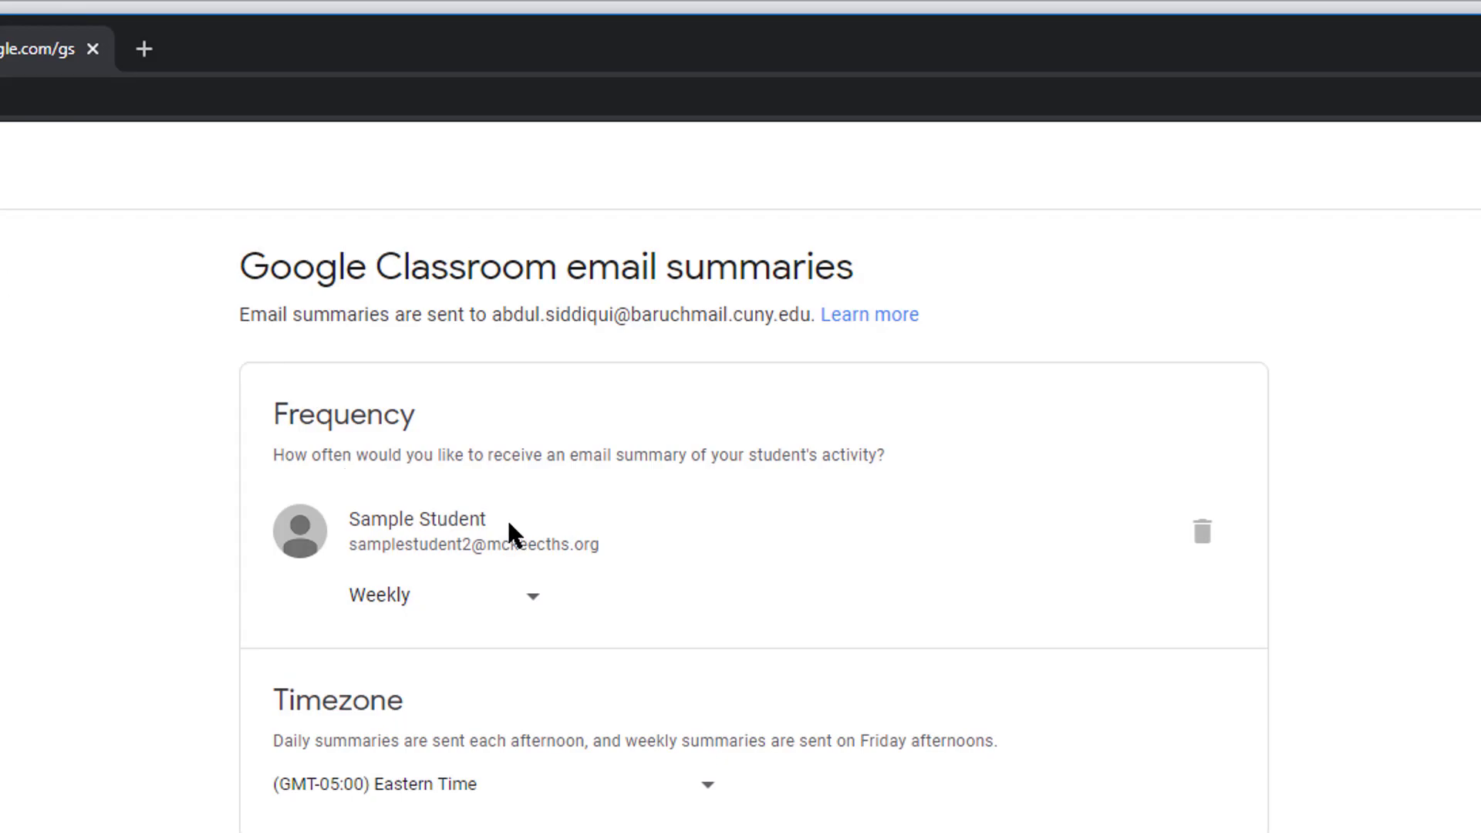
mouse_move(472, 537)
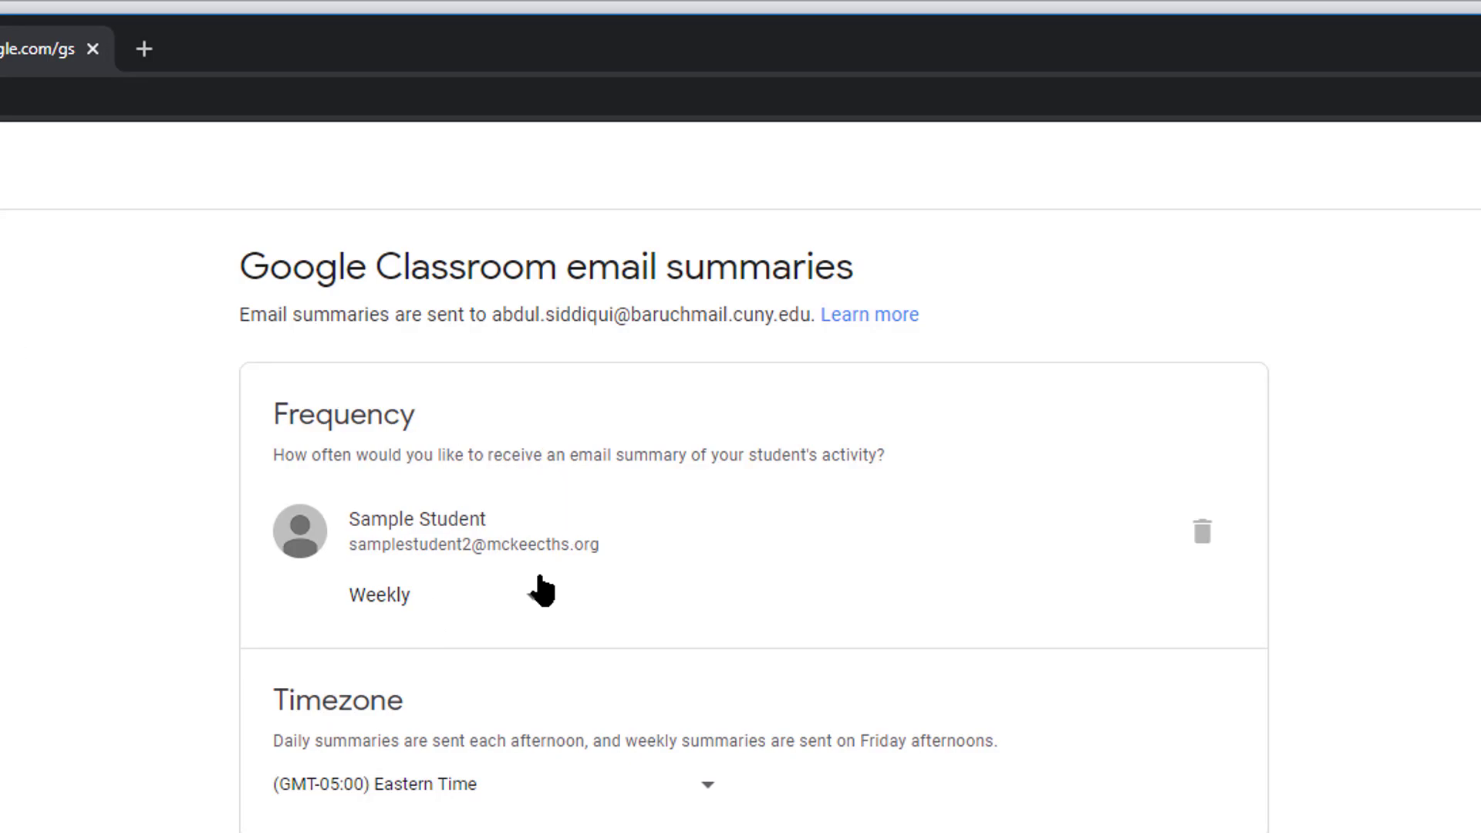
Set Sample Student's summary frequency to No summaries
click(379, 594)
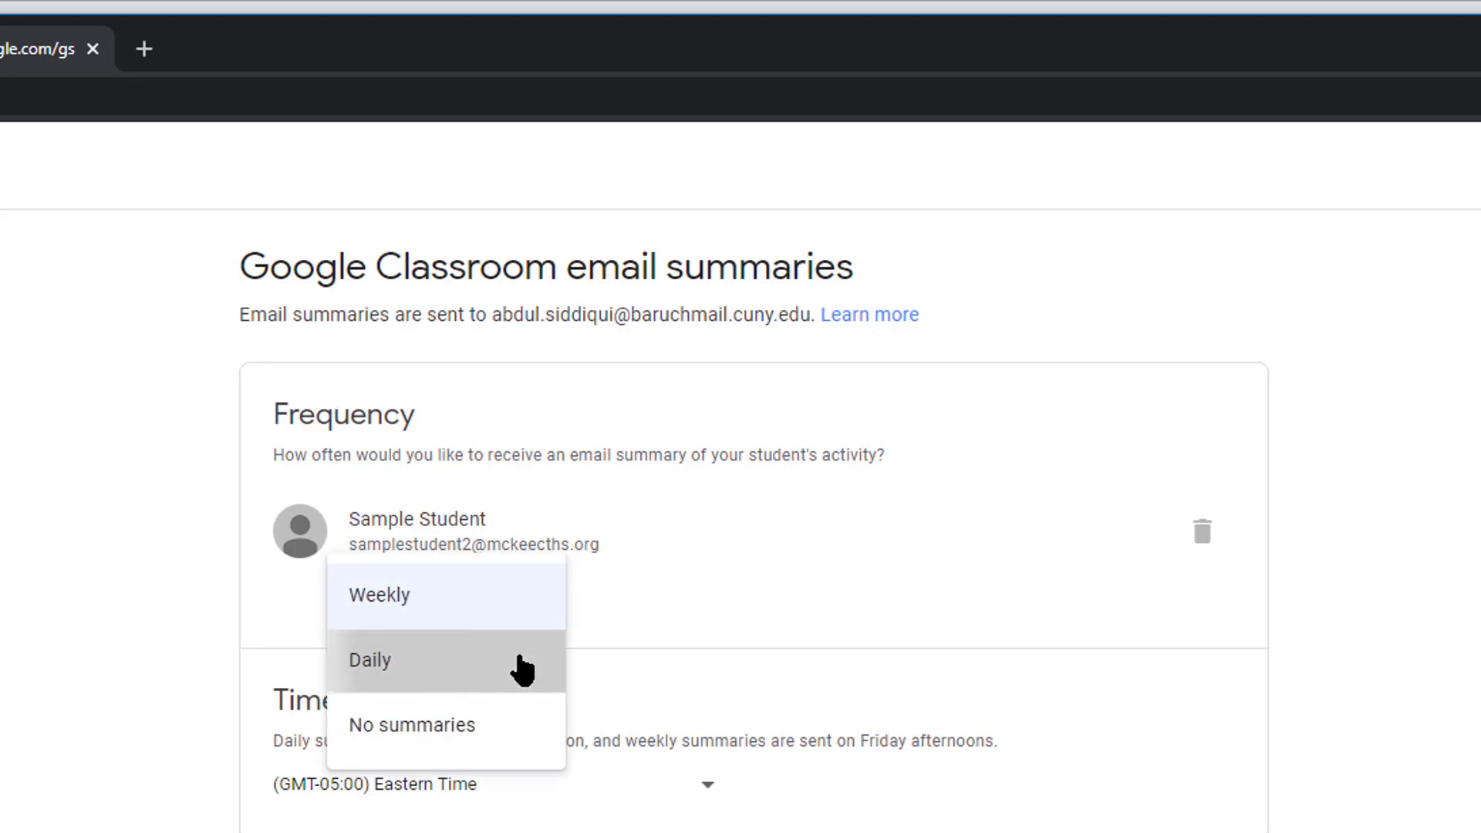
mouse_move(481, 621)
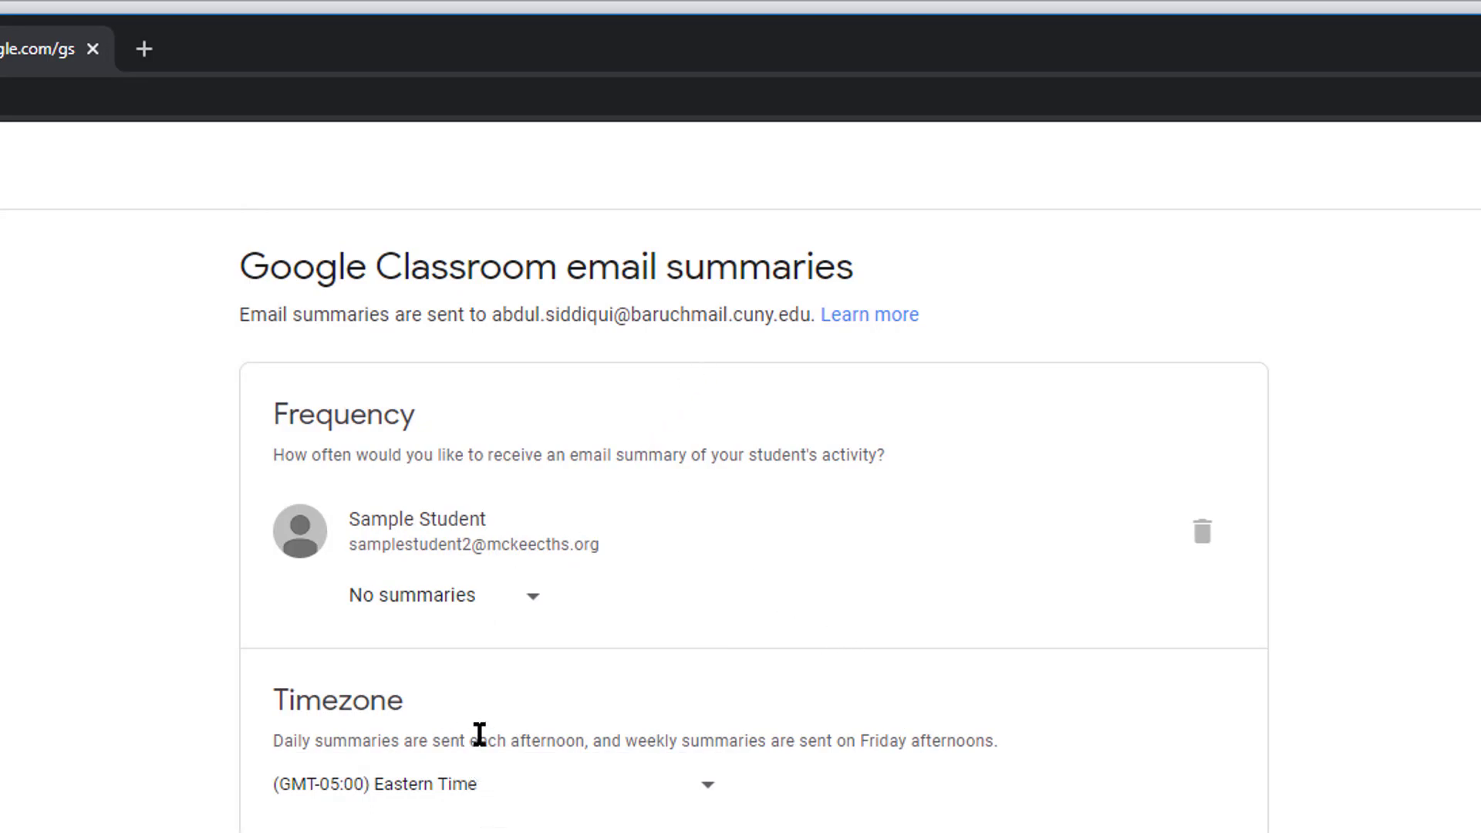
mouse_move(620, 586)
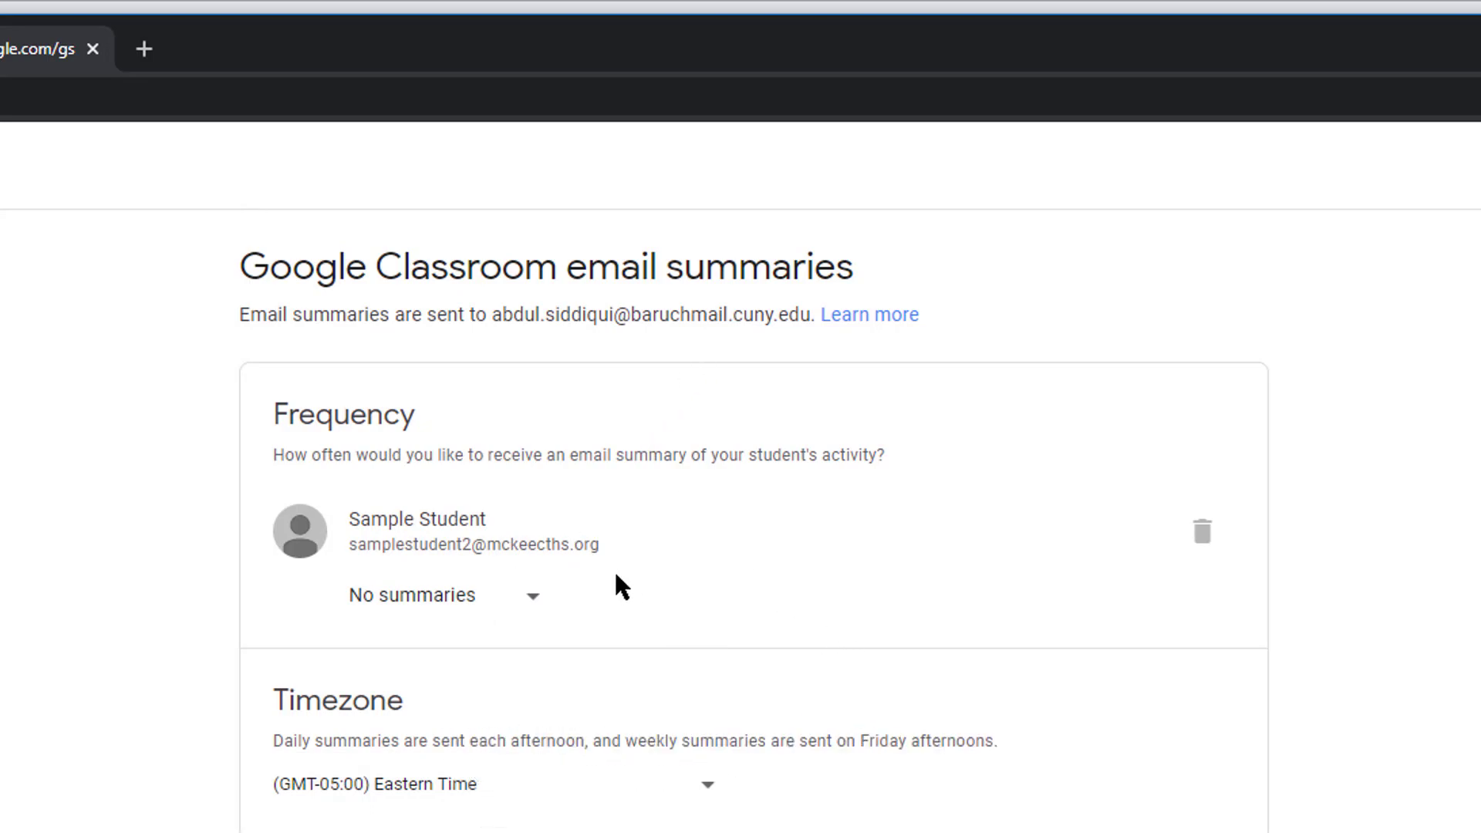
click(444, 594)
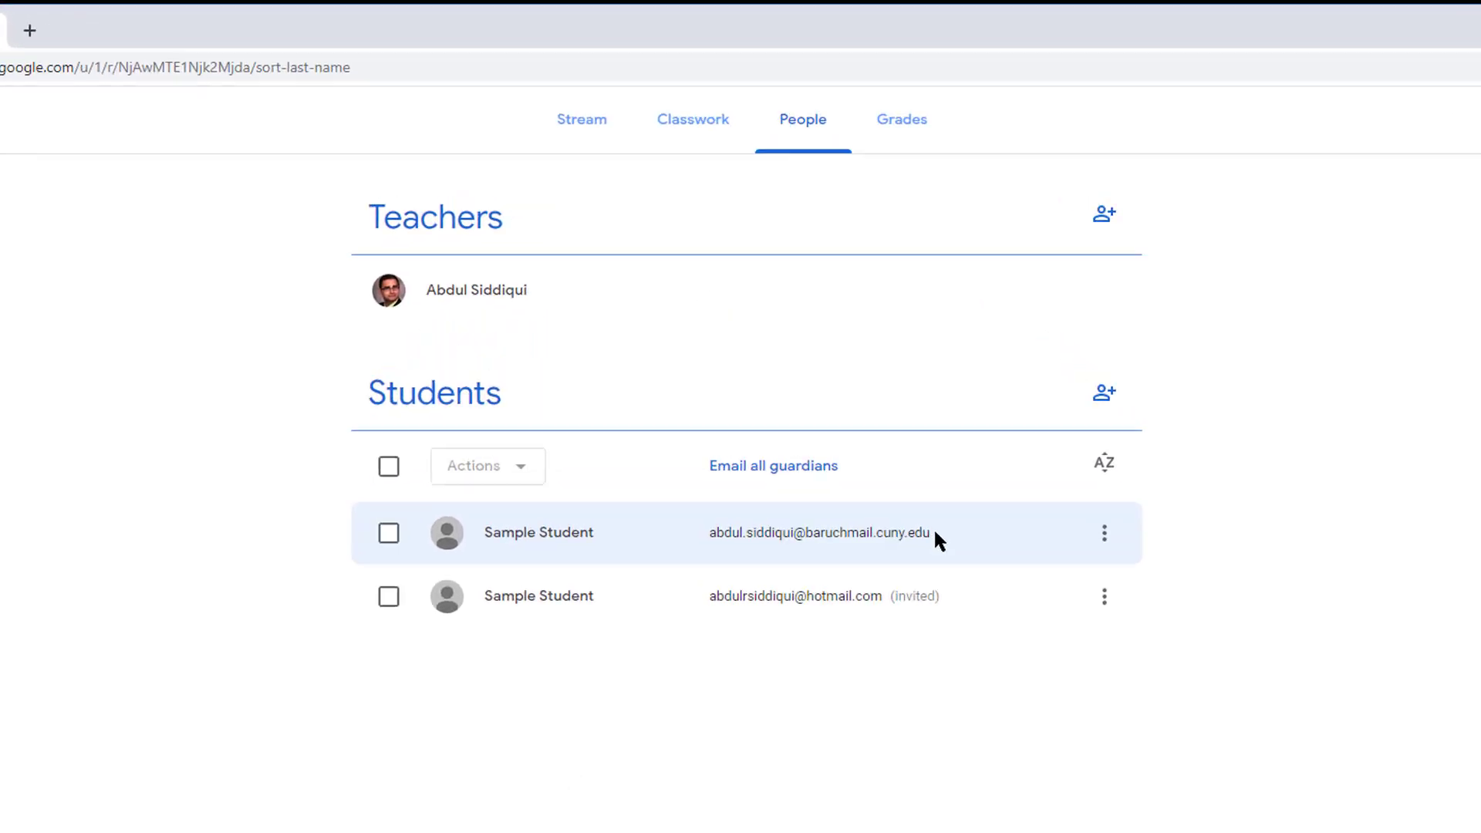
Bring up the first Sample Student's work overview from the People roster
click(537, 532)
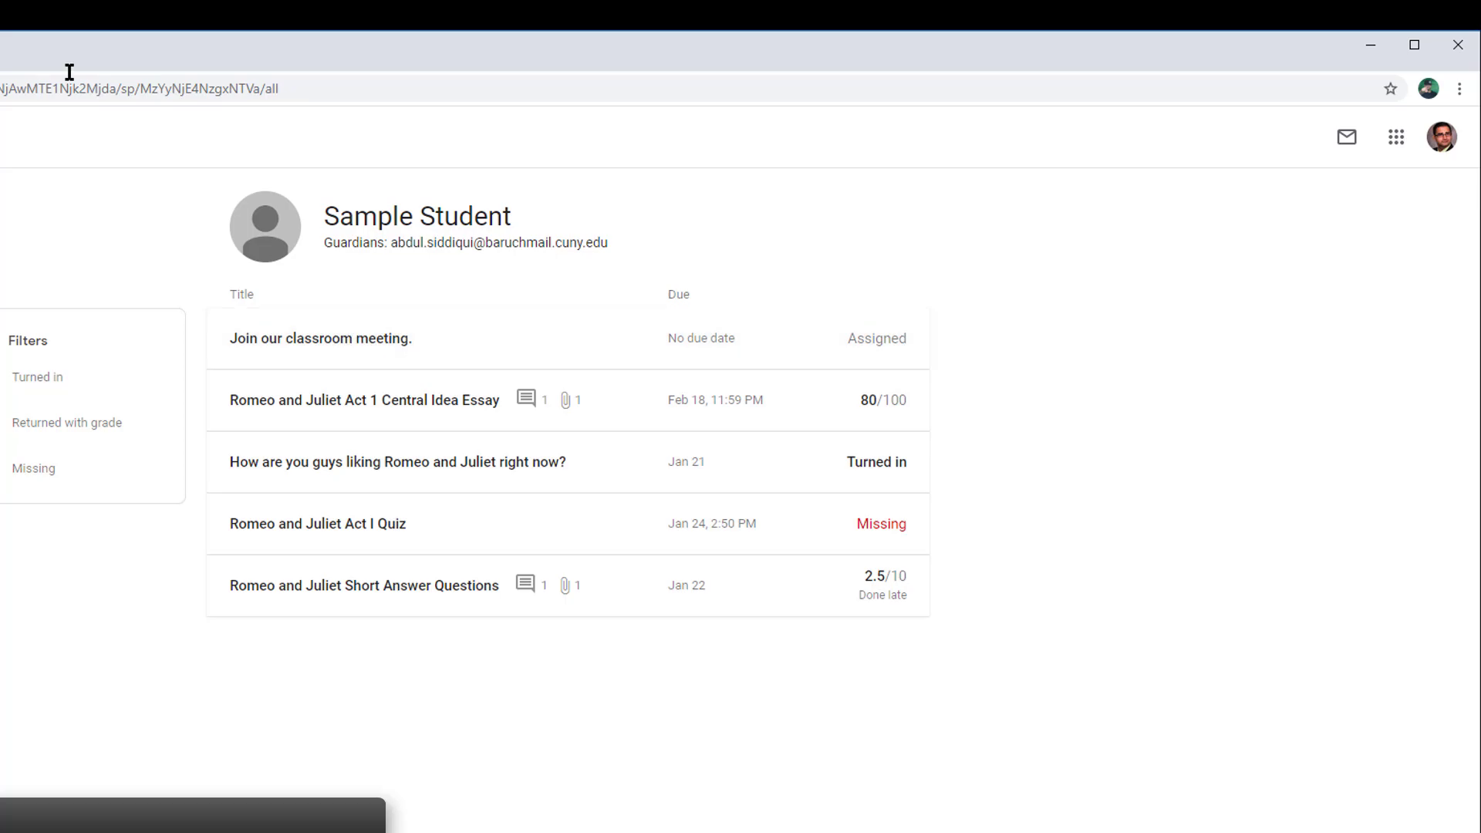
mouse_move(1132, 236)
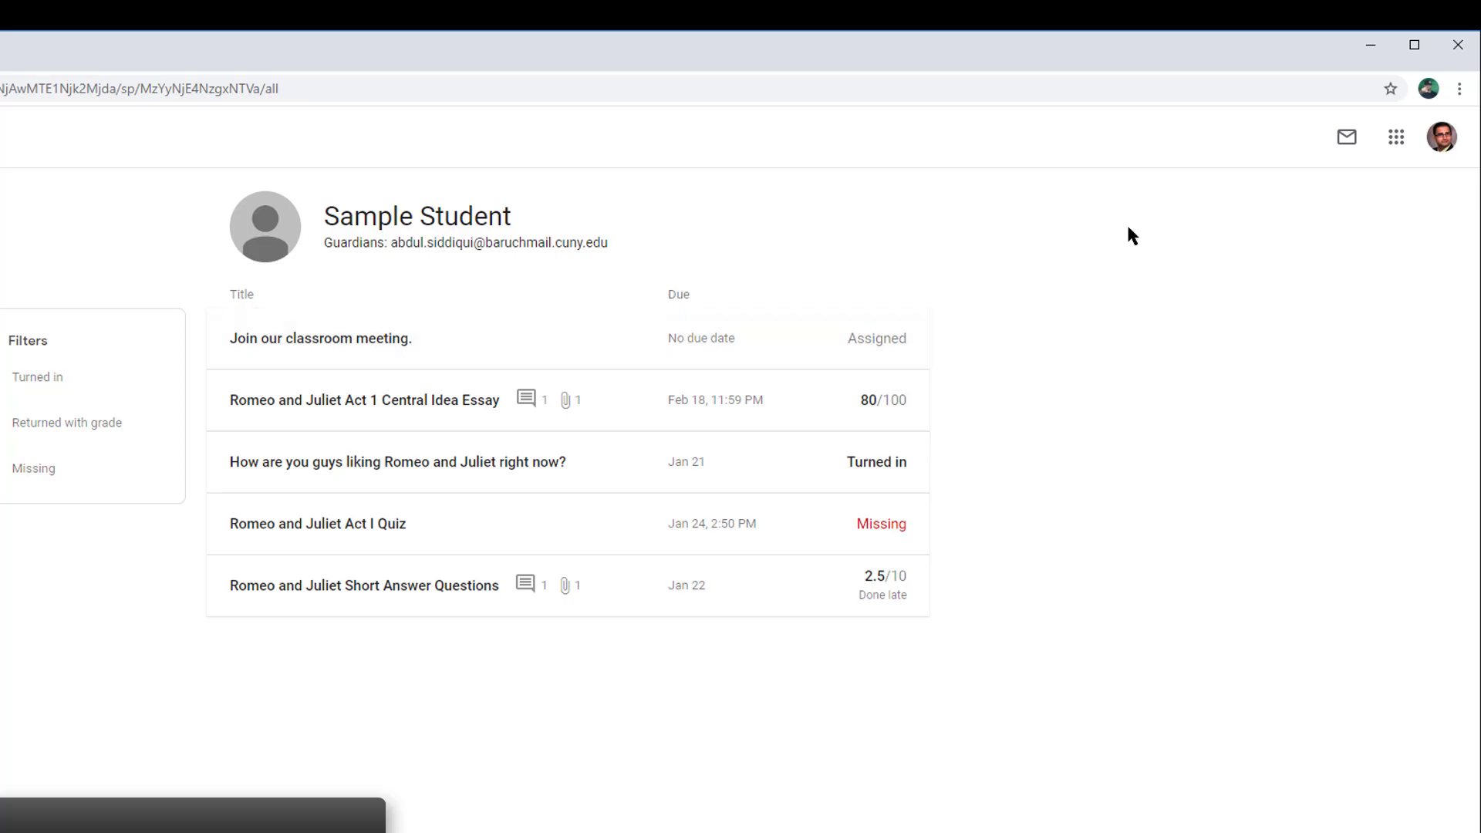
Start a progress email addressed to Student and guardians with the student work summary included
click(1345, 138)
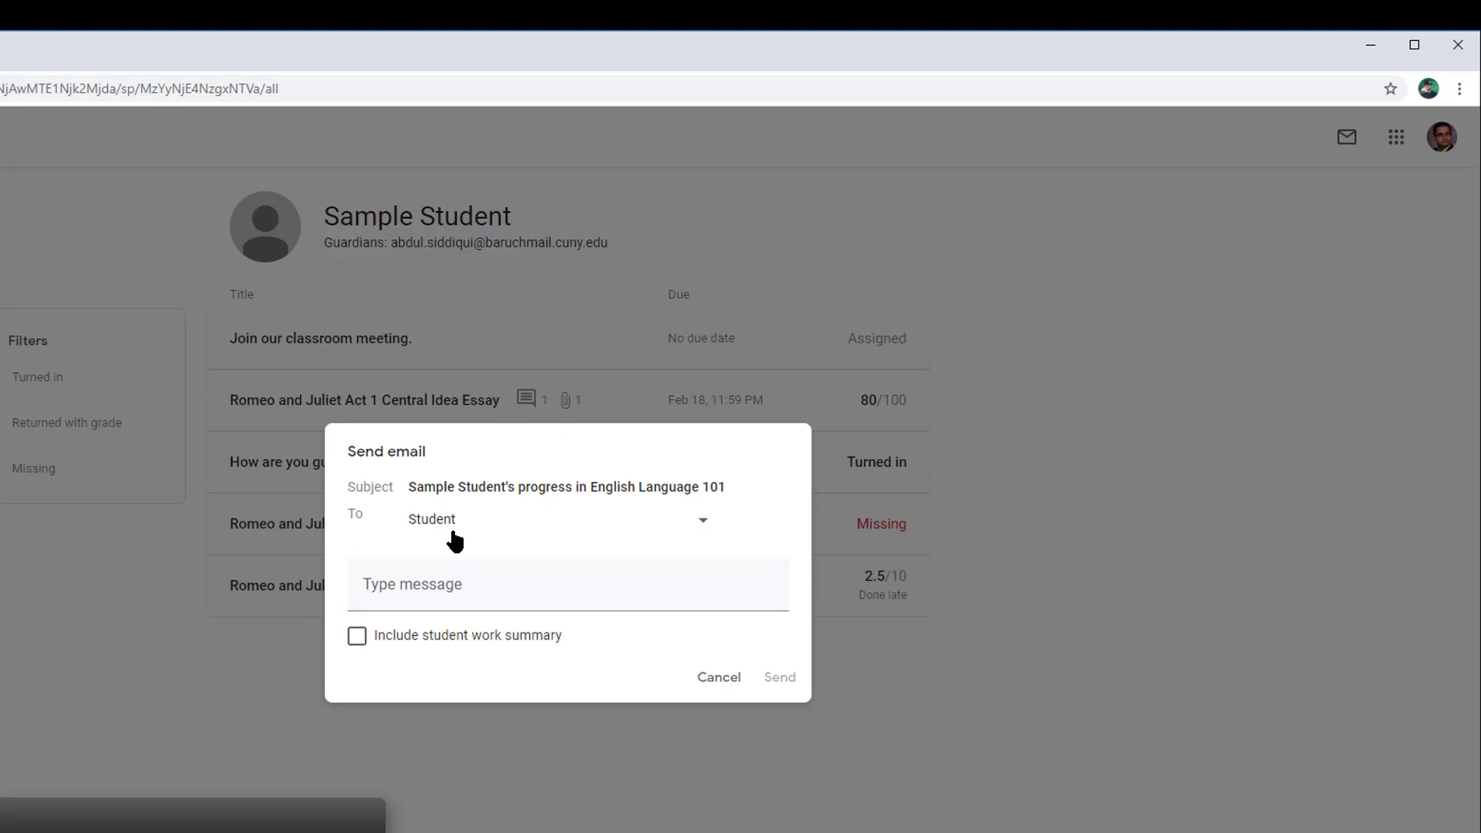
click(552, 519)
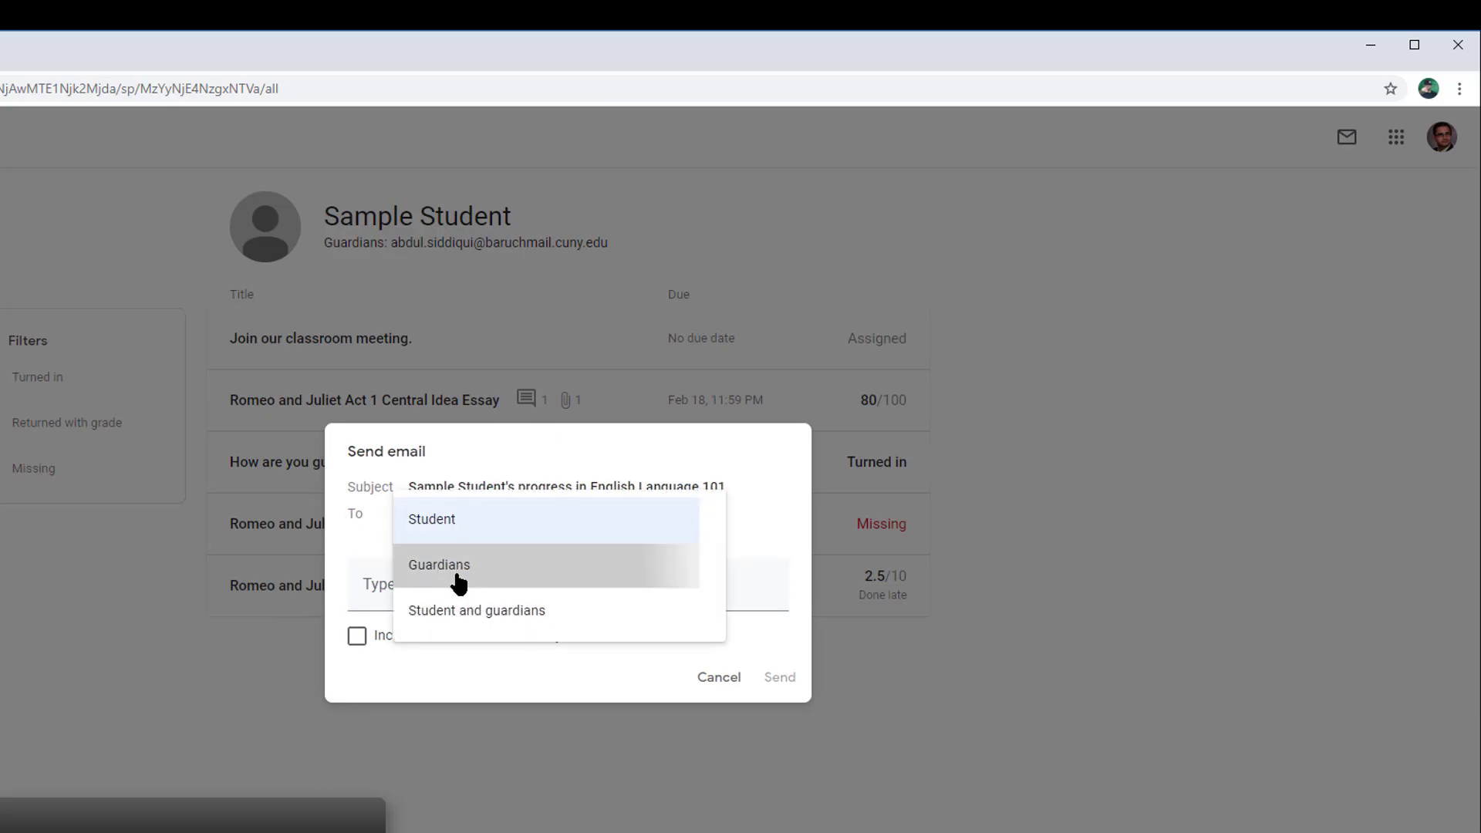
click(476, 611)
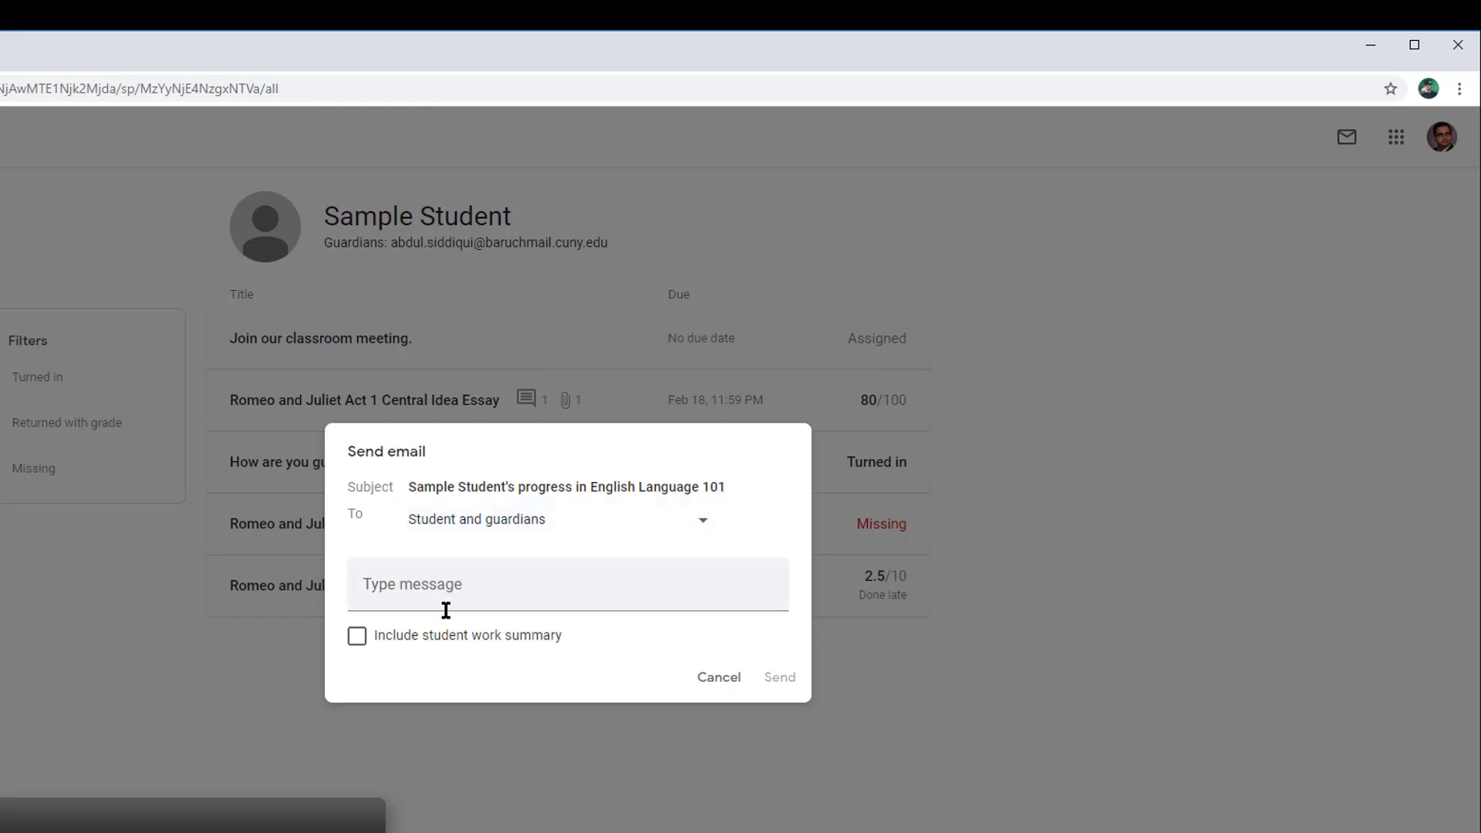
click(356, 636)
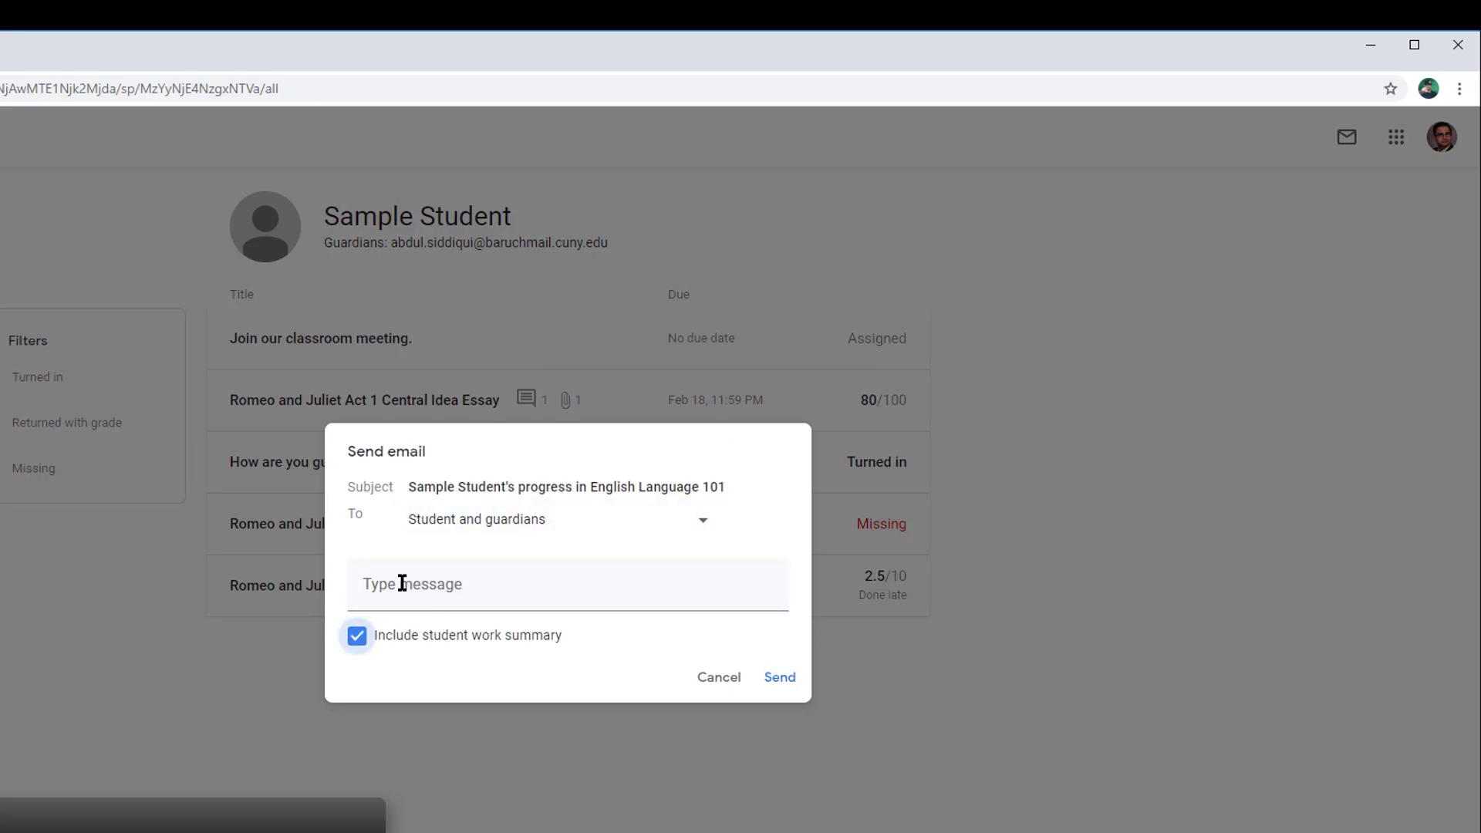
Add the note 'This is the first summary. In the future, others will be sent automatically. Thank you.' and send it
click(566, 583)
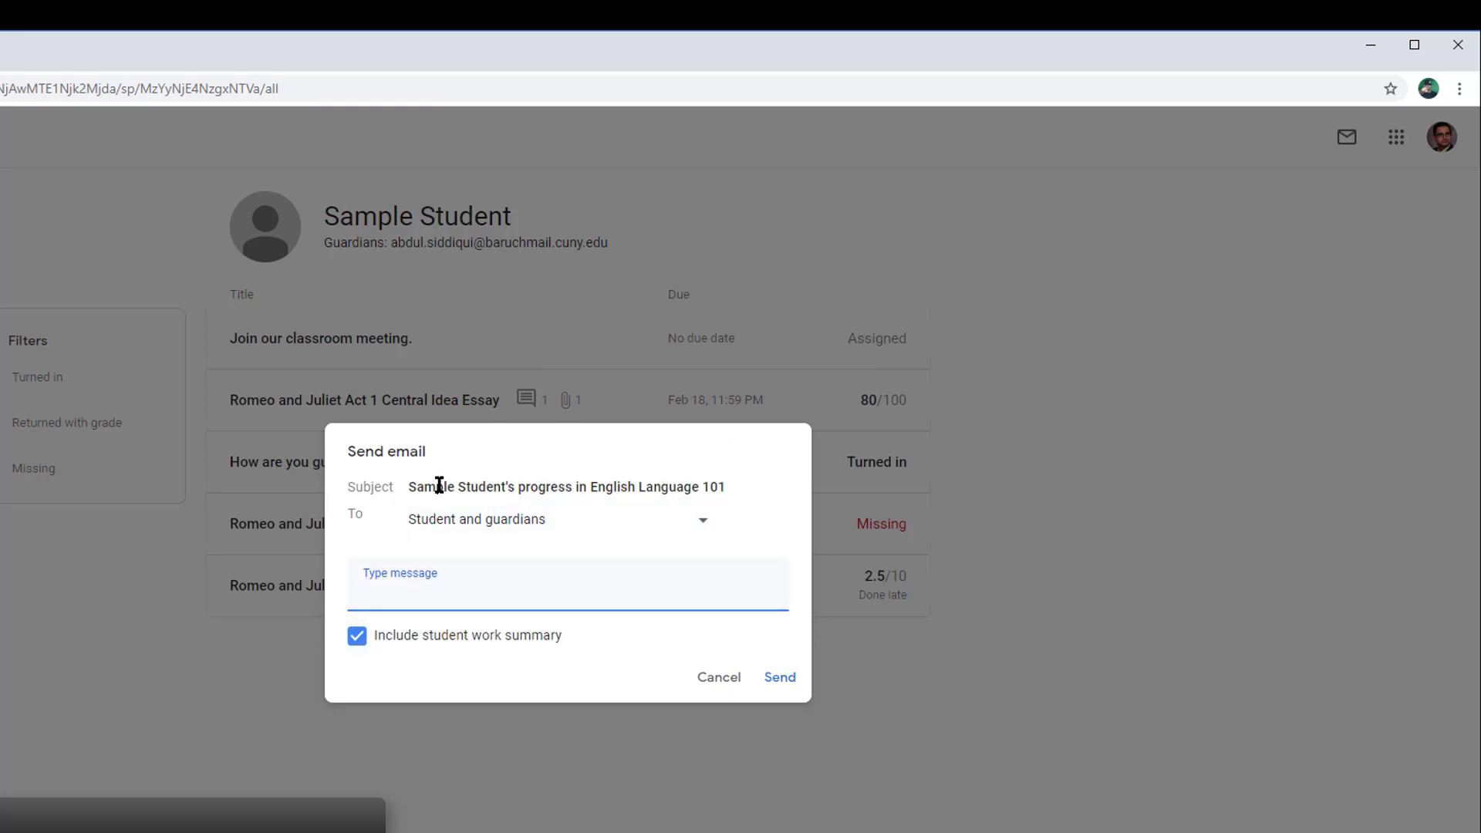
text(This is the first)
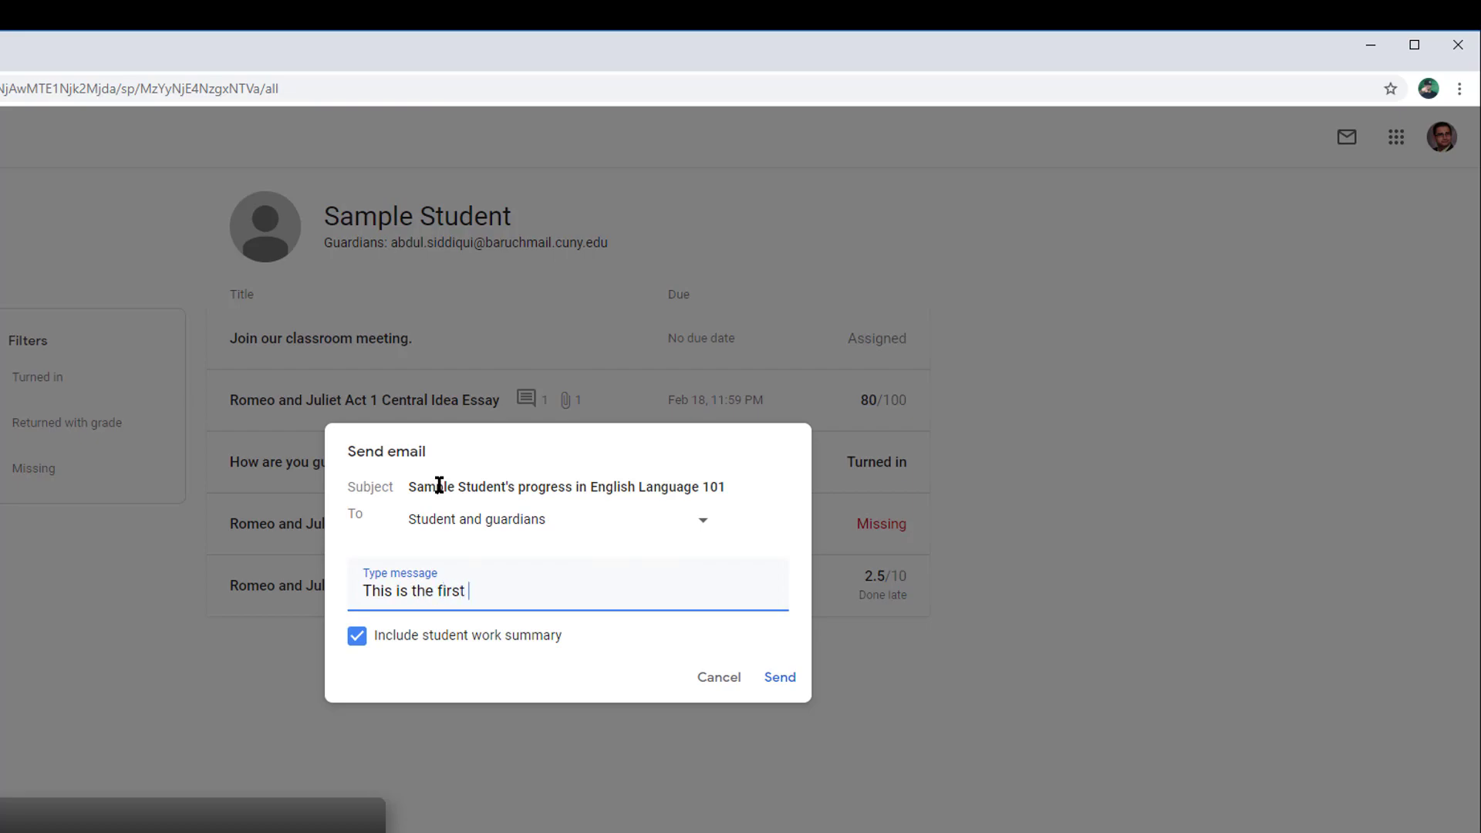
text(summary.)
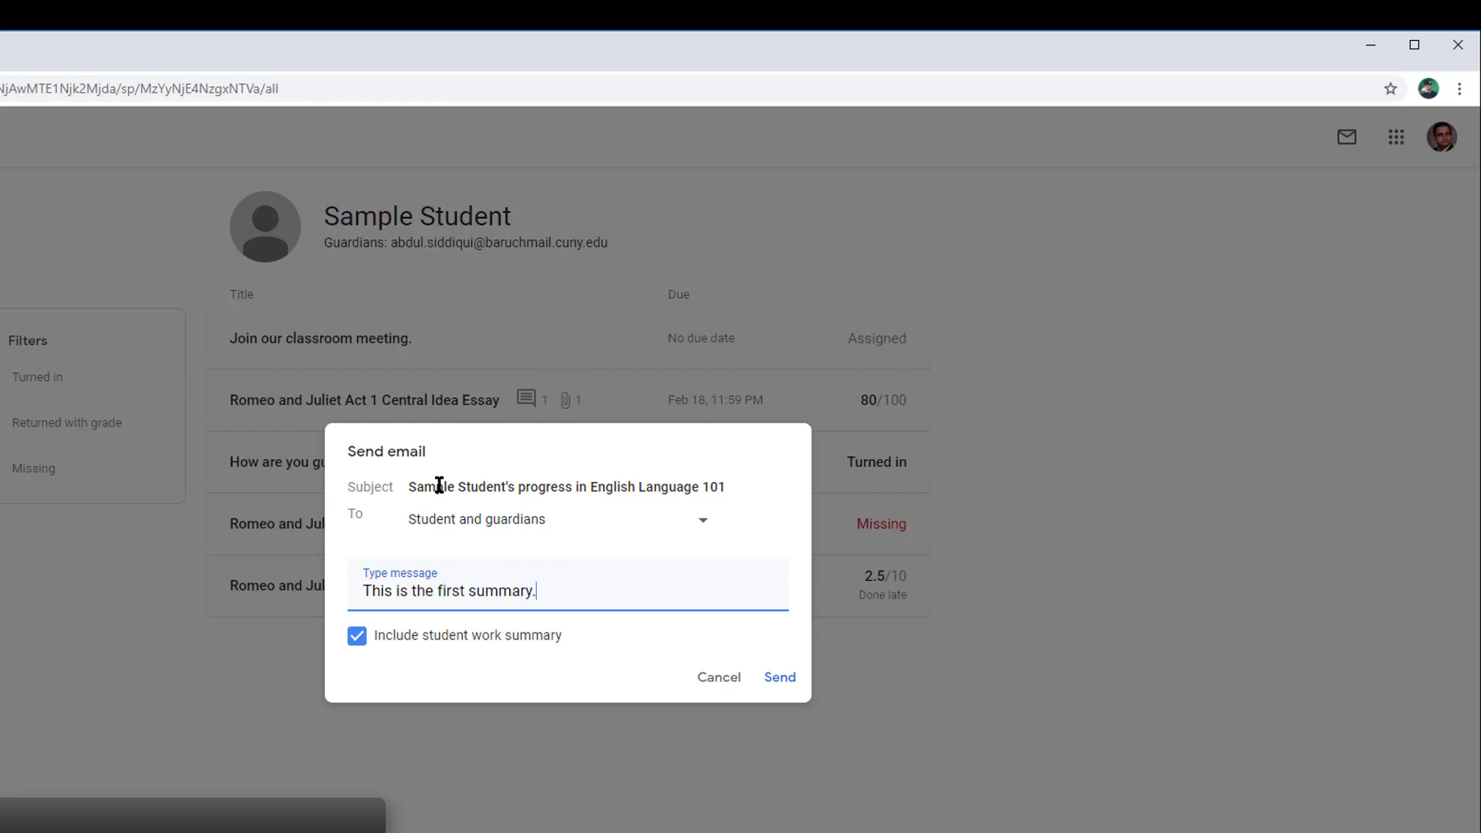
text(In)
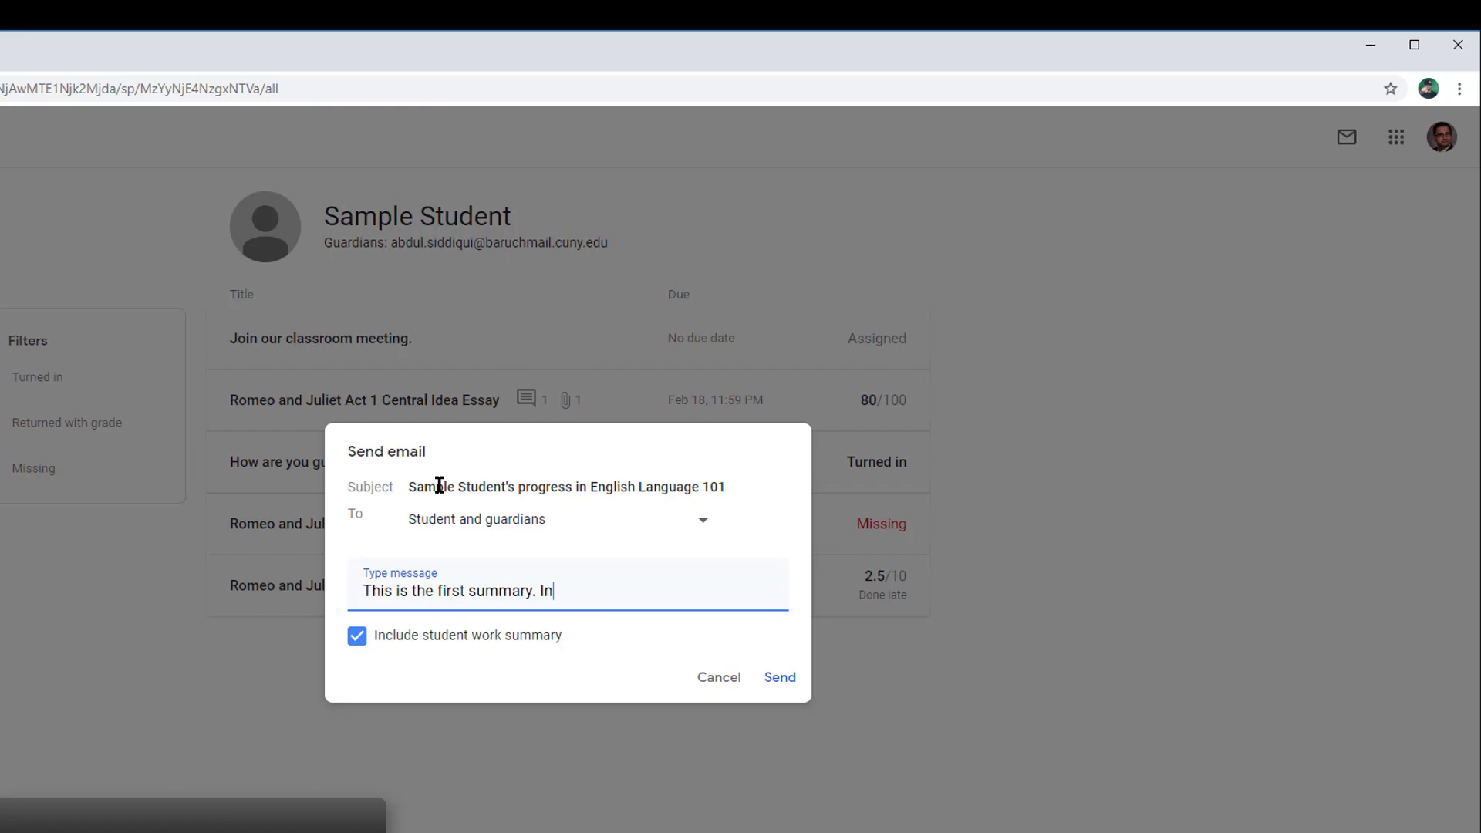
text(the future, others will be sent automatically. Thank you.)
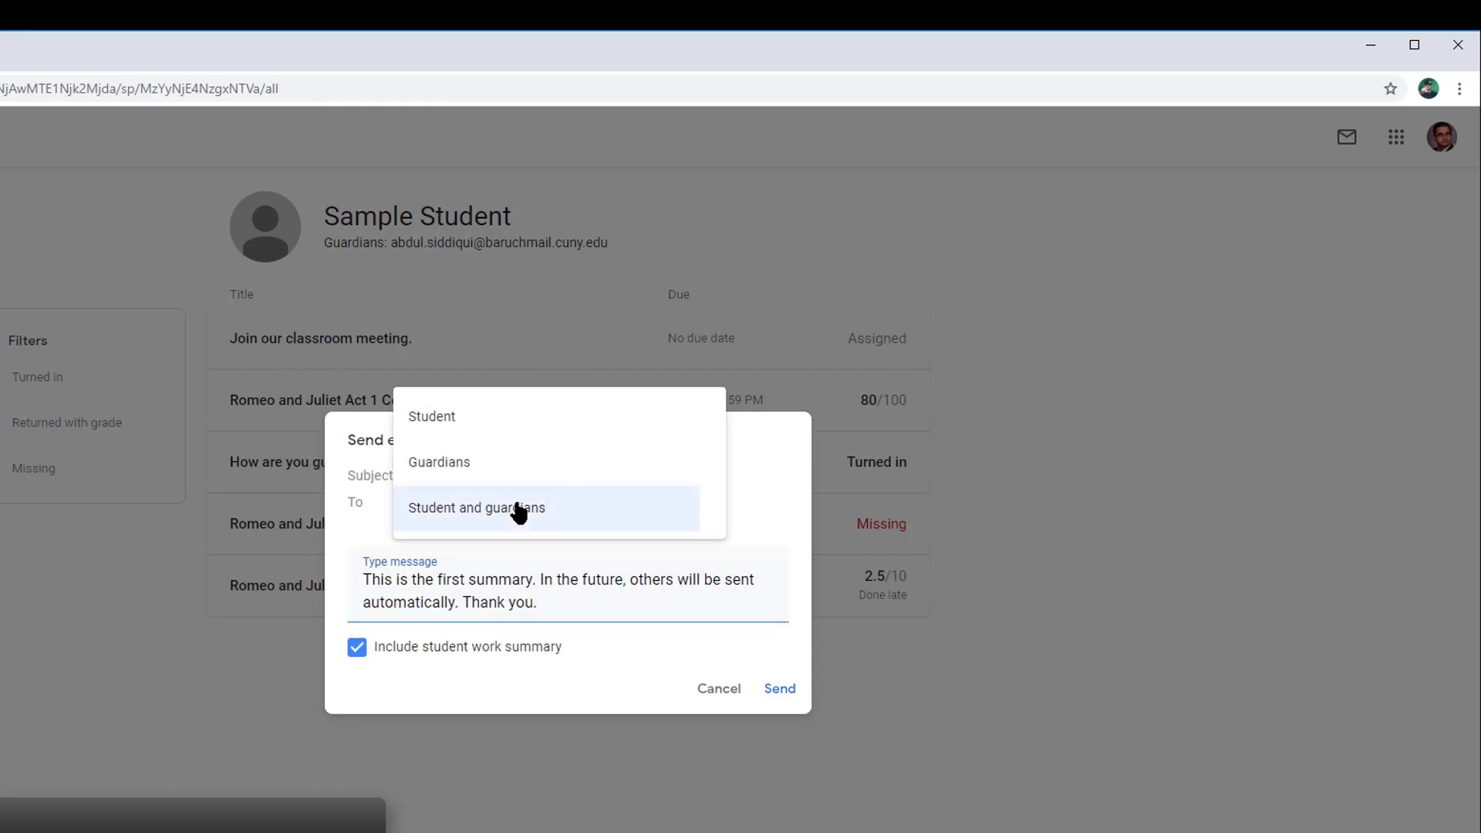
click(476, 508)
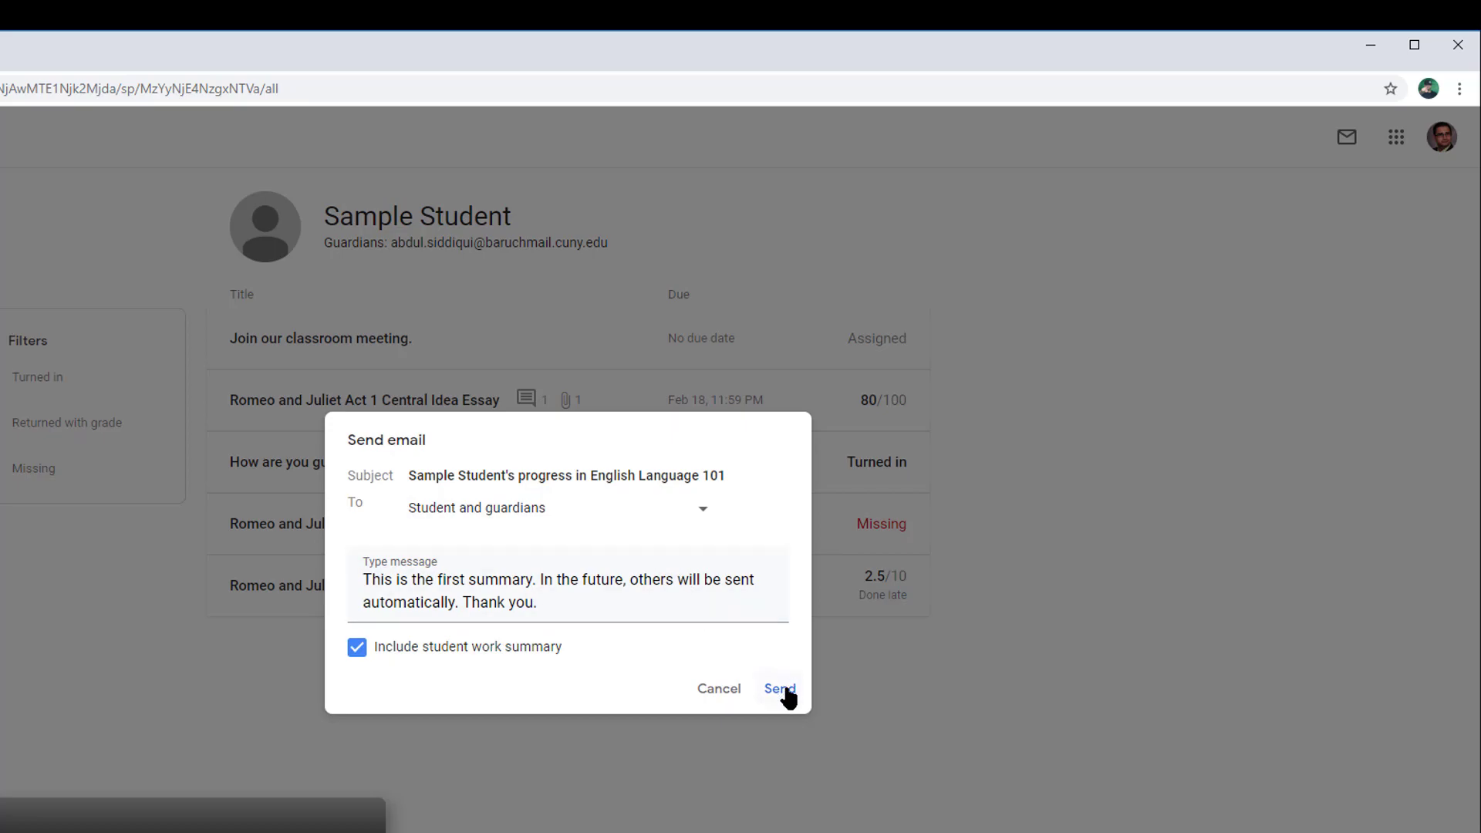
click(778, 688)
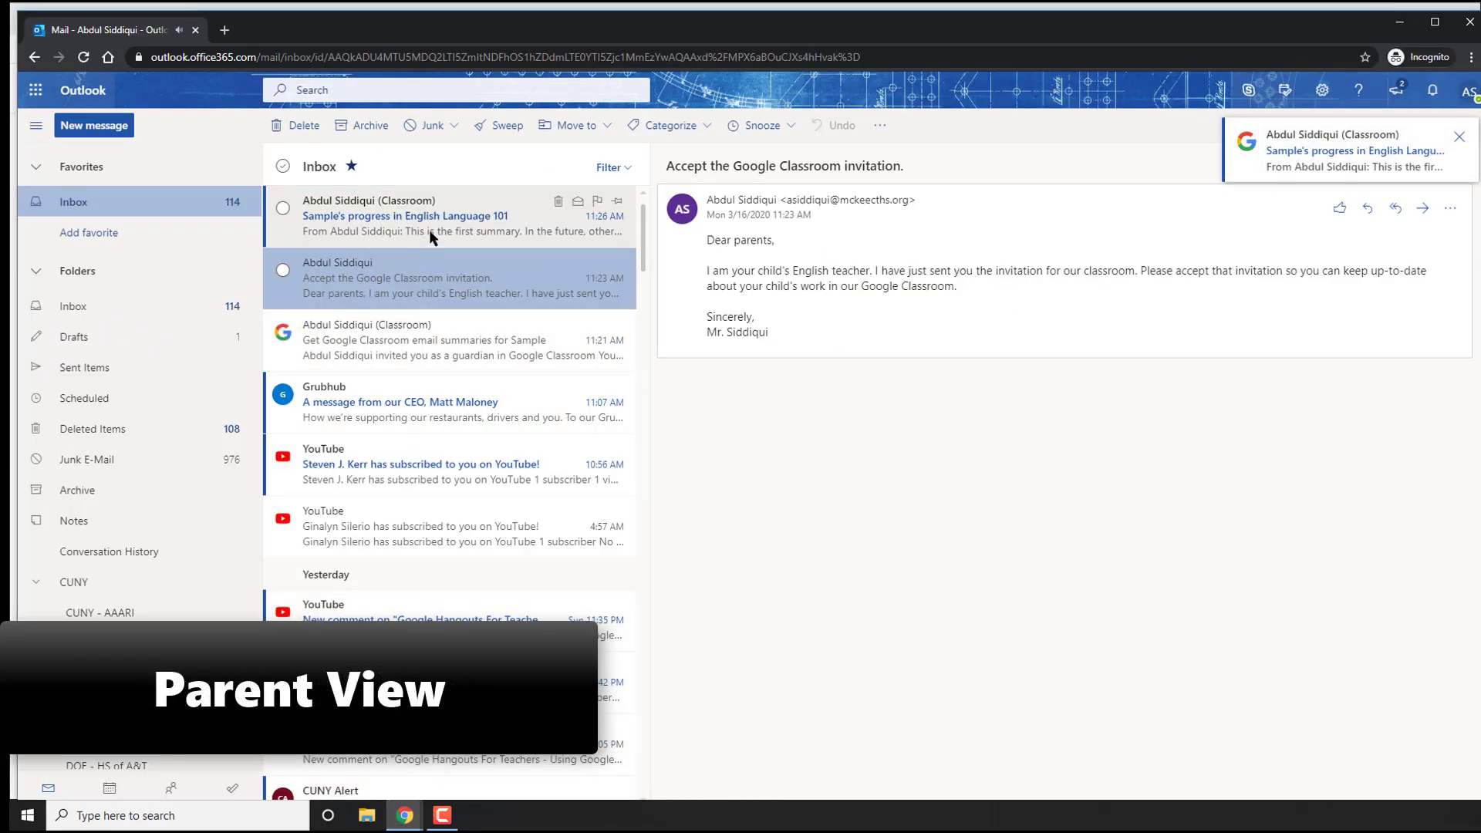
Read the 'Sample's progress in English Language 101' message with its note, statuses and grades
click(405, 216)
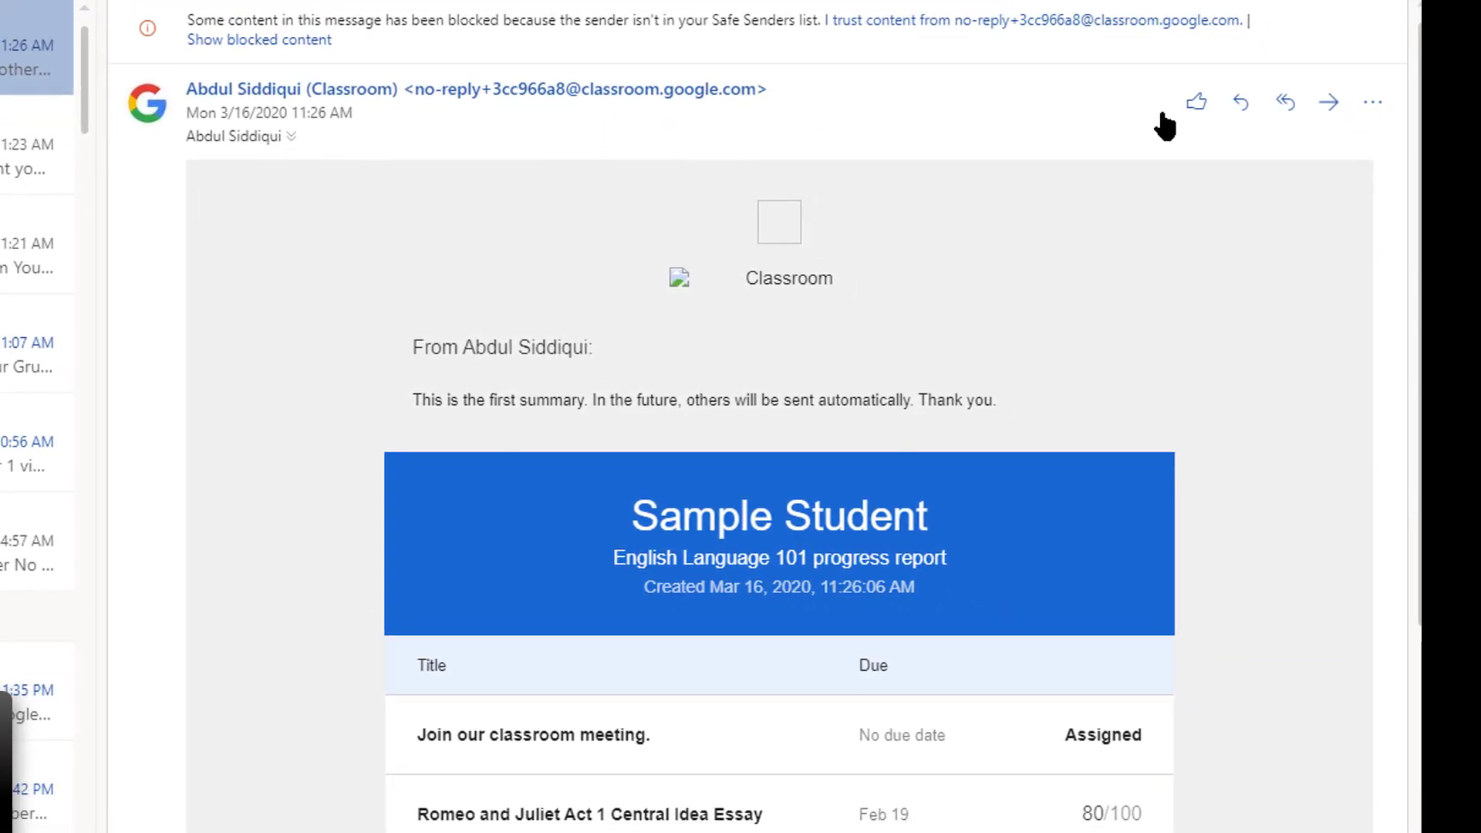
scroll(down, 3)
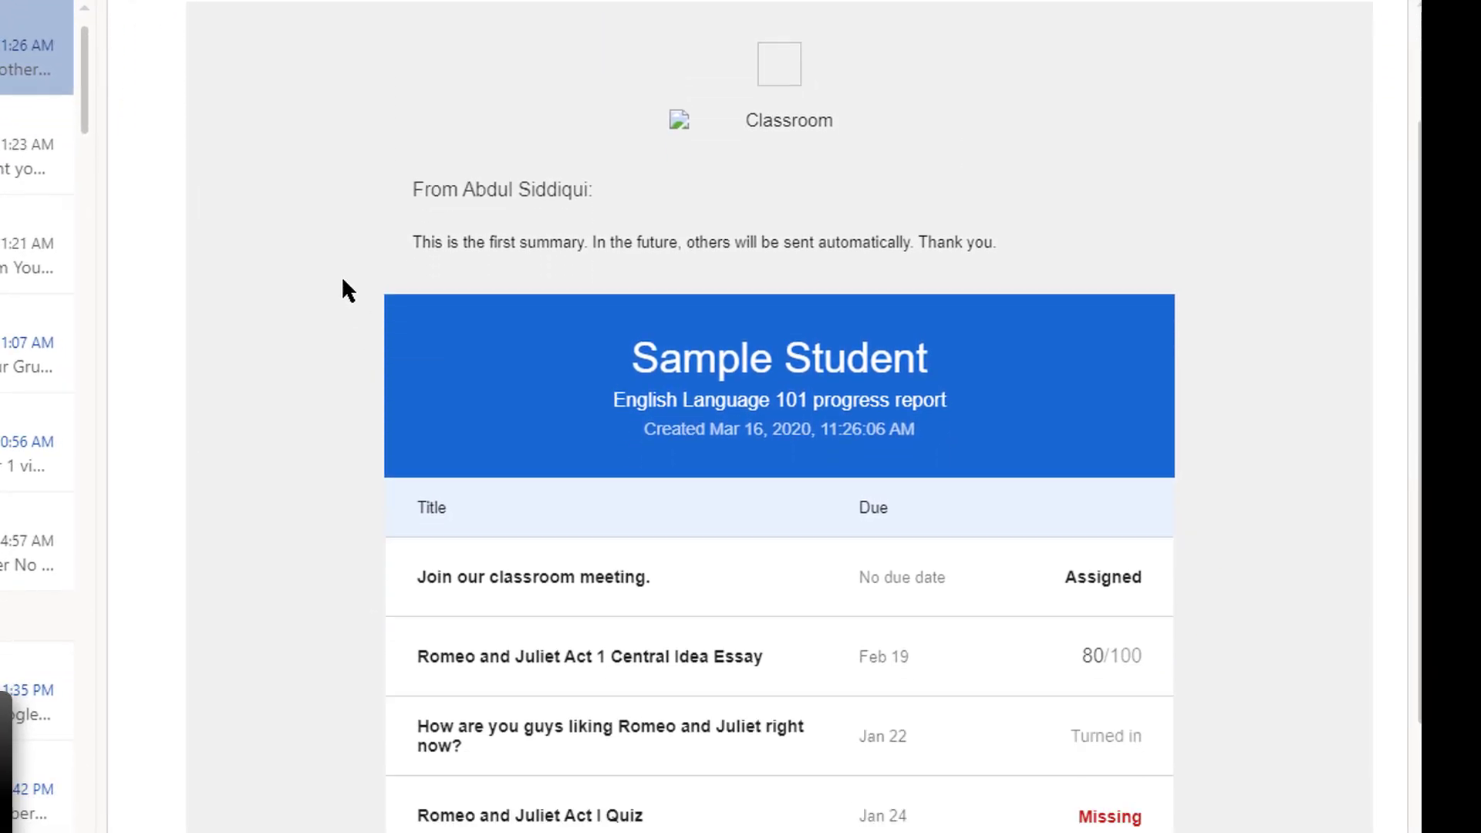
scroll(down, 3)
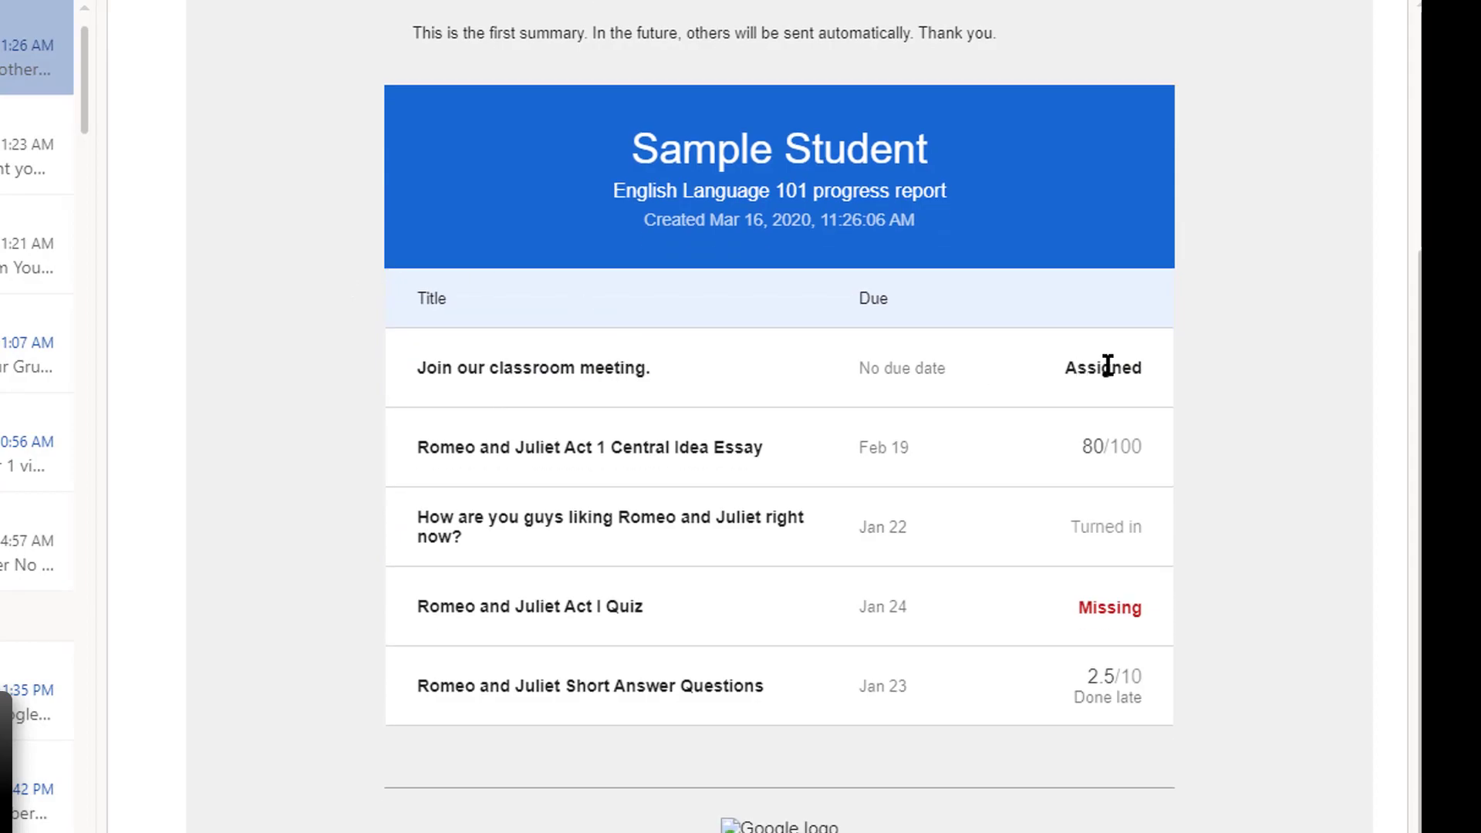
mouse_move(1084, 446)
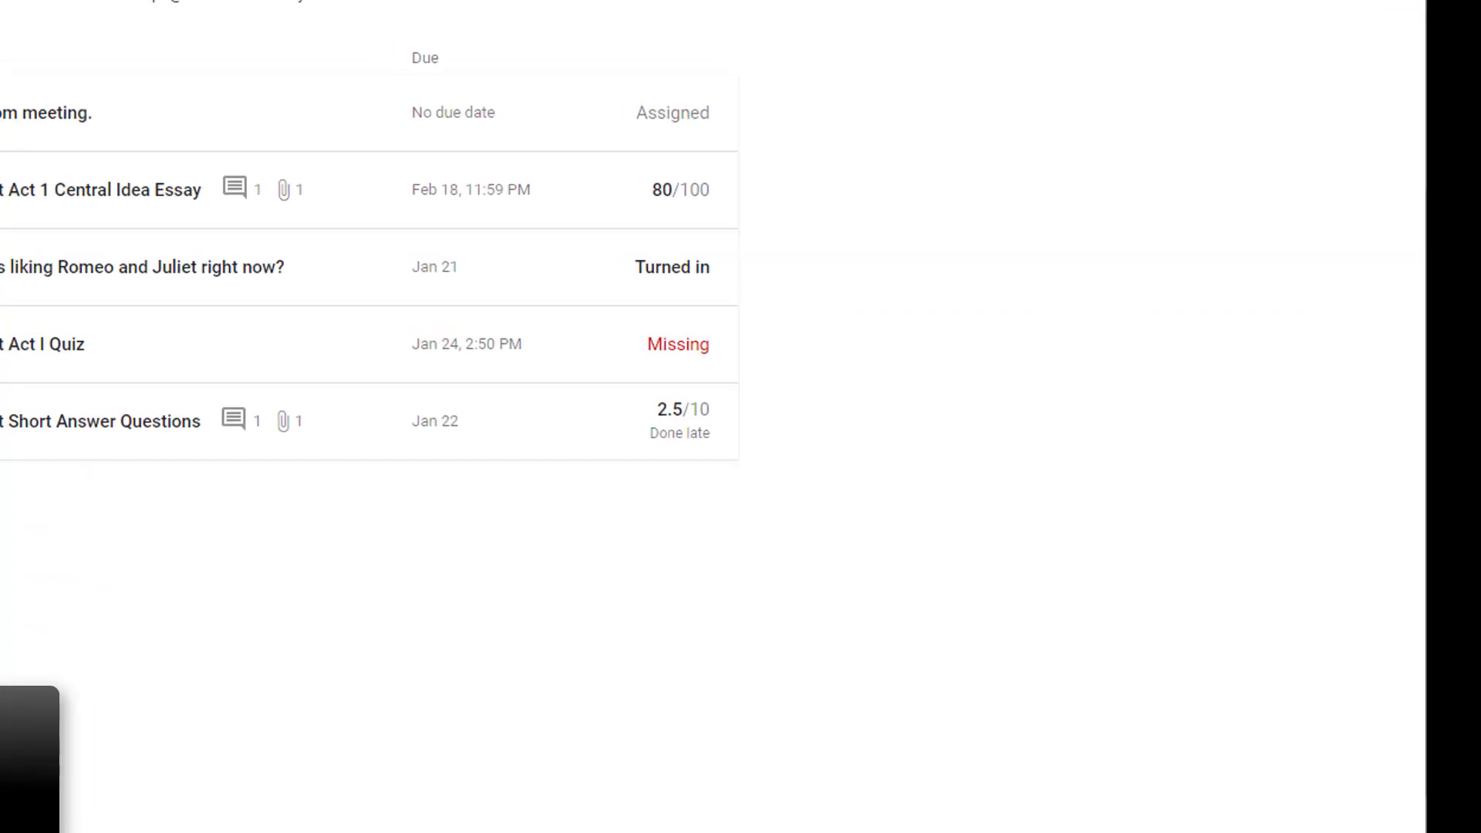
Check all students on the English Language 101 People roster and show the bulk Actions menu
click(119, 82)
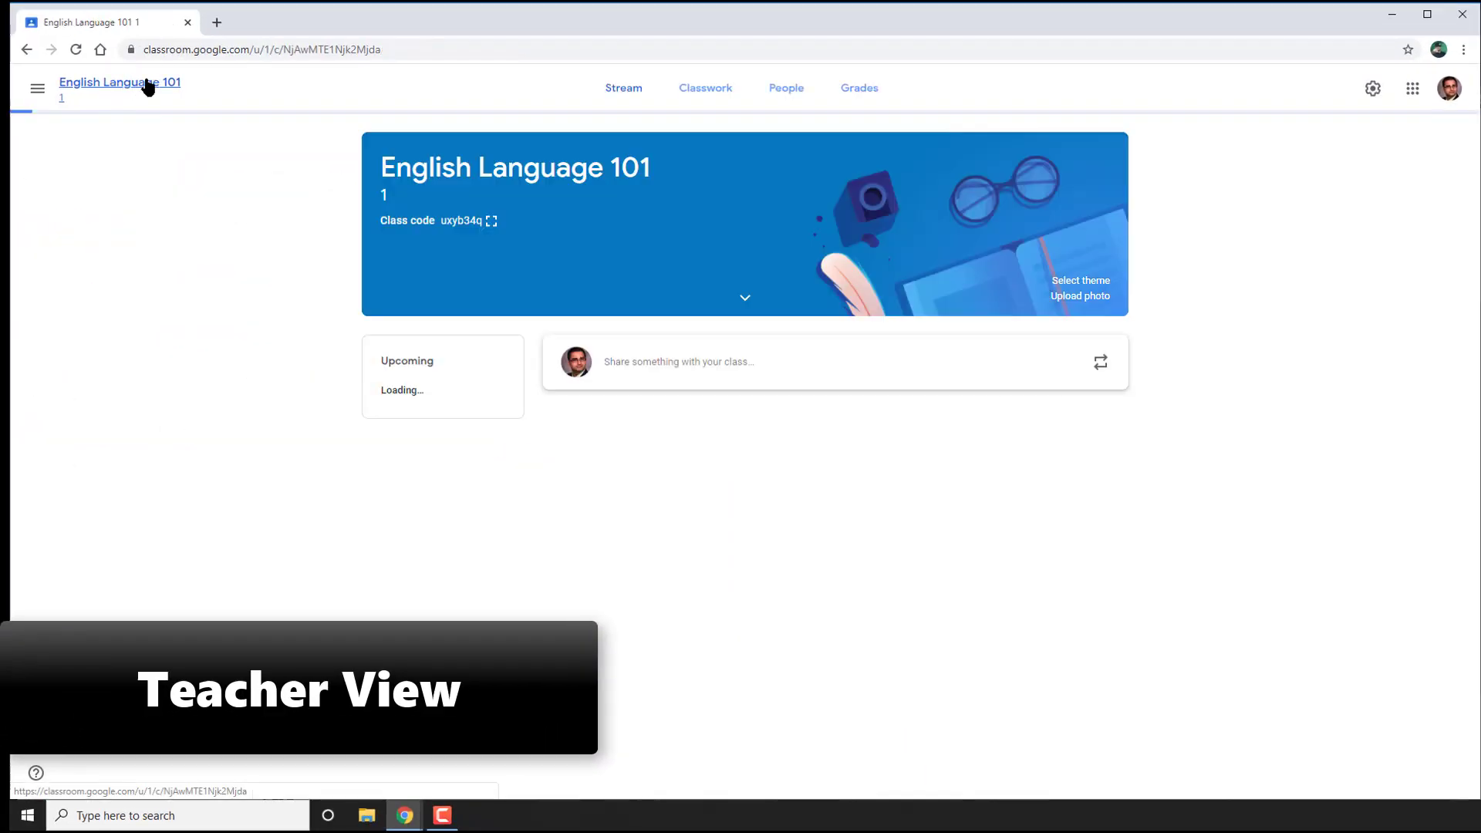
click(785, 88)
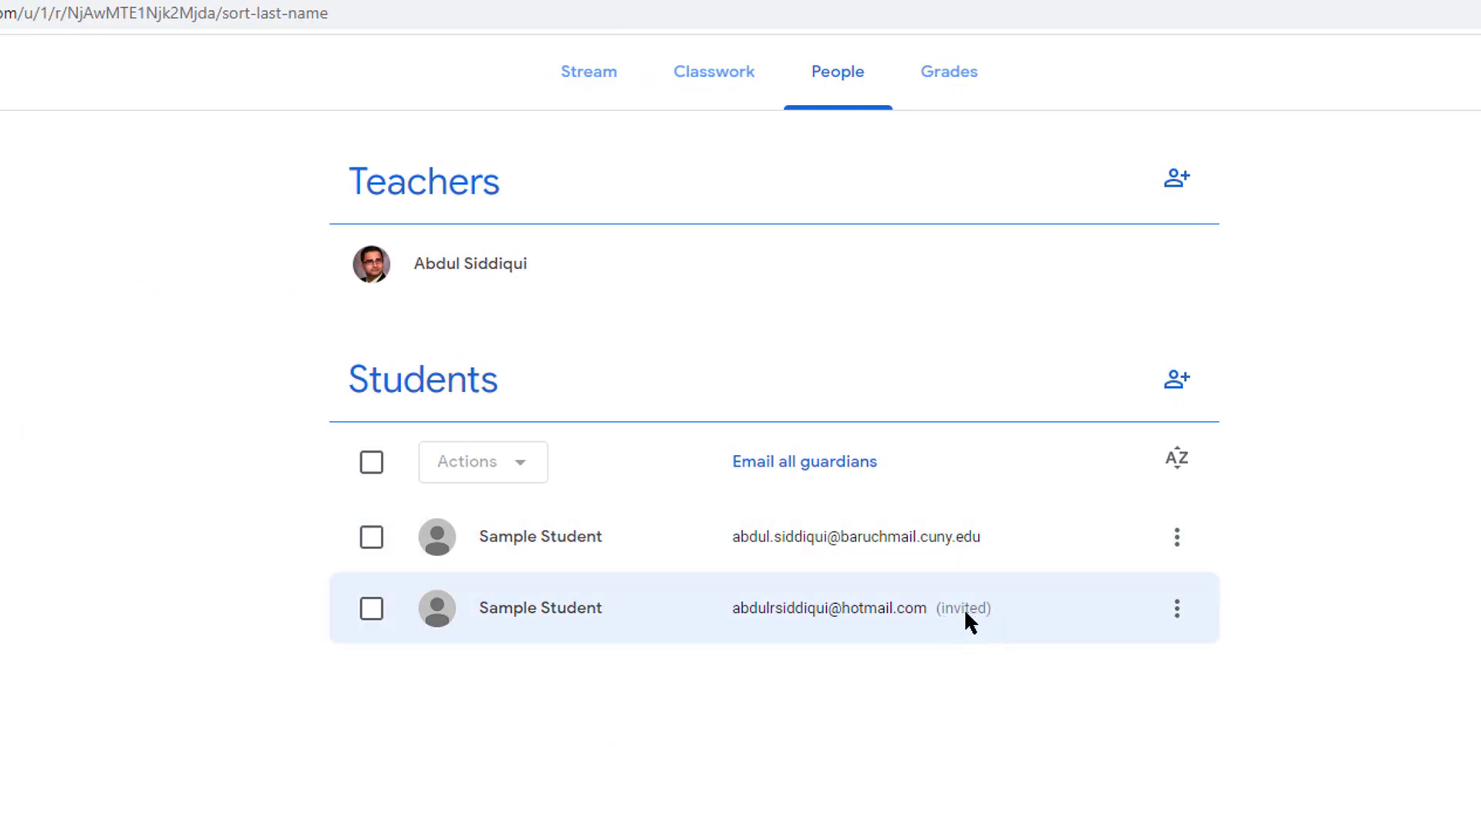
click(370, 462)
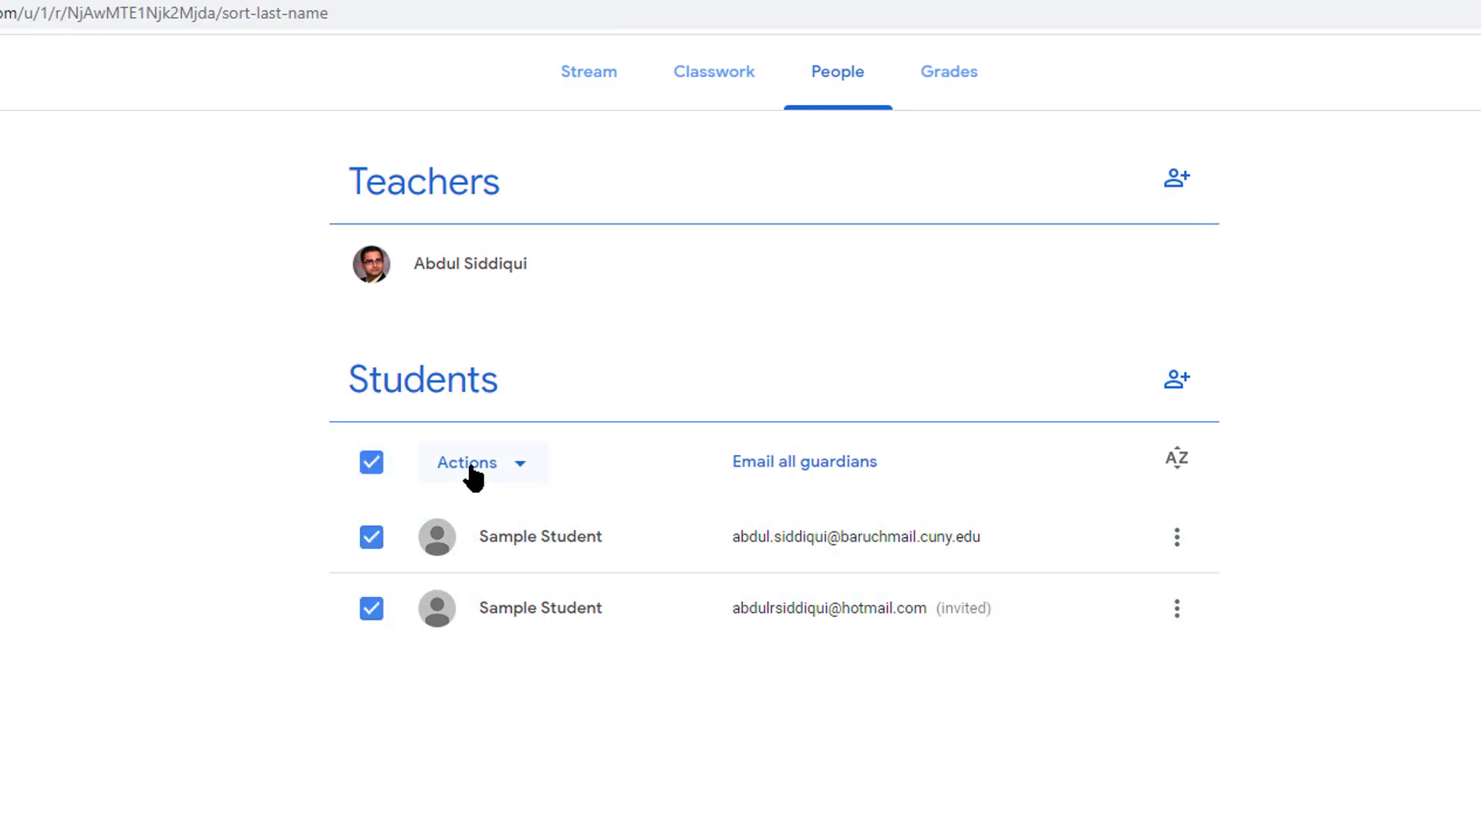
click(480, 461)
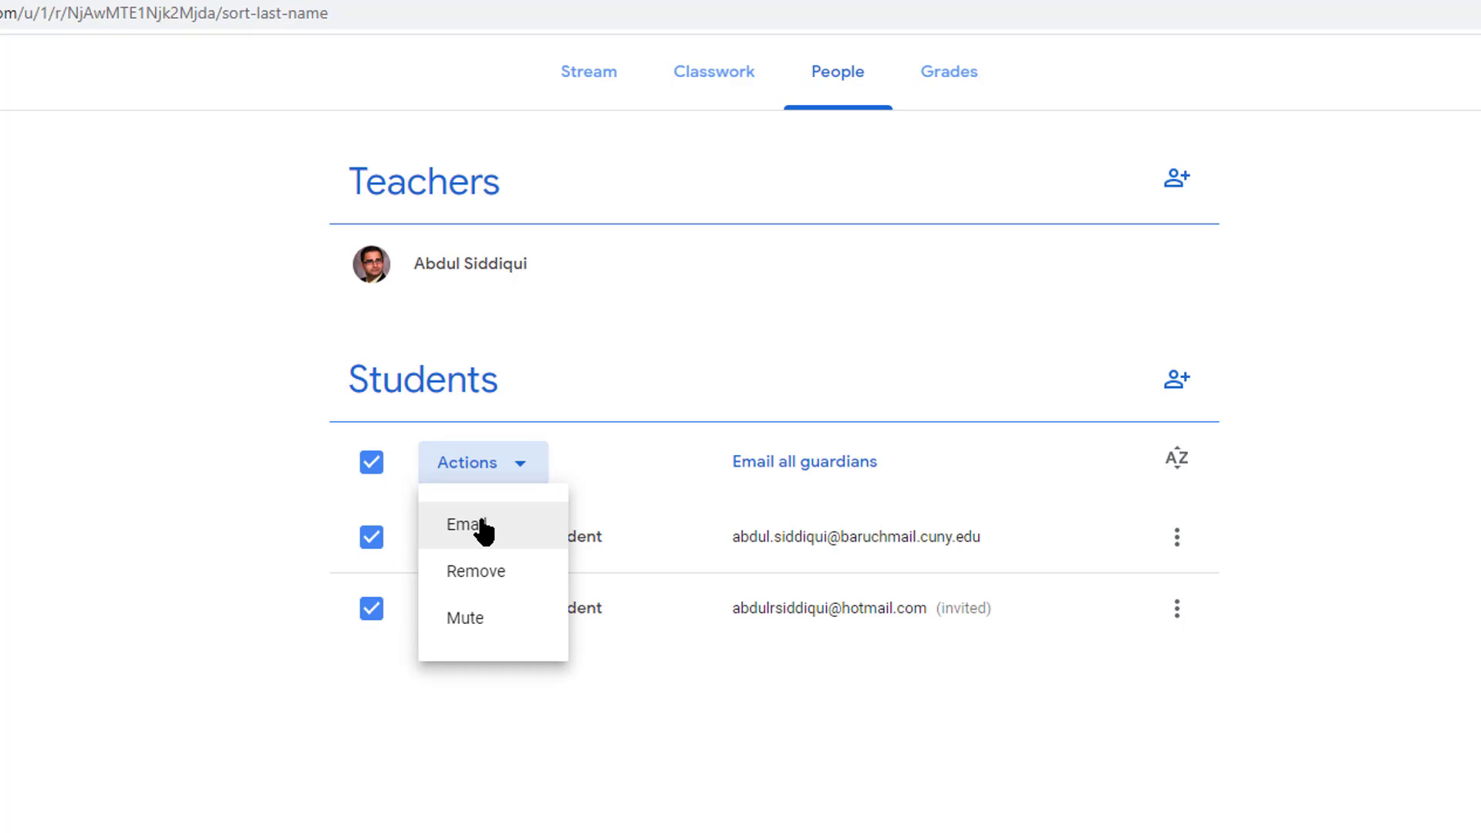